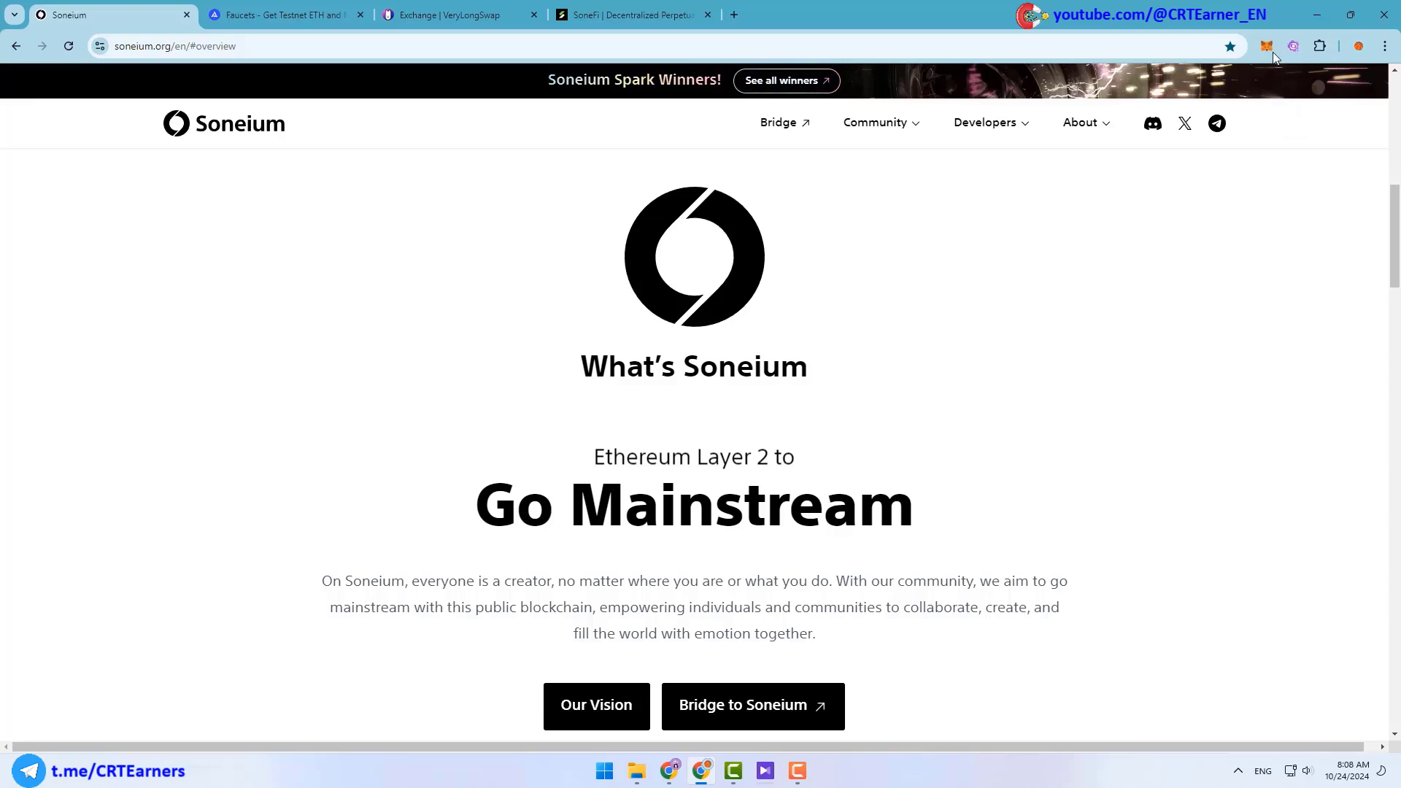
View the MetaMask wallet showing a 0.0068 ETH balance and the token list
{"action": "left_click", "coordinate": [1267, 45]}
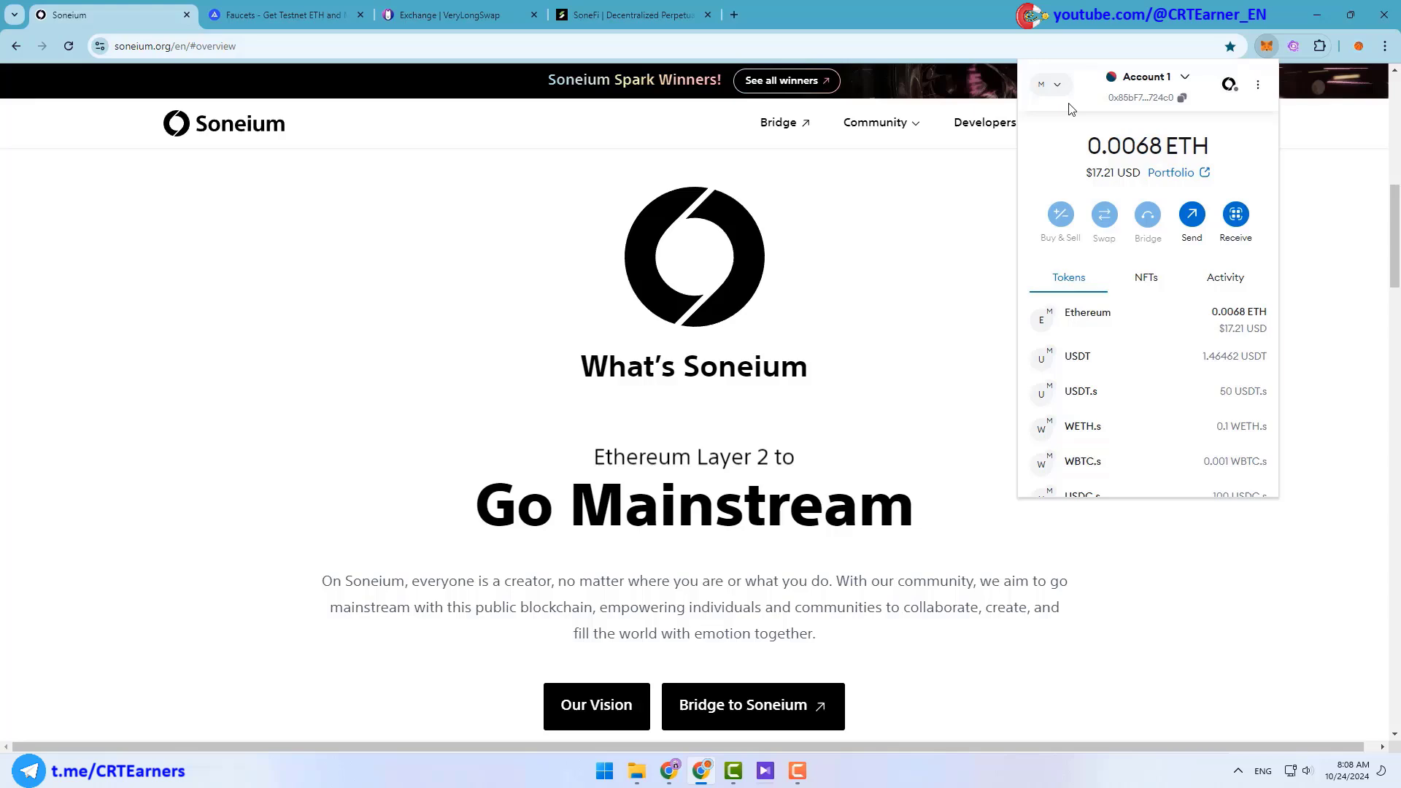
Close the wallet and bring up ChainList's directory of EVM networks in a new tab
{"action": "left_click", "coordinate": [1051, 84]}
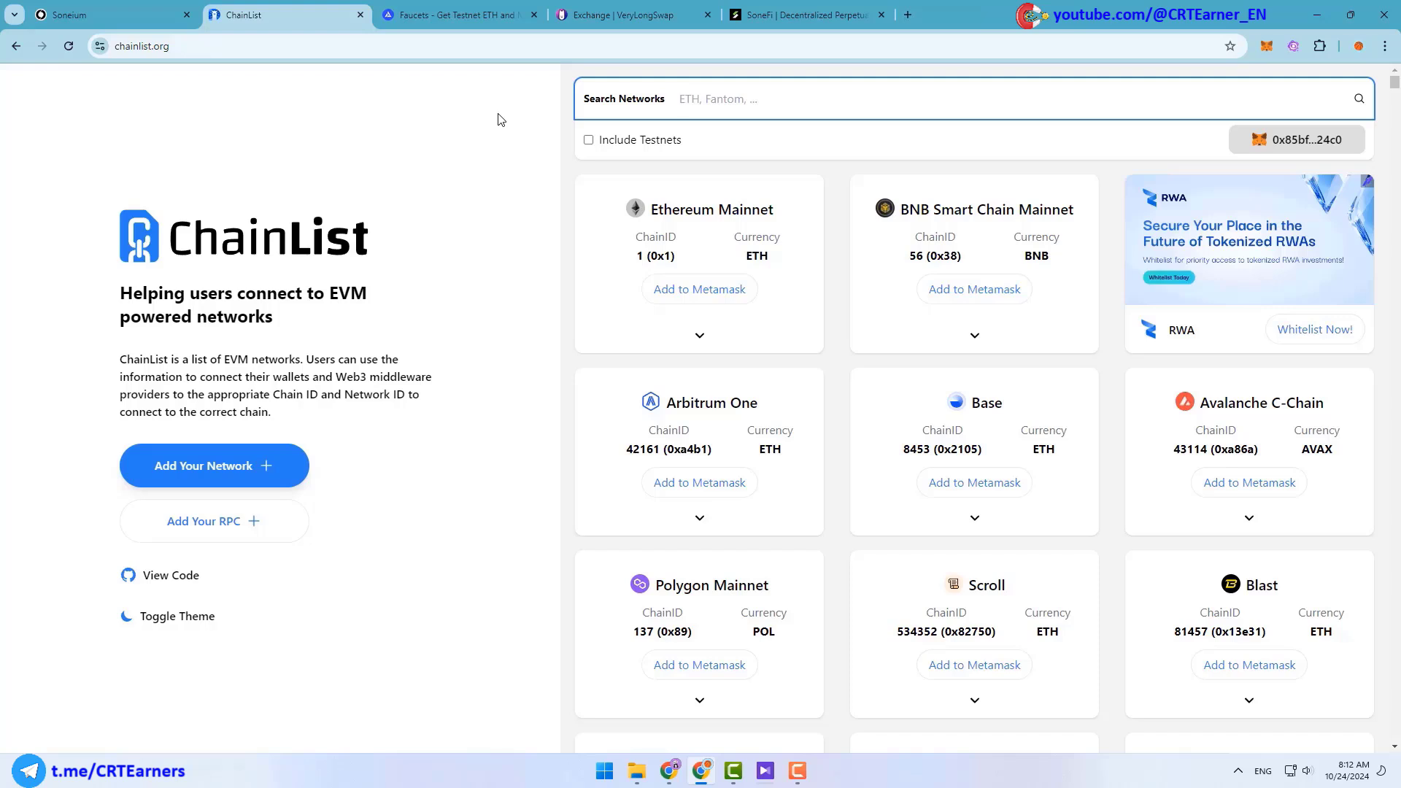
Include testnets, search 'min' for Minato, and add Minato to MetaMask as the active network
{"action": "left_click", "coordinate": [588, 140]}
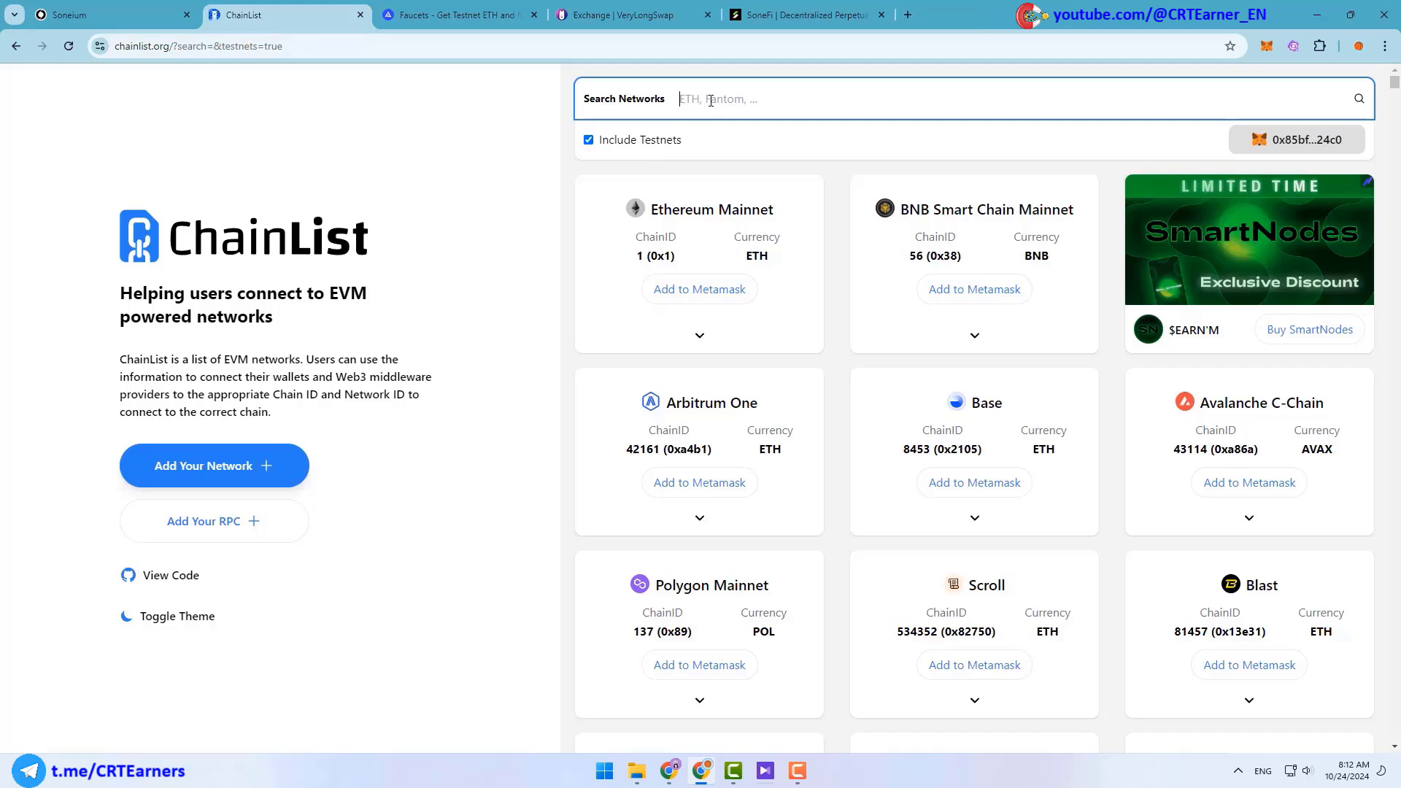
{"action": "type", "text": "m"}
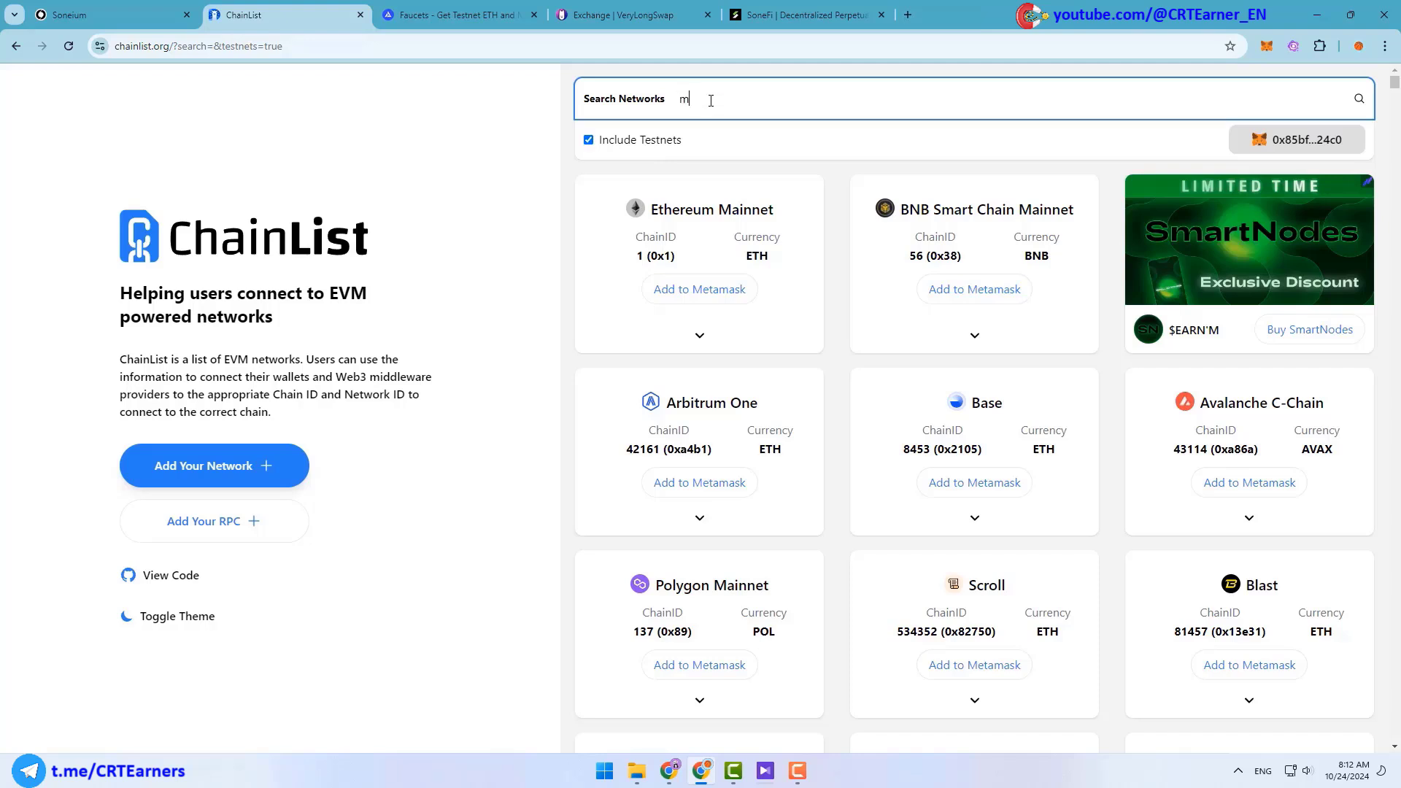
{"action": "type", "text": "inato"}
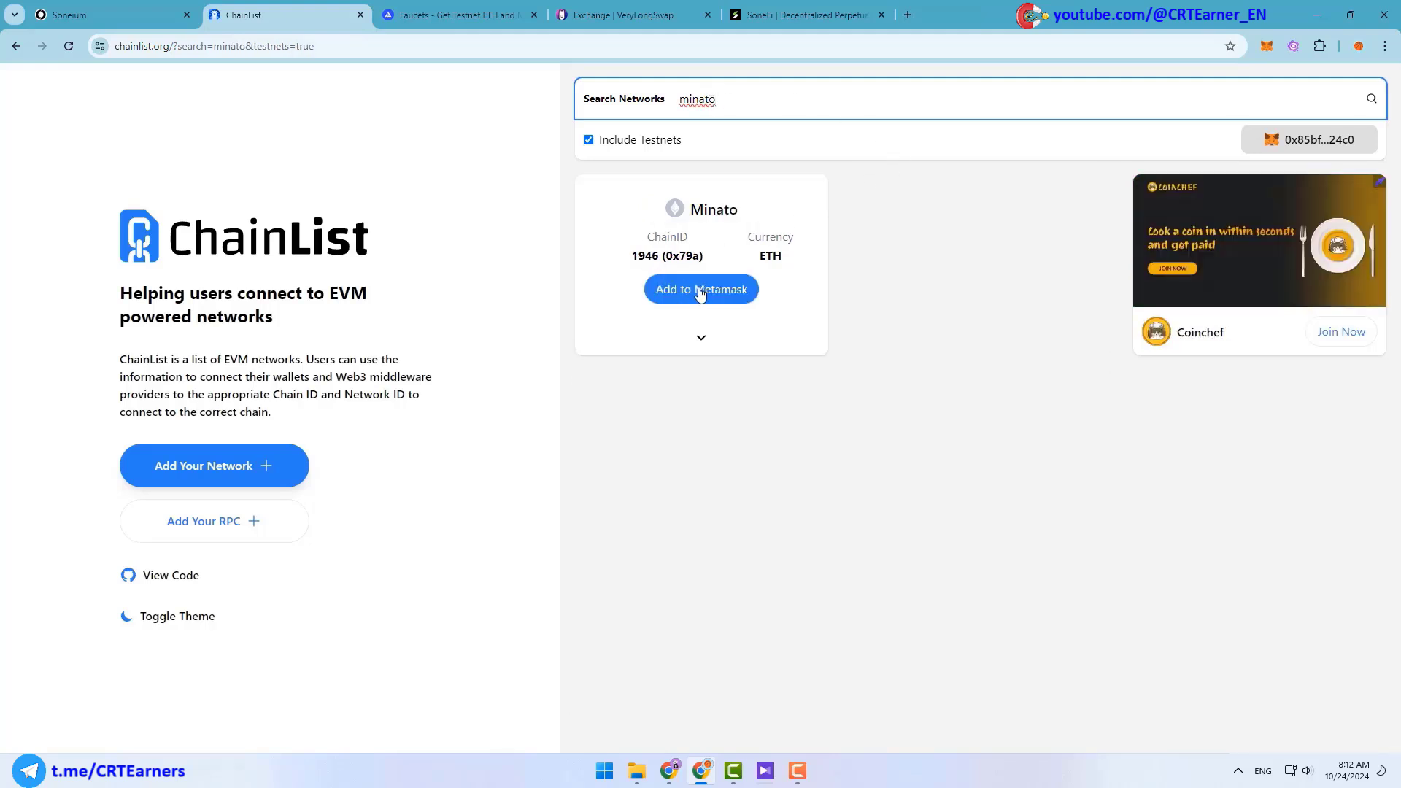
{"action": "left_click", "coordinate": [701, 289]}
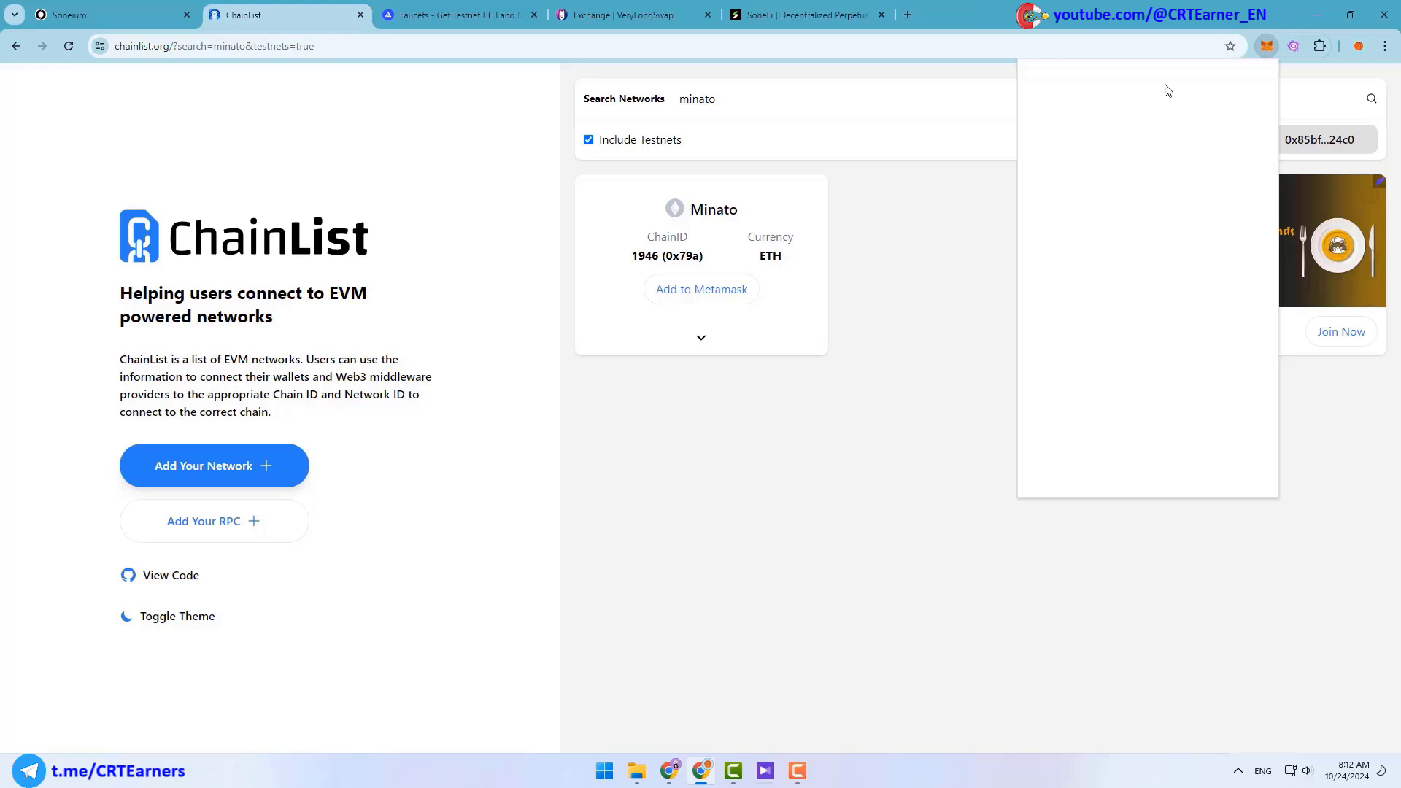
{"action": "left_click", "coordinate": [1266, 45]}
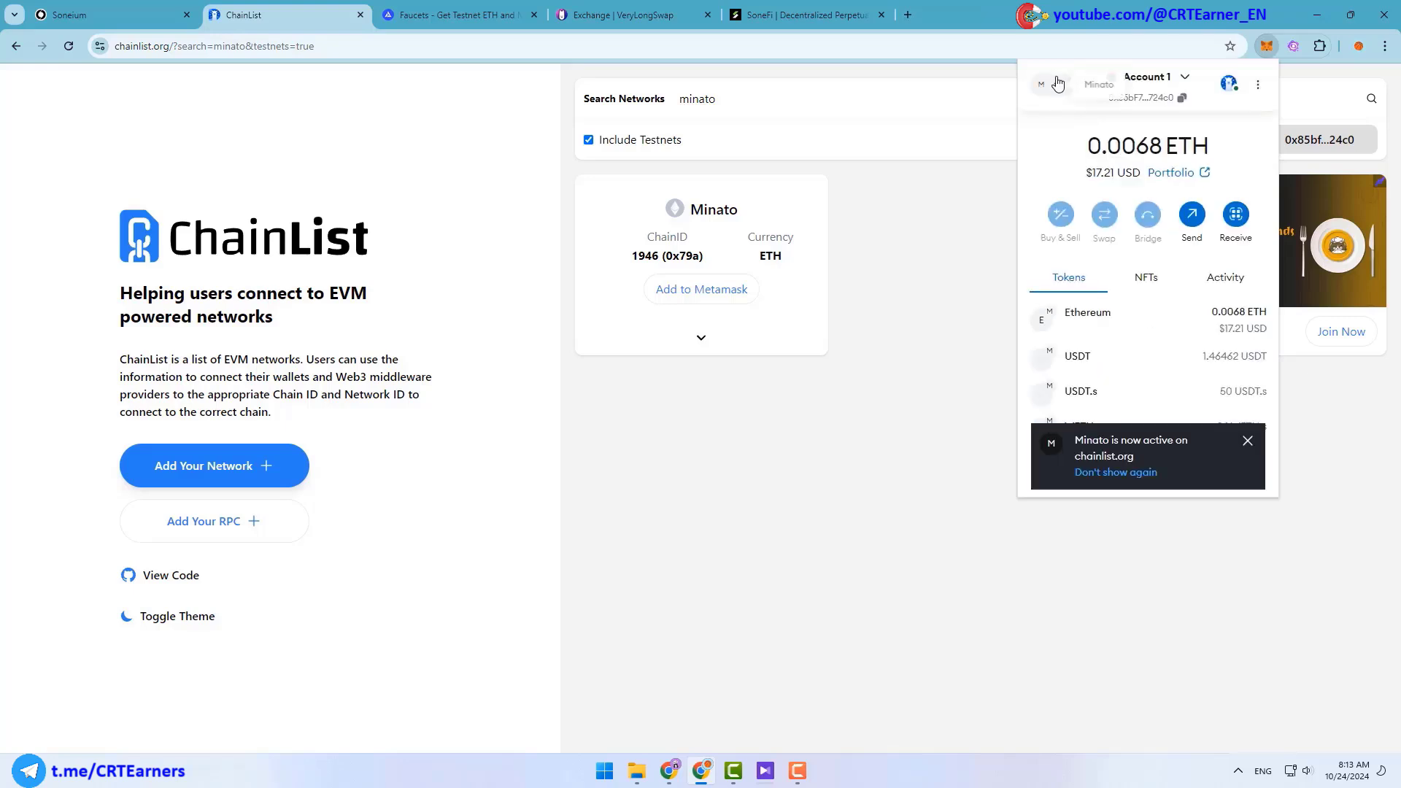
Show the wallet's network list with test networks toggled off then back on, Minato selected
{"action": "left_click", "coordinate": [1052, 85]}
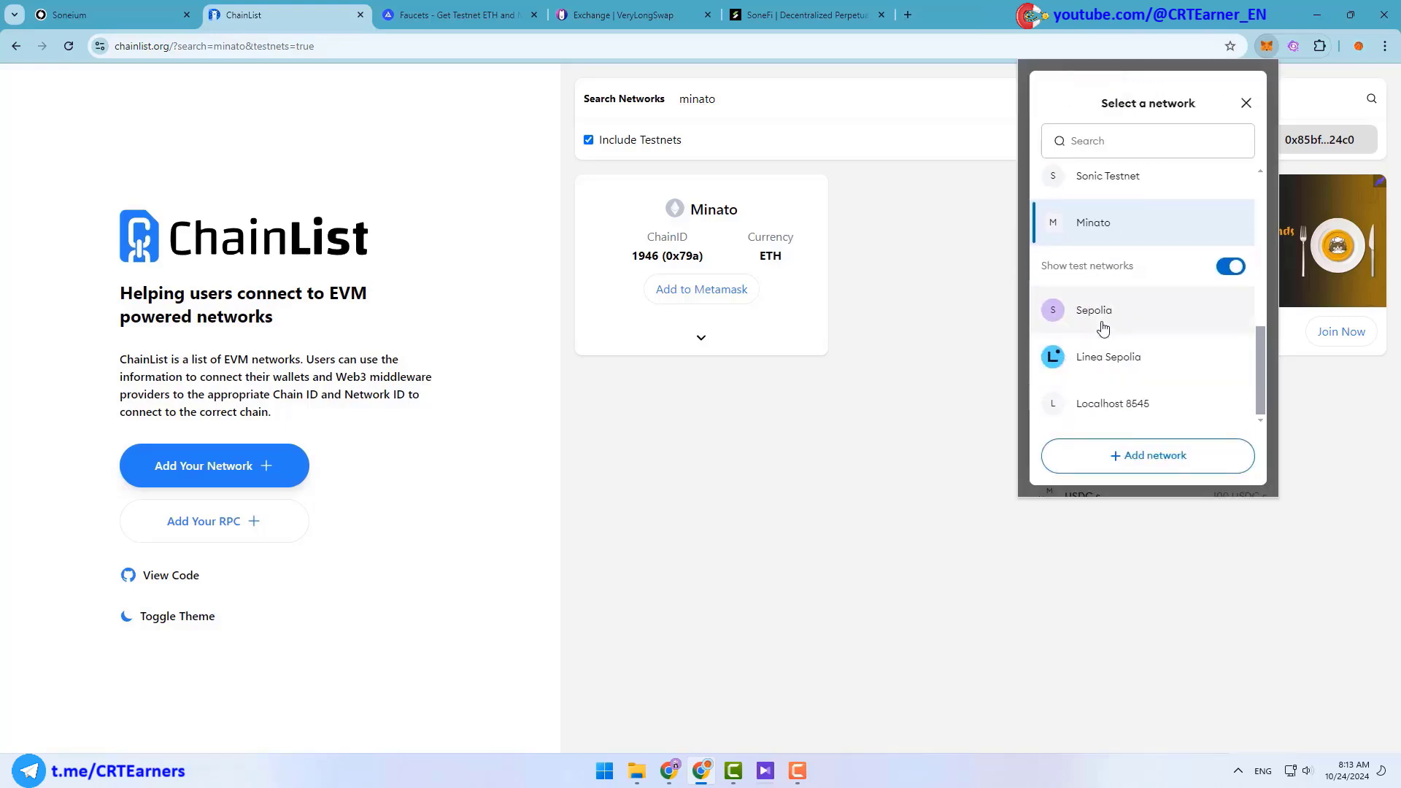
{"action": "mouse_move", "coordinate": [1147, 313]}
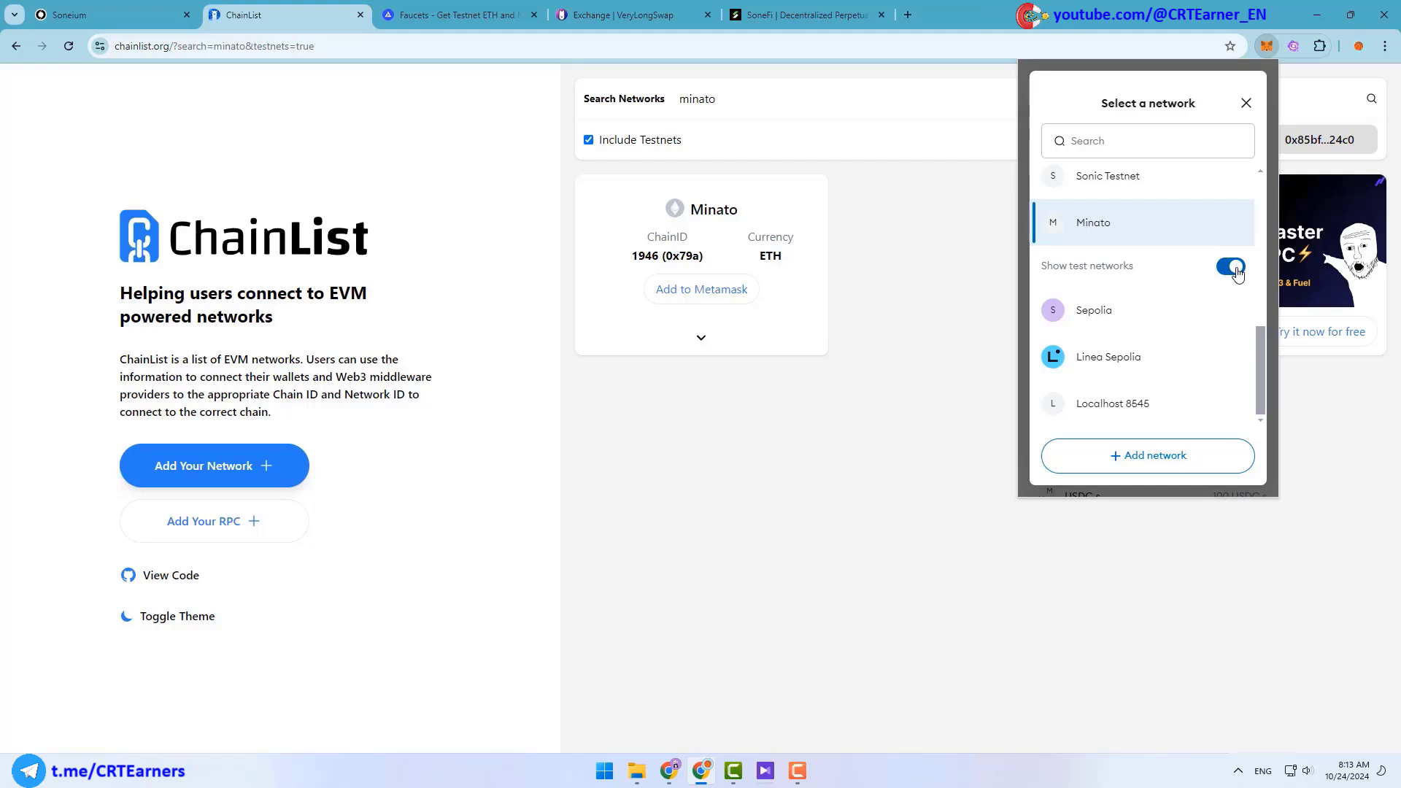
{"action": "left_click", "coordinate": [1229, 267]}
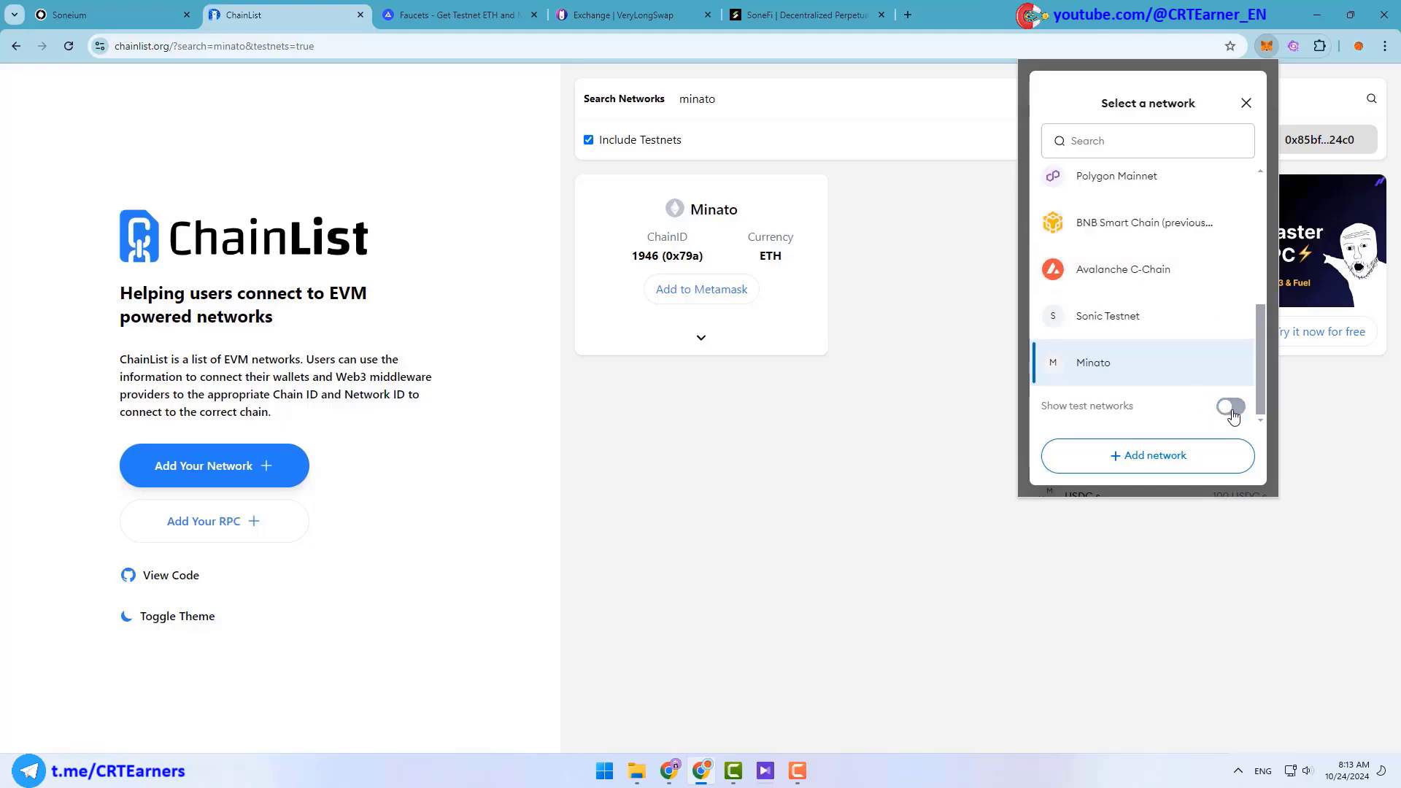
{"action": "left_click", "coordinate": [1231, 407]}
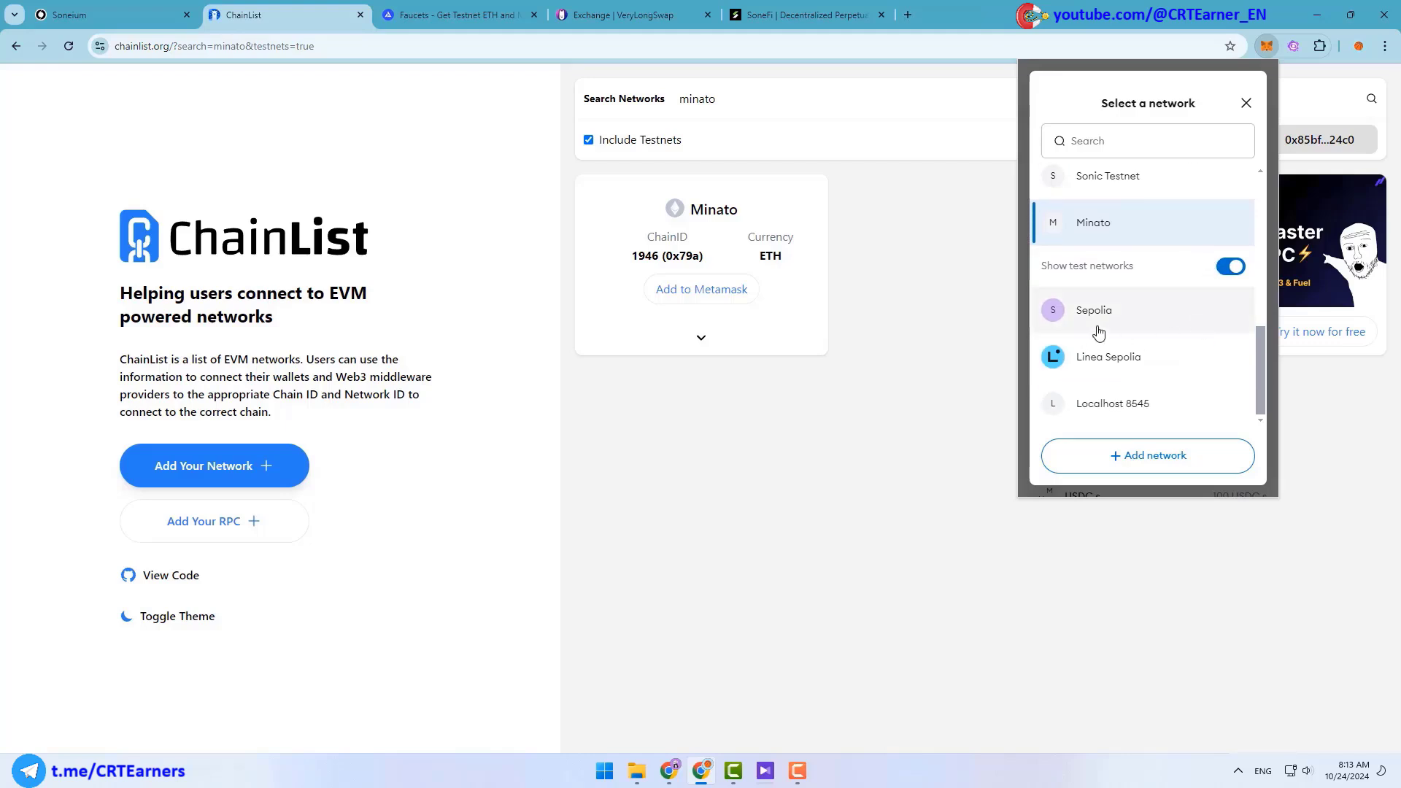
{"action": "mouse_move", "coordinate": [1195, 321]}
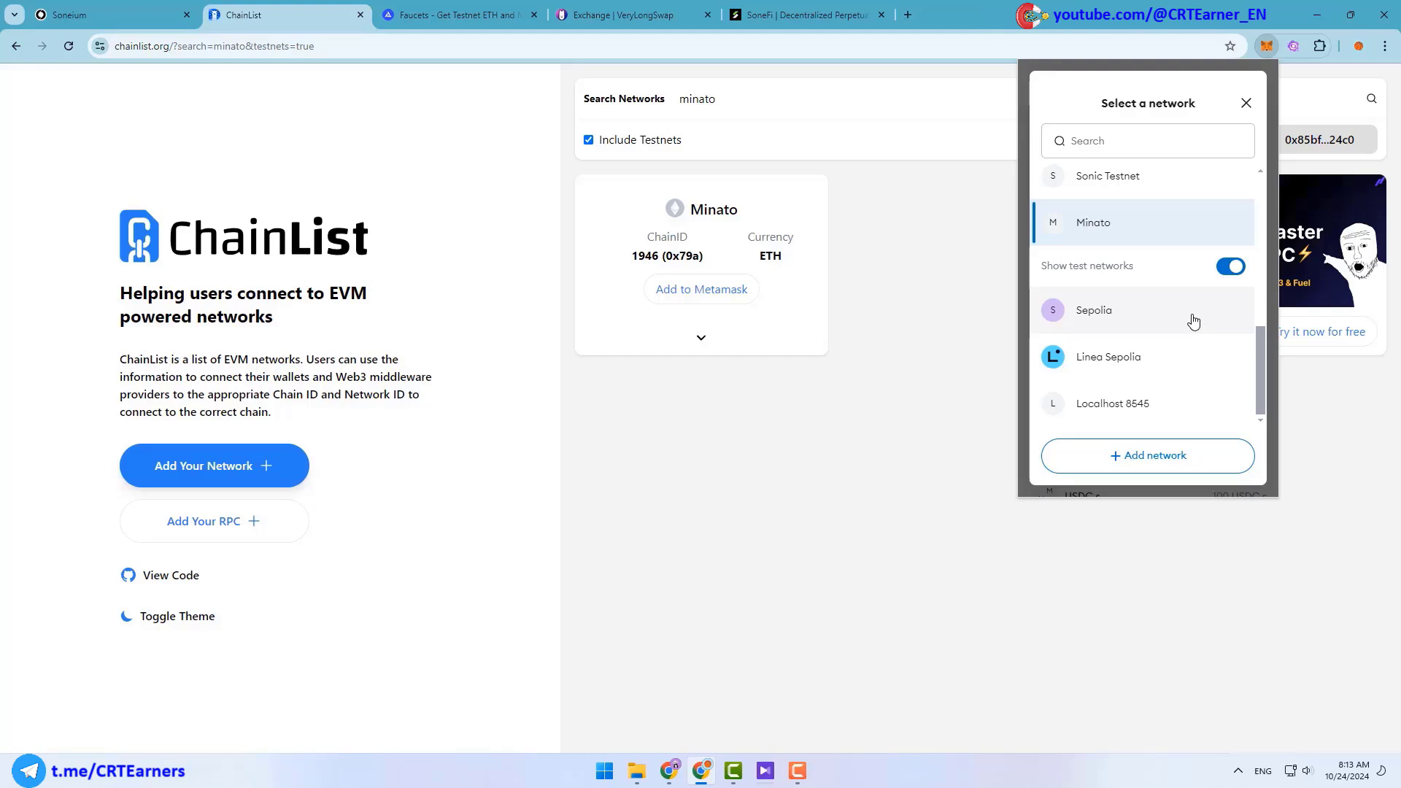
{"action": "mouse_move", "coordinate": [1165, 320]}
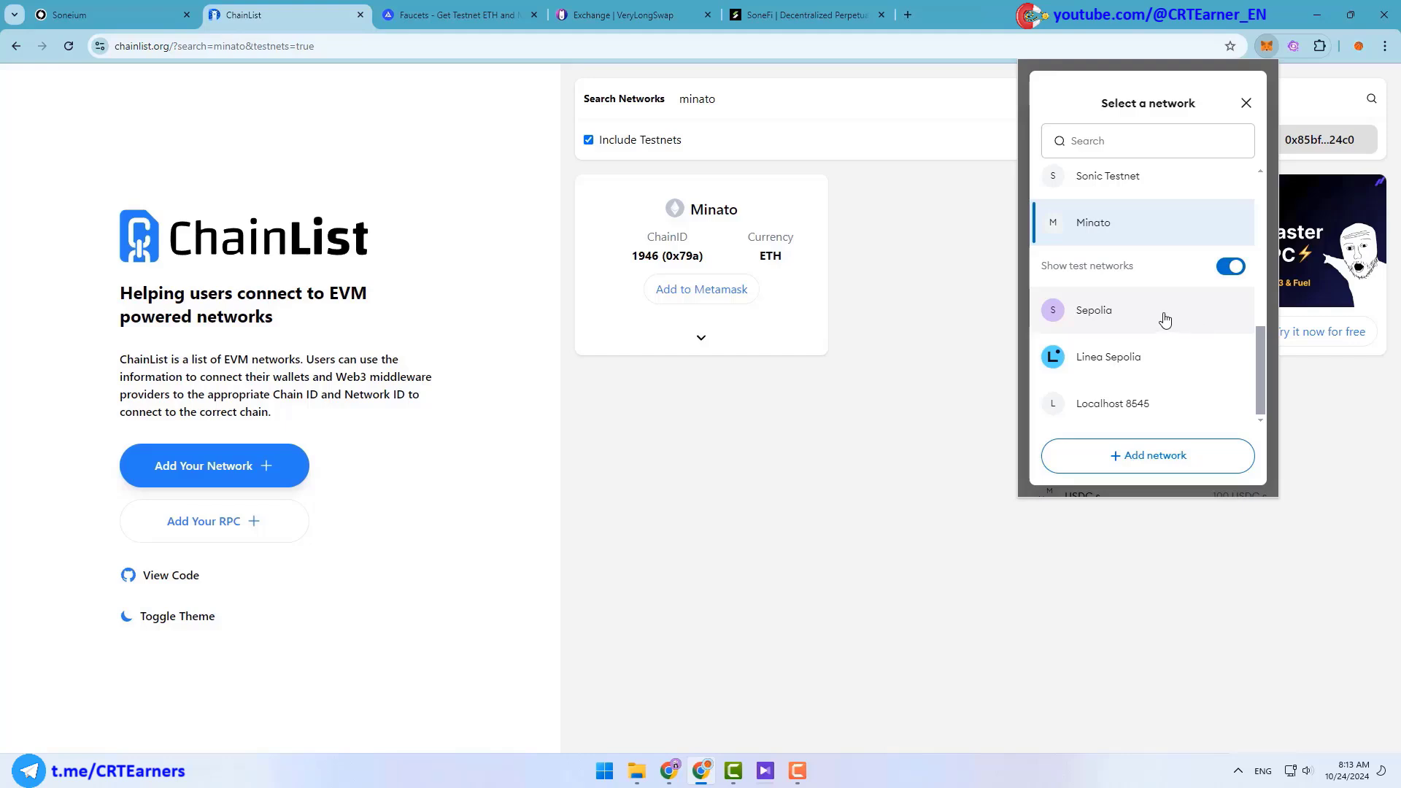
{"action": "mouse_move", "coordinate": [1153, 321]}
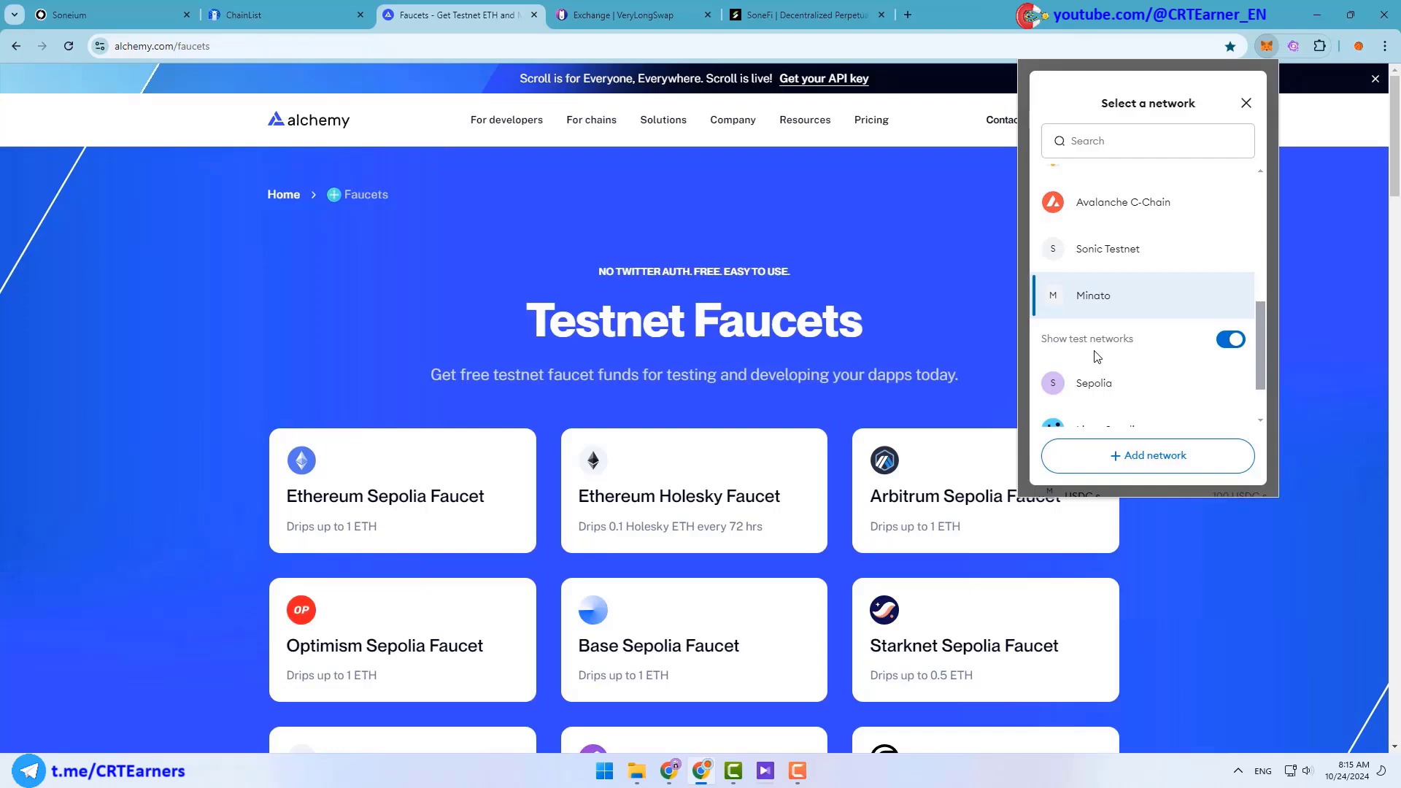
{"action": "mouse_move", "coordinate": [1059, 361]}
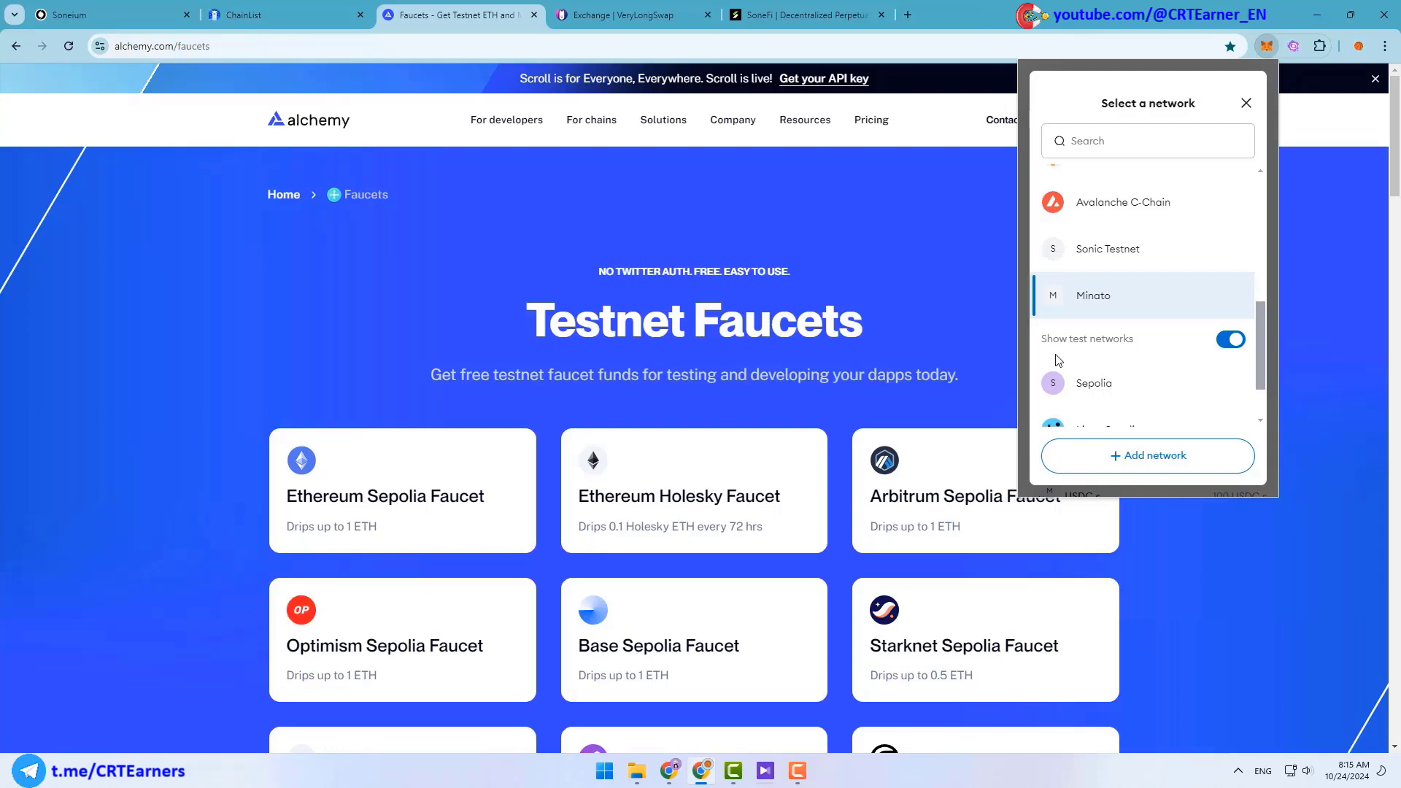
Switch the wallet to Sepolia and reach the Alchemy Ethereum Sepolia faucet login
{"action": "left_click", "coordinate": [1094, 296]}
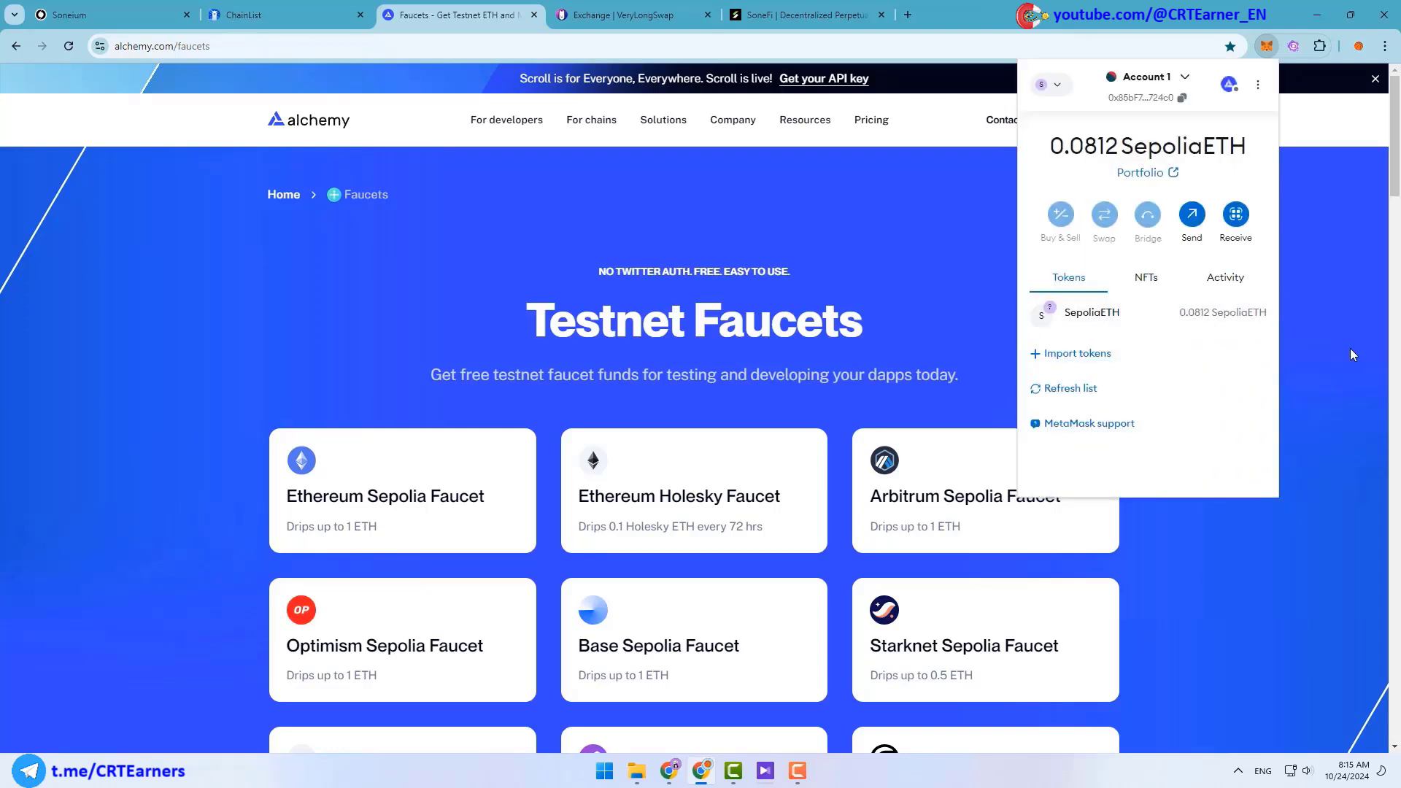
{"action": "mouse_move", "coordinate": [1349, 378]}
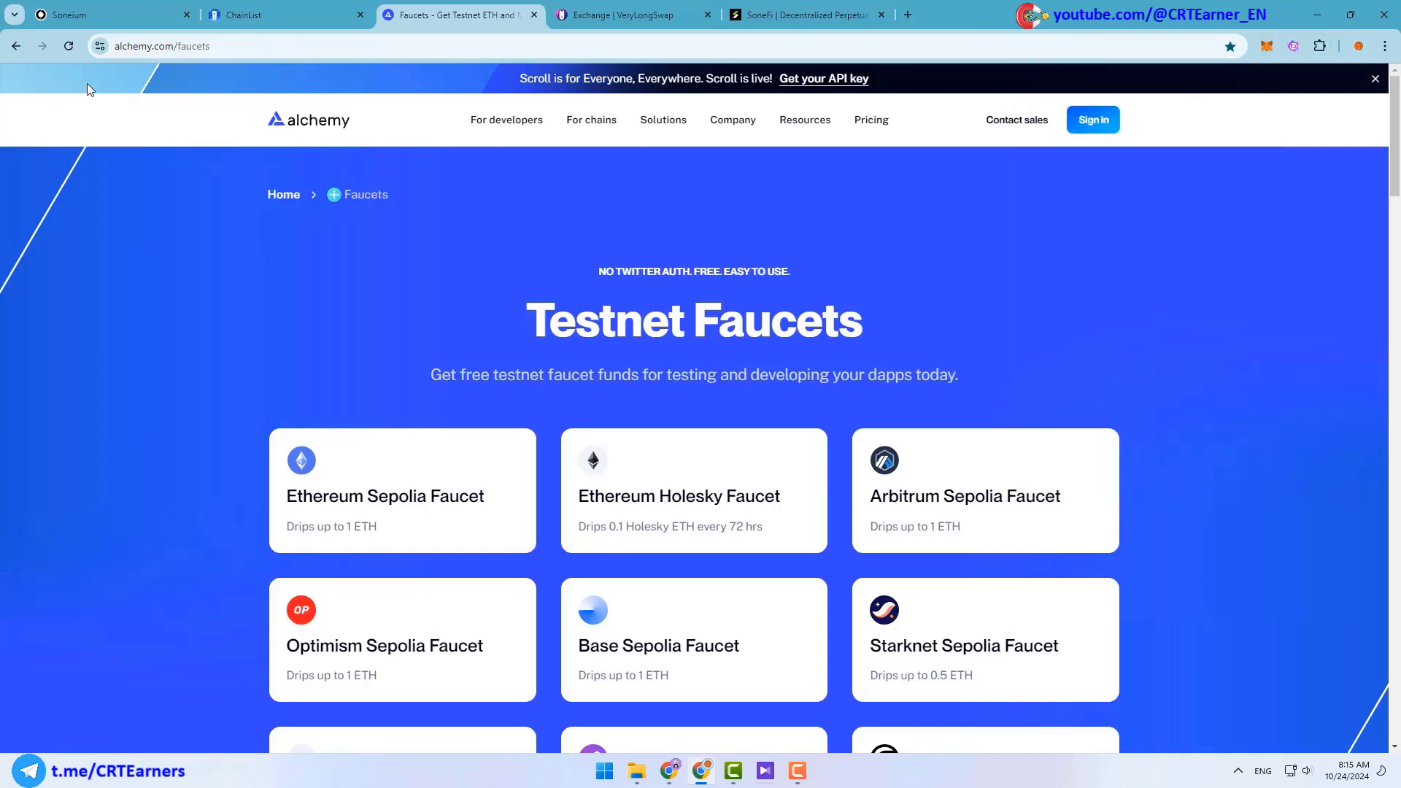
{"action": "mouse_move", "coordinate": [161, 65]}
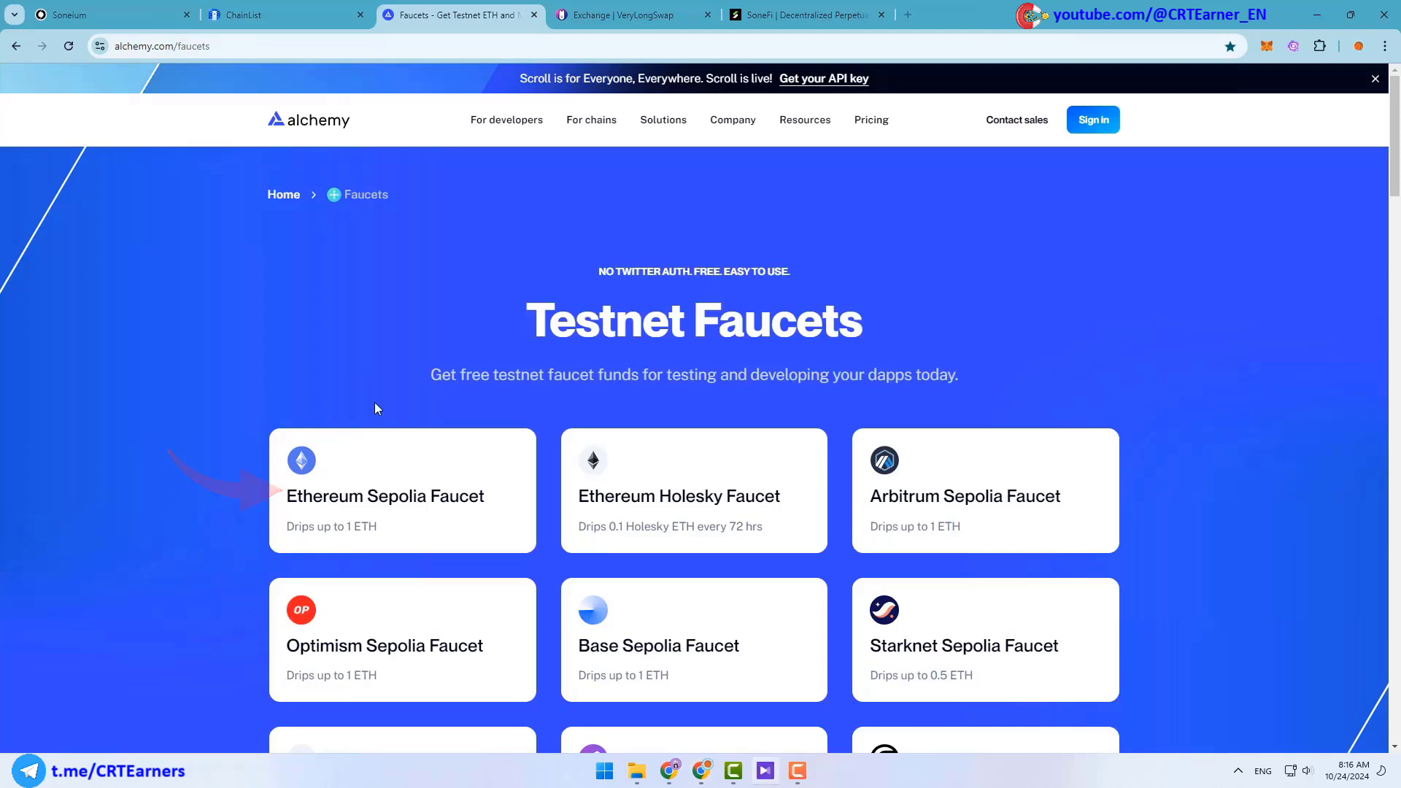
{"action": "left_click", "coordinate": [384, 496]}
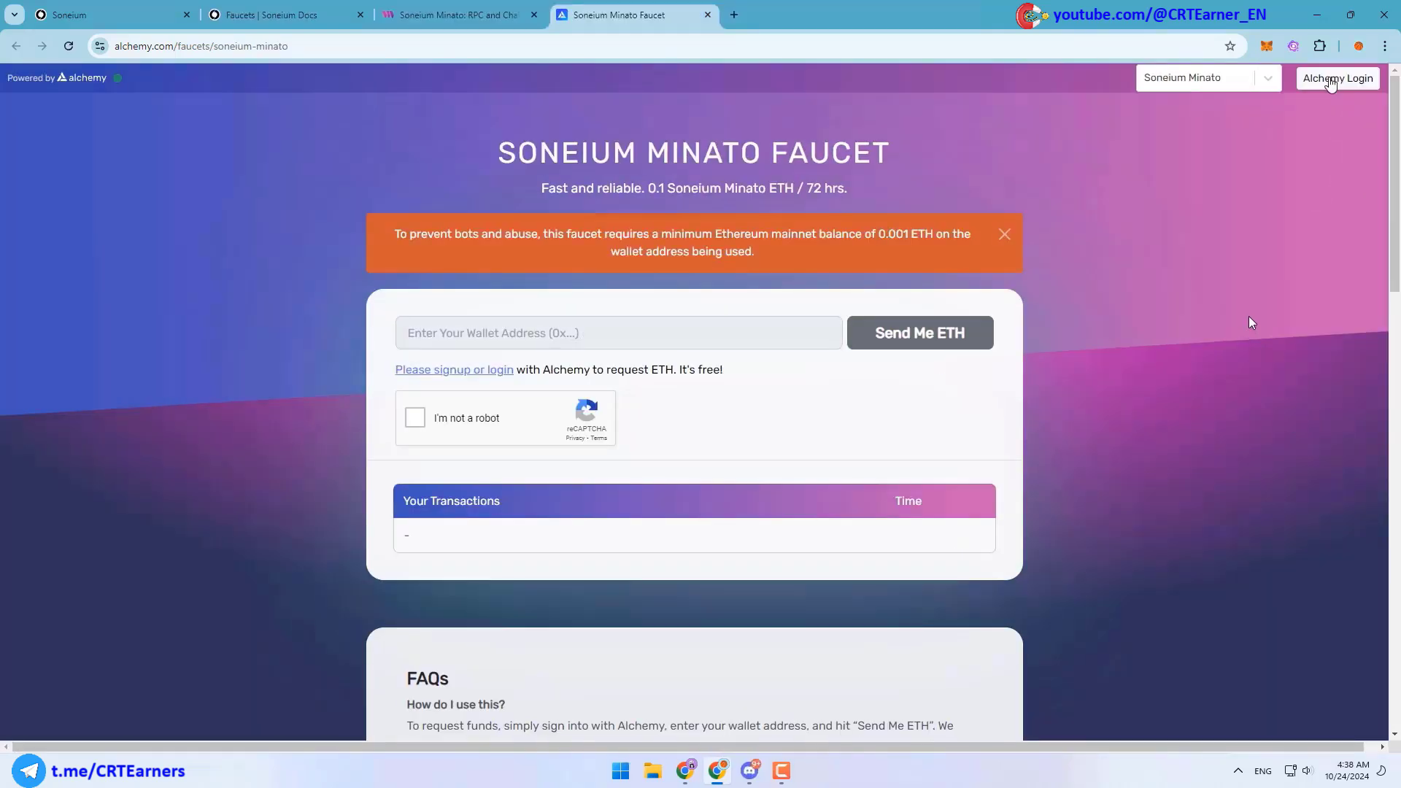
{"action": "left_click", "coordinate": [1335, 79]}
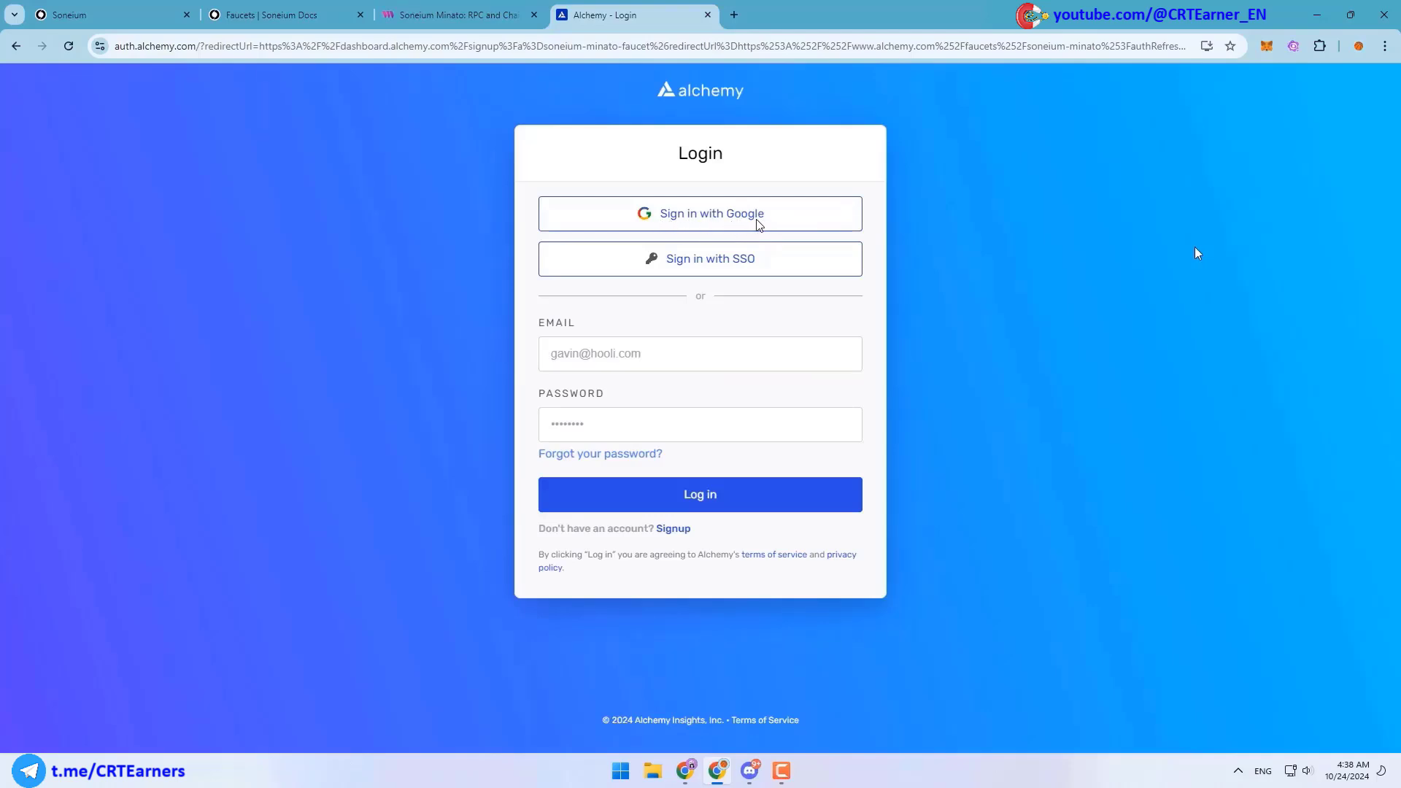
{"action": "mouse_move", "coordinate": [692, 211]}
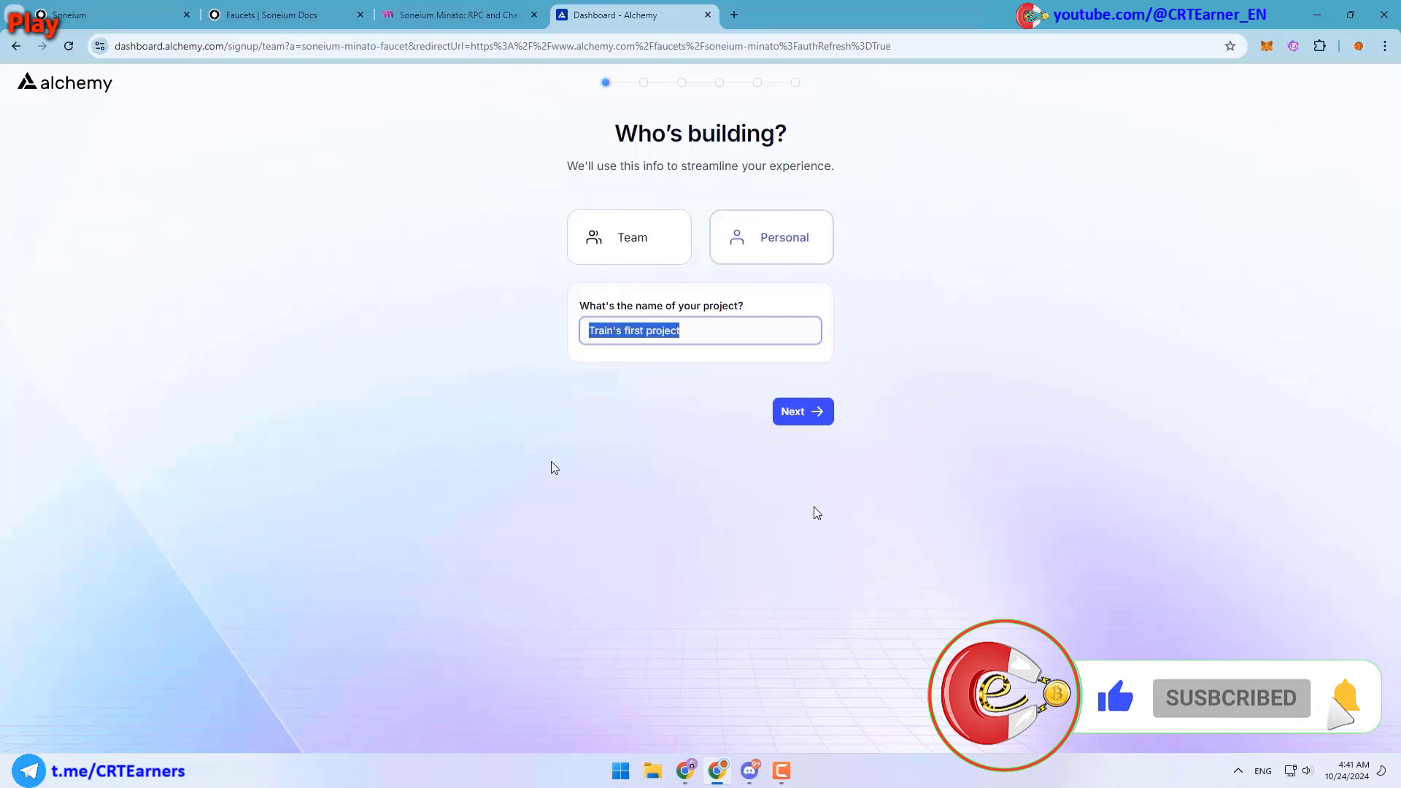
Finish Alchemy signup choosing DeFi, skipping the payment method and referral question
{"action": "left_click", "coordinate": [802, 412]}
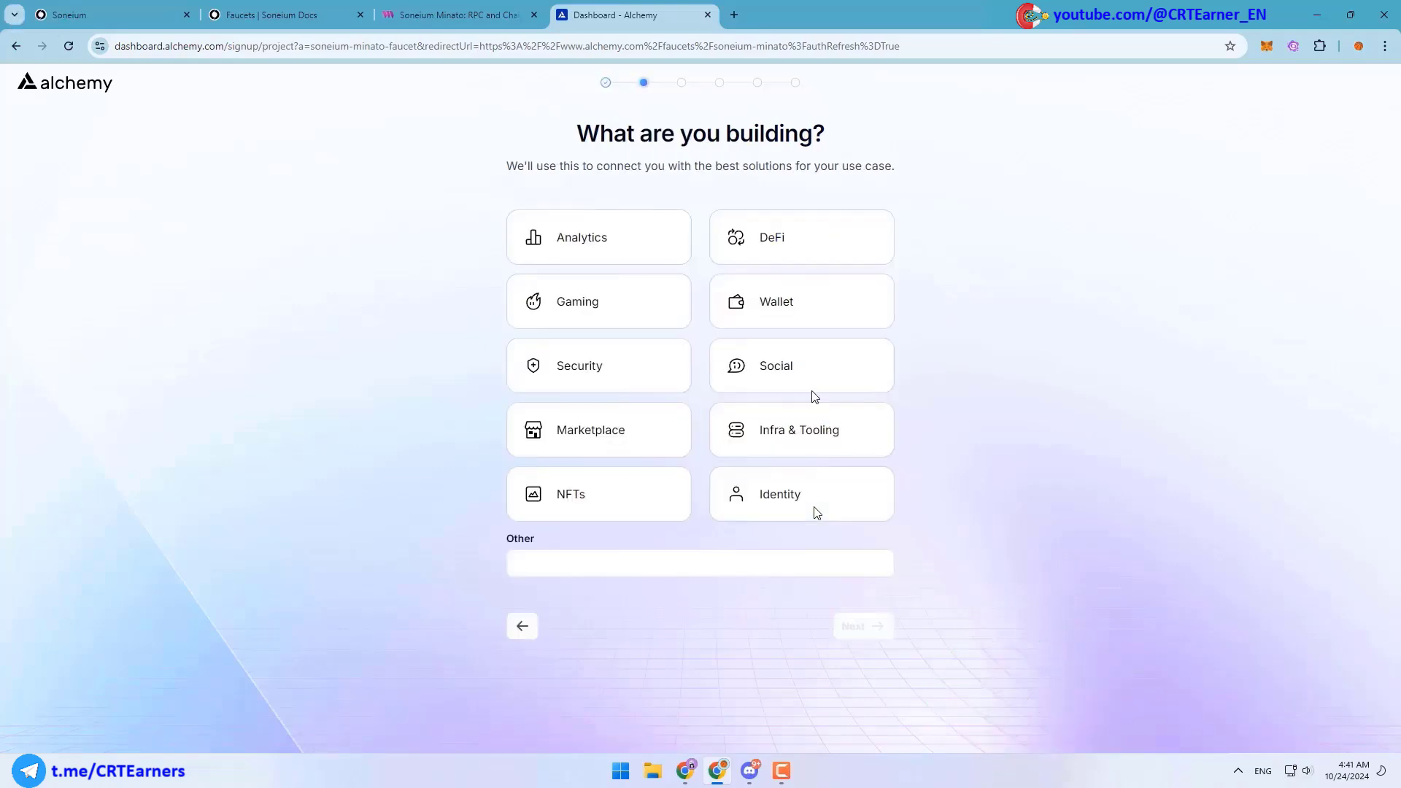
{"action": "left_click", "coordinate": [800, 236]}
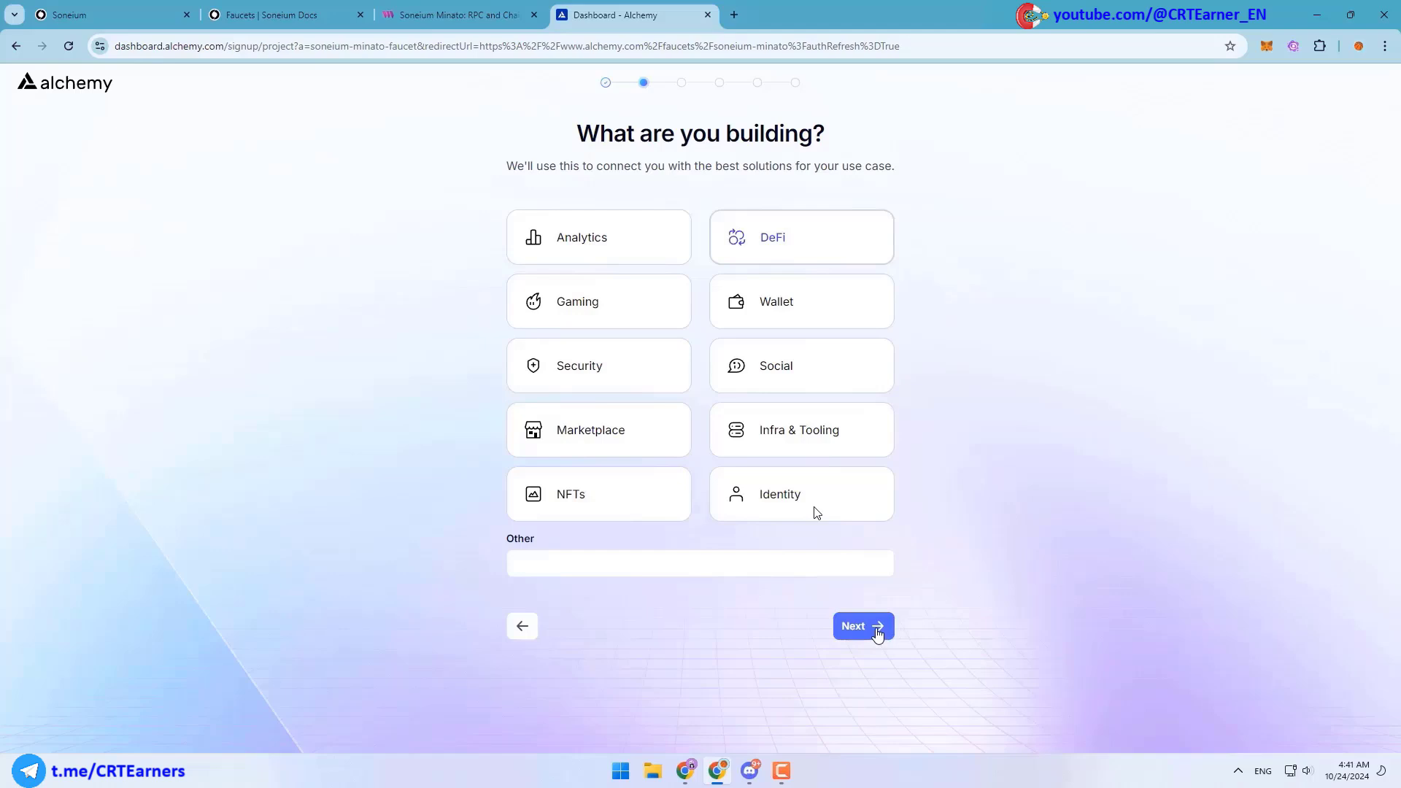
{"action": "left_click", "coordinate": [861, 627]}
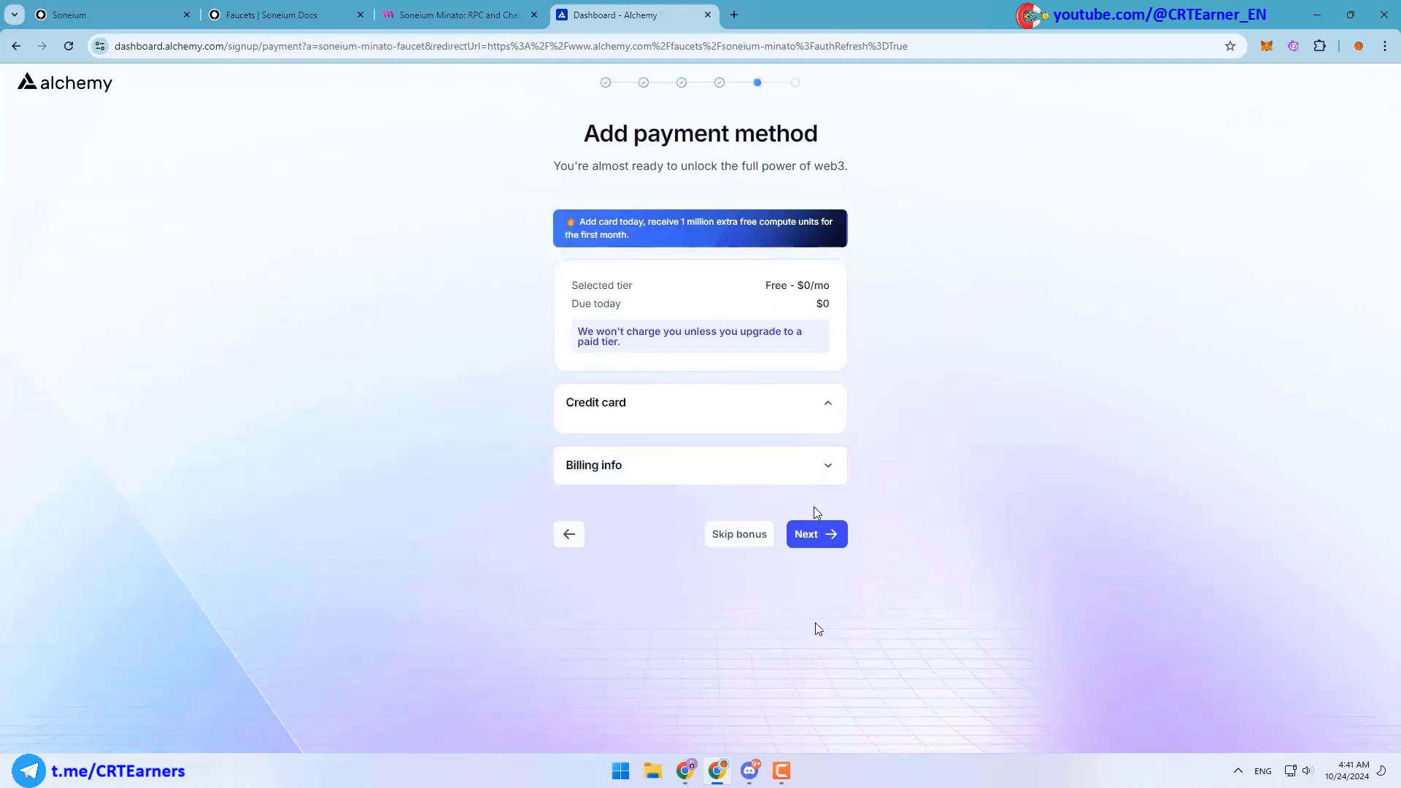
{"action": "left_click", "coordinate": [738, 534]}
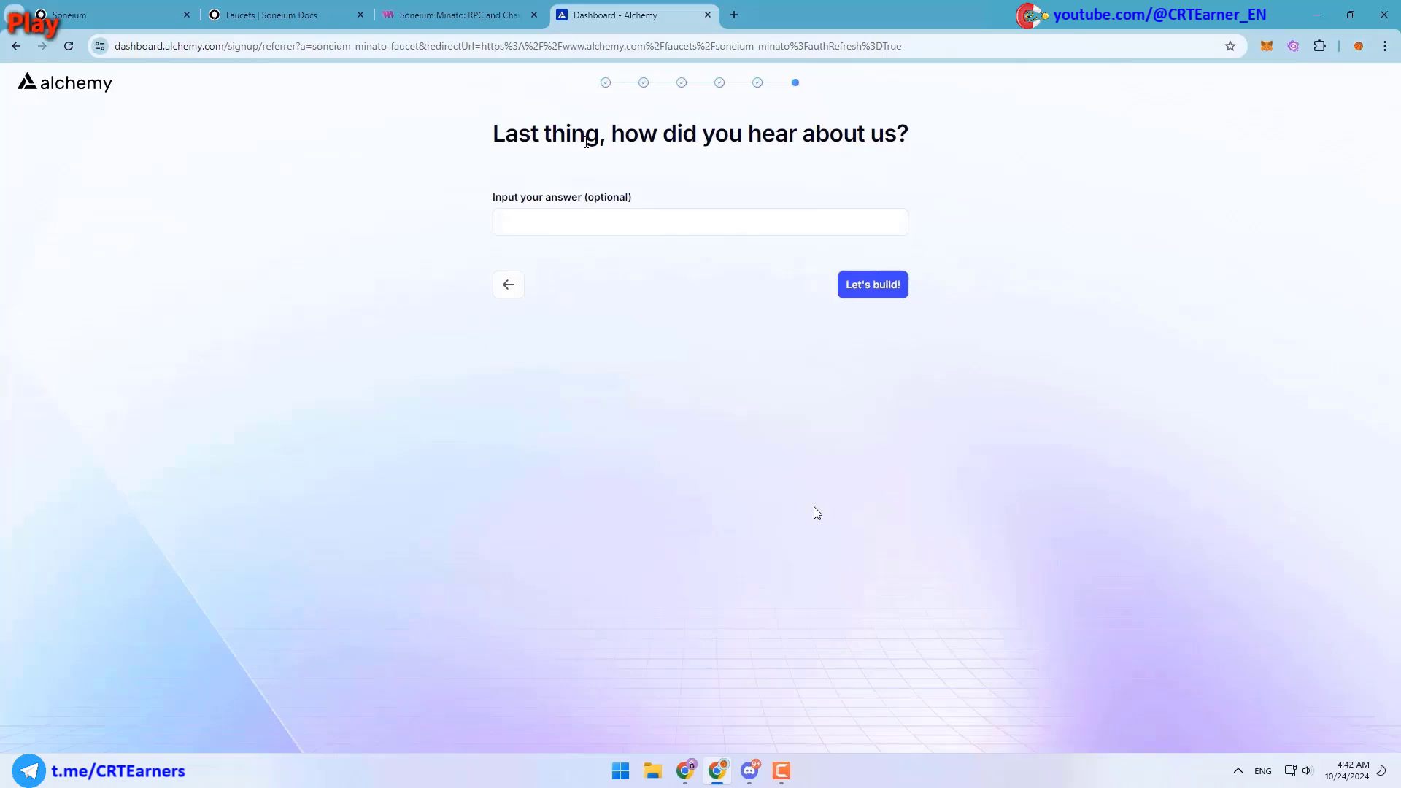
{"action": "left_click", "coordinate": [699, 222]}
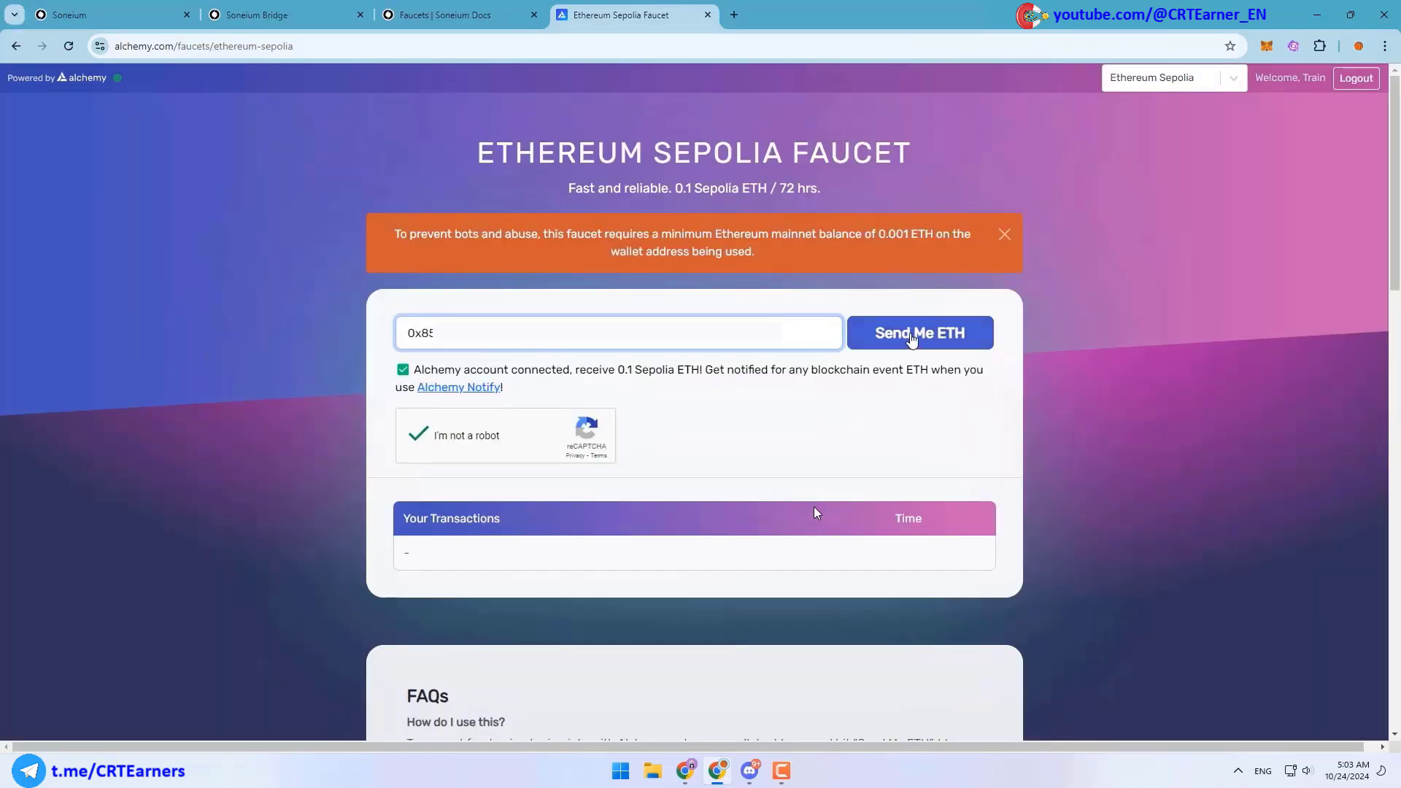
Request Sepolia ETH from the faucet and set the wallet network to Sepolia
{"action": "left_click", "coordinate": [918, 333]}
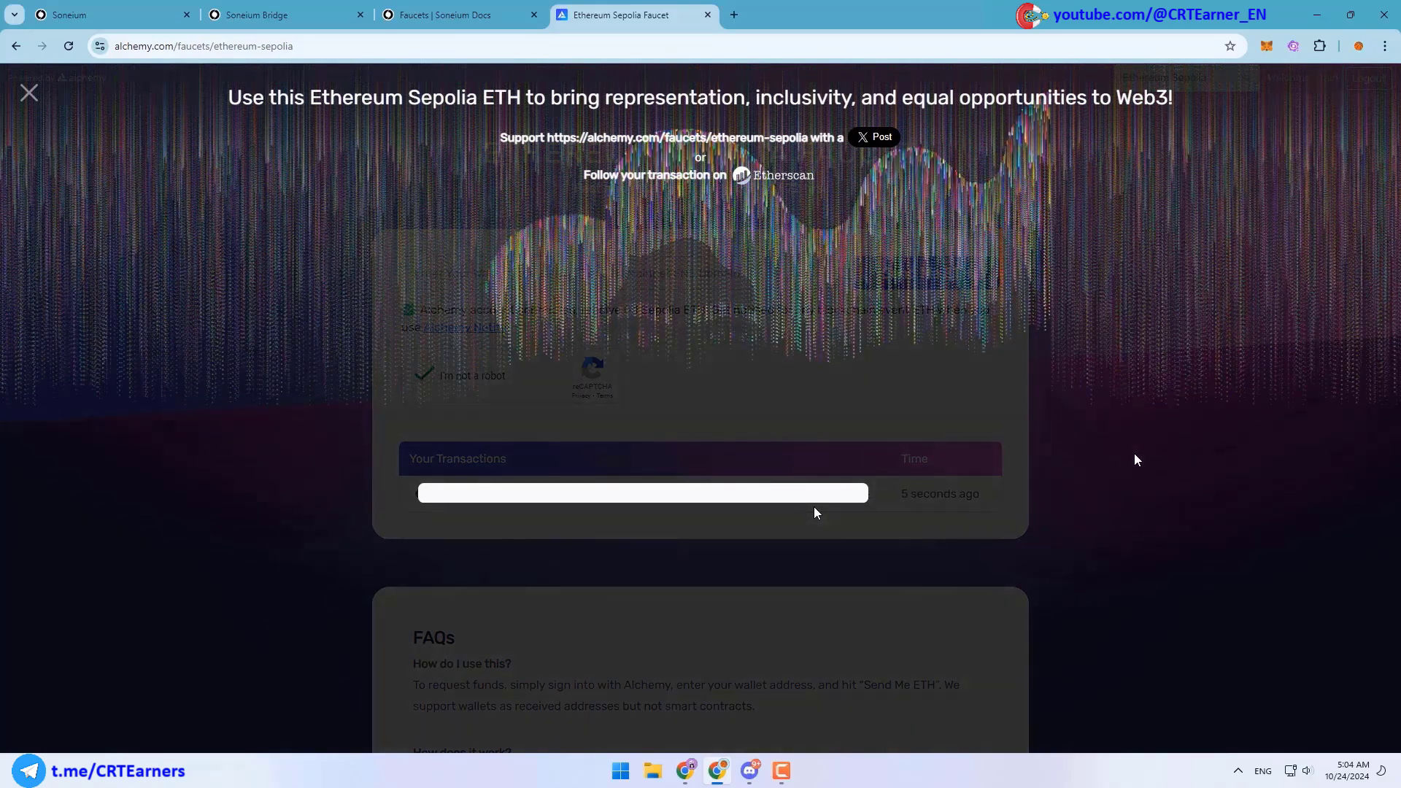
{"action": "left_click", "coordinate": [1267, 45]}
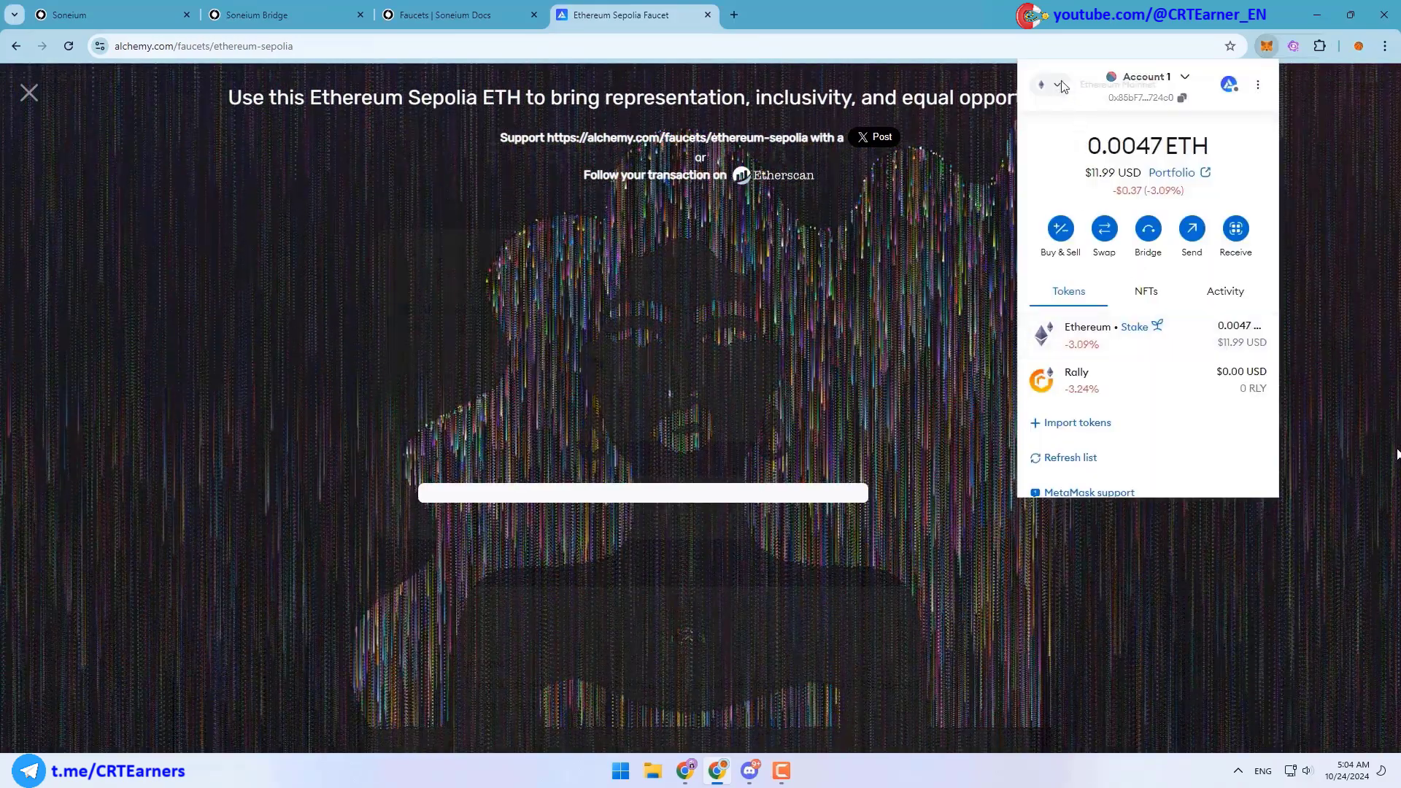
{"action": "left_click", "coordinate": [1061, 85]}
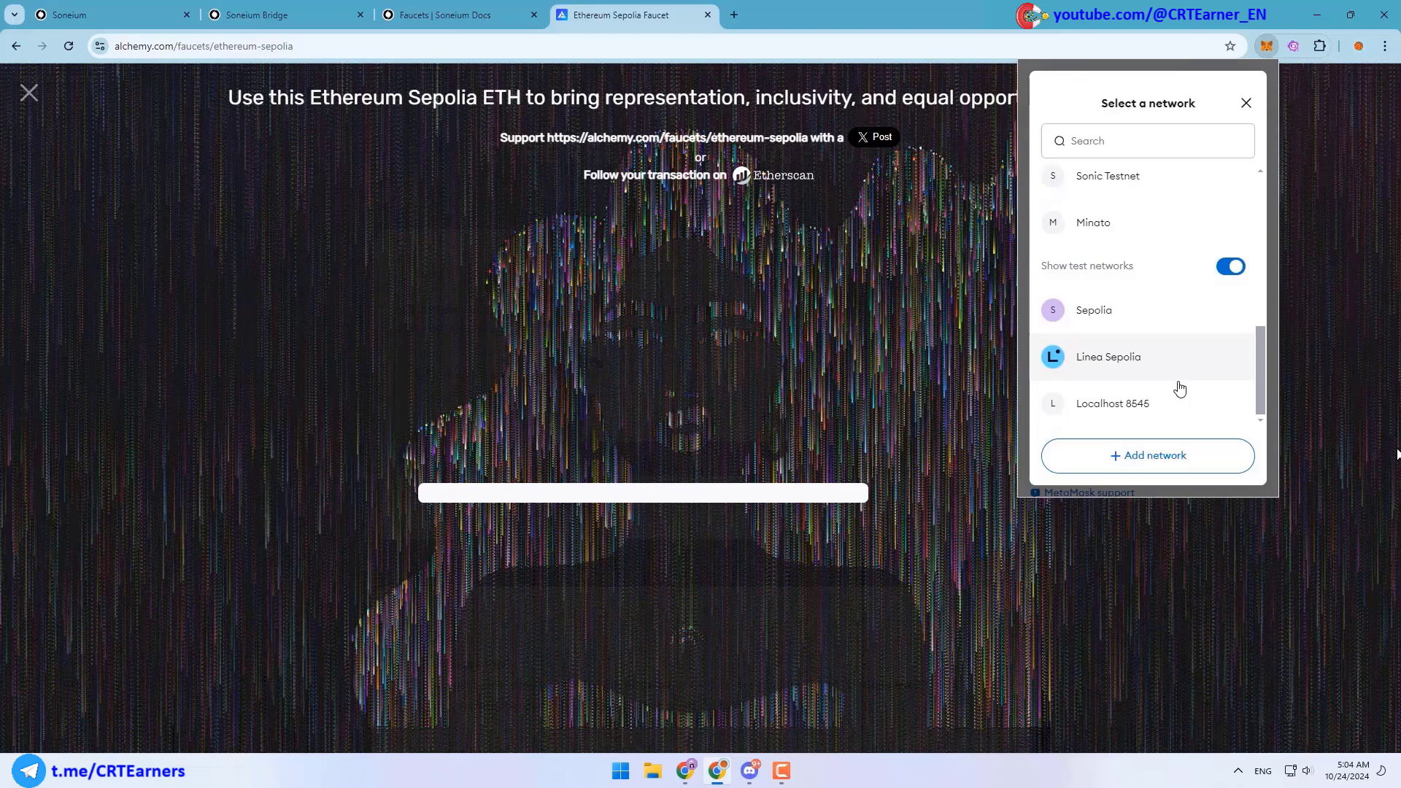
{"action": "left_click", "coordinate": [1093, 310]}
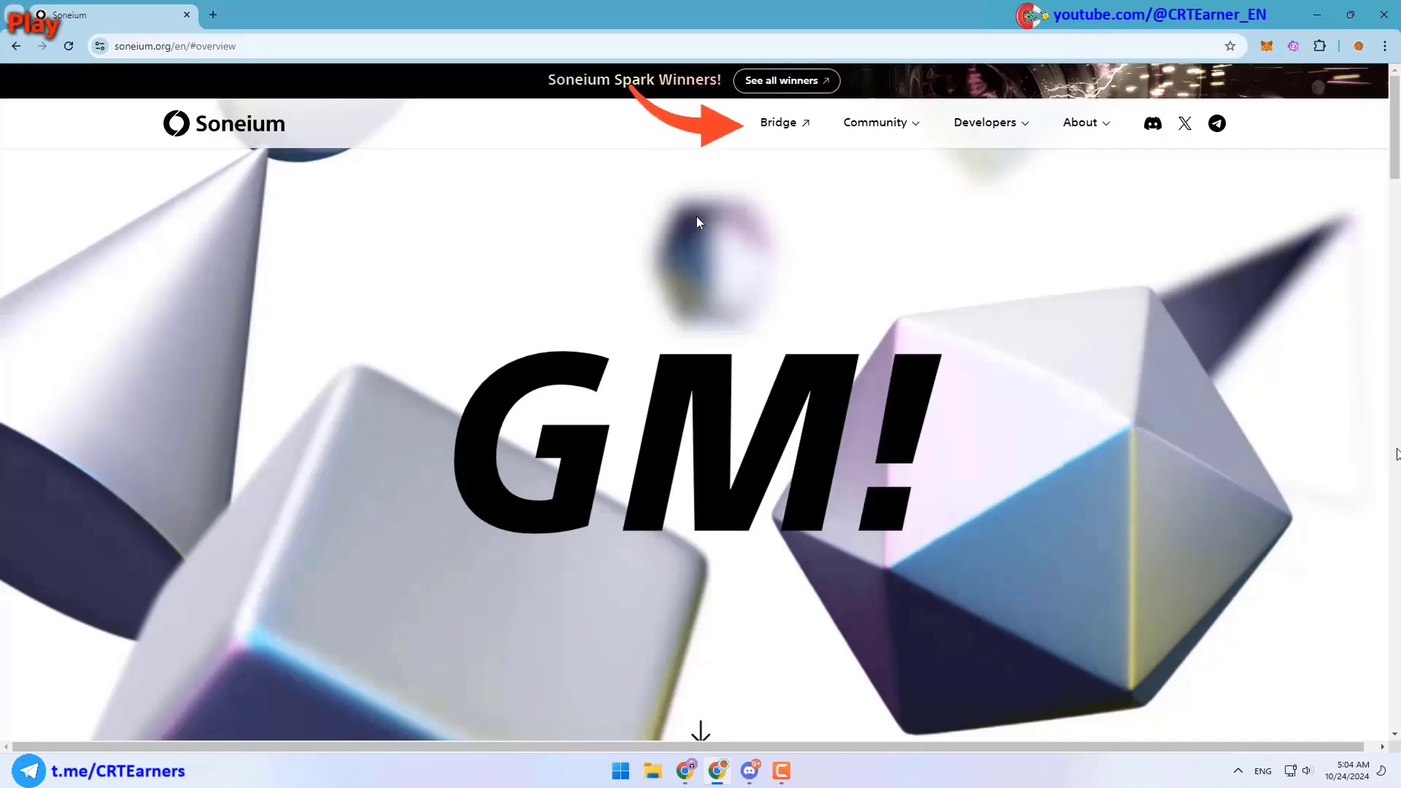
Initiate a 0.005 ETH Sepolia-to-Minato deposit on Soneium Bridge
{"action": "left_click", "coordinate": [779, 123]}
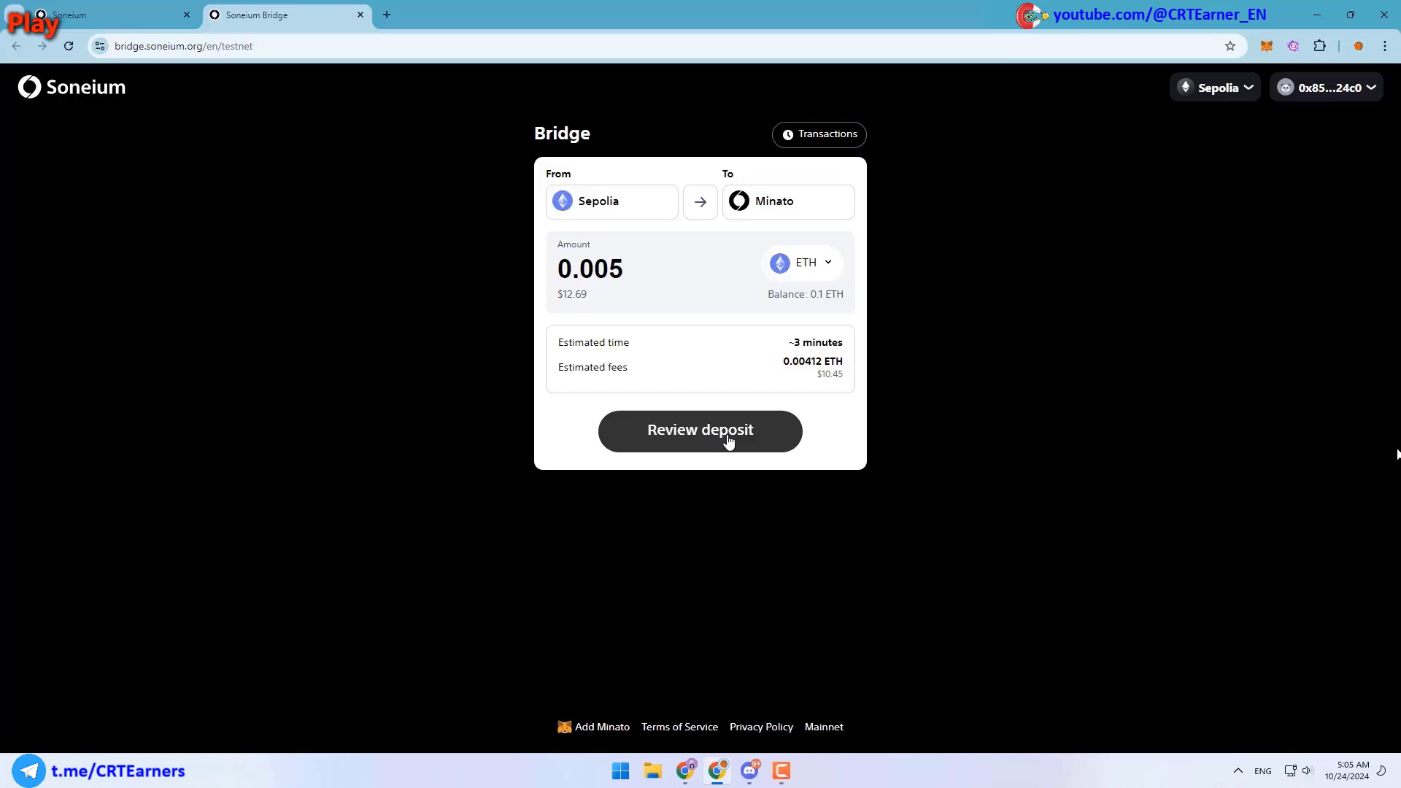
{"action": "left_click", "coordinate": [699, 429]}
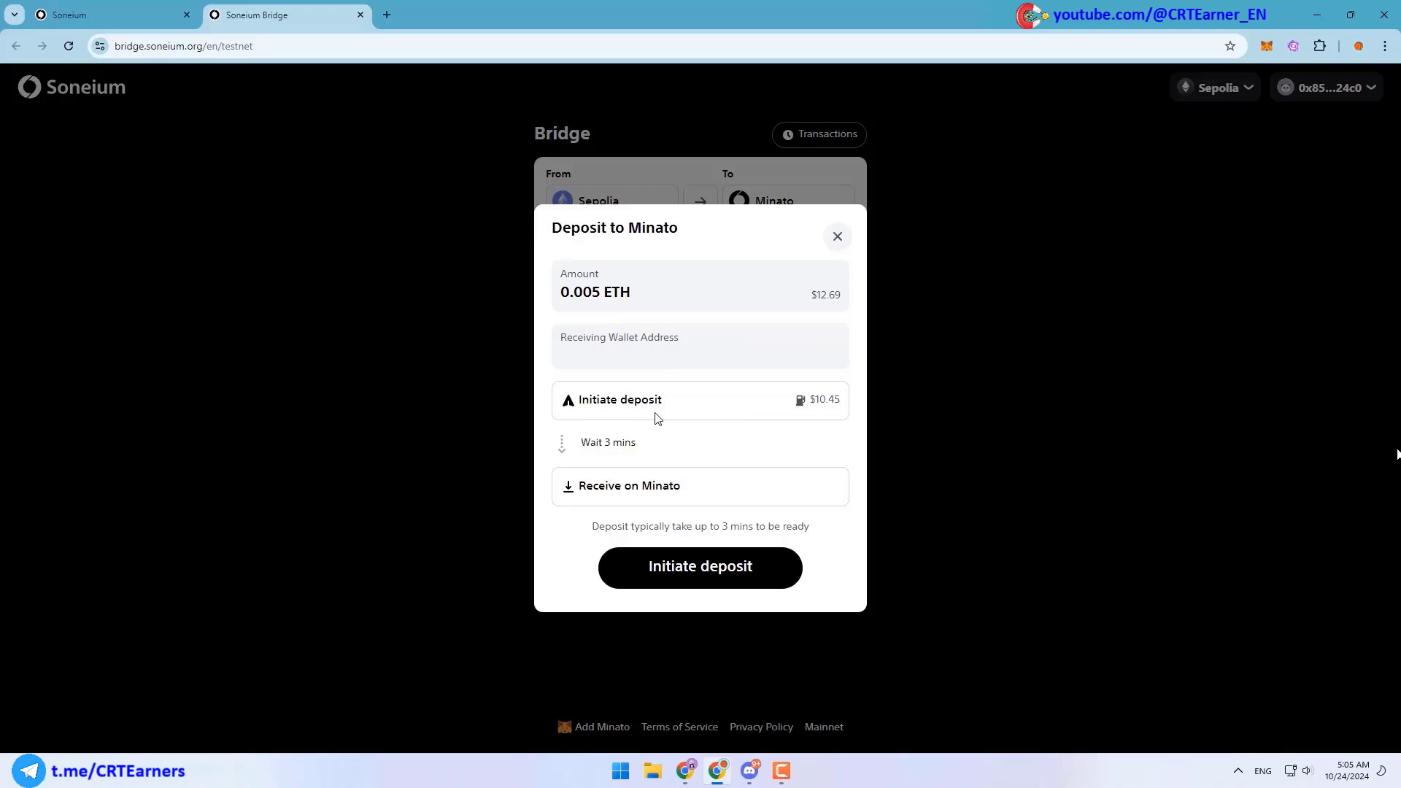
{"action": "left_click", "coordinate": [700, 566]}
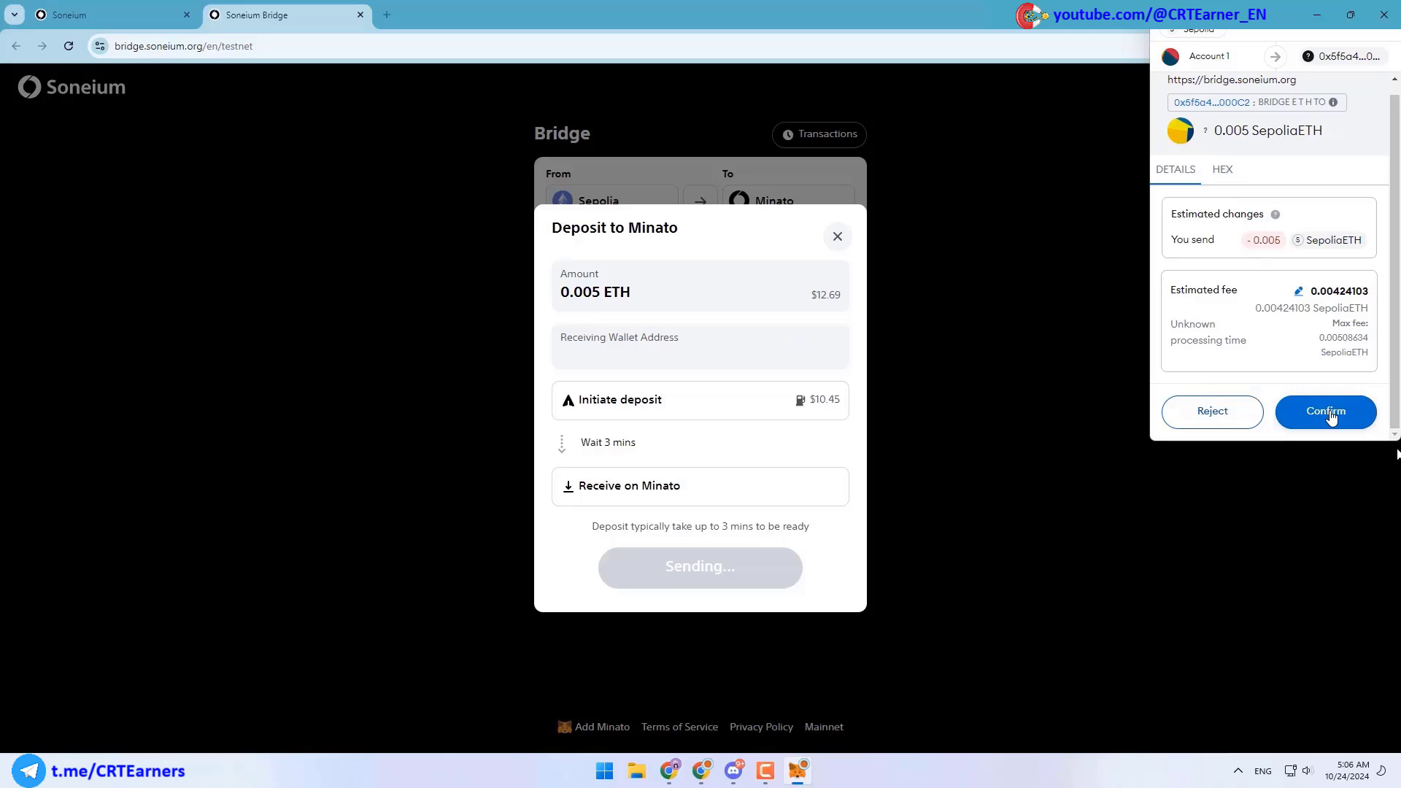
Confirm the deposit in MetaMask and switch the wallet to Minato to see the bridged ETH
{"action": "left_click", "coordinate": [1325, 412]}
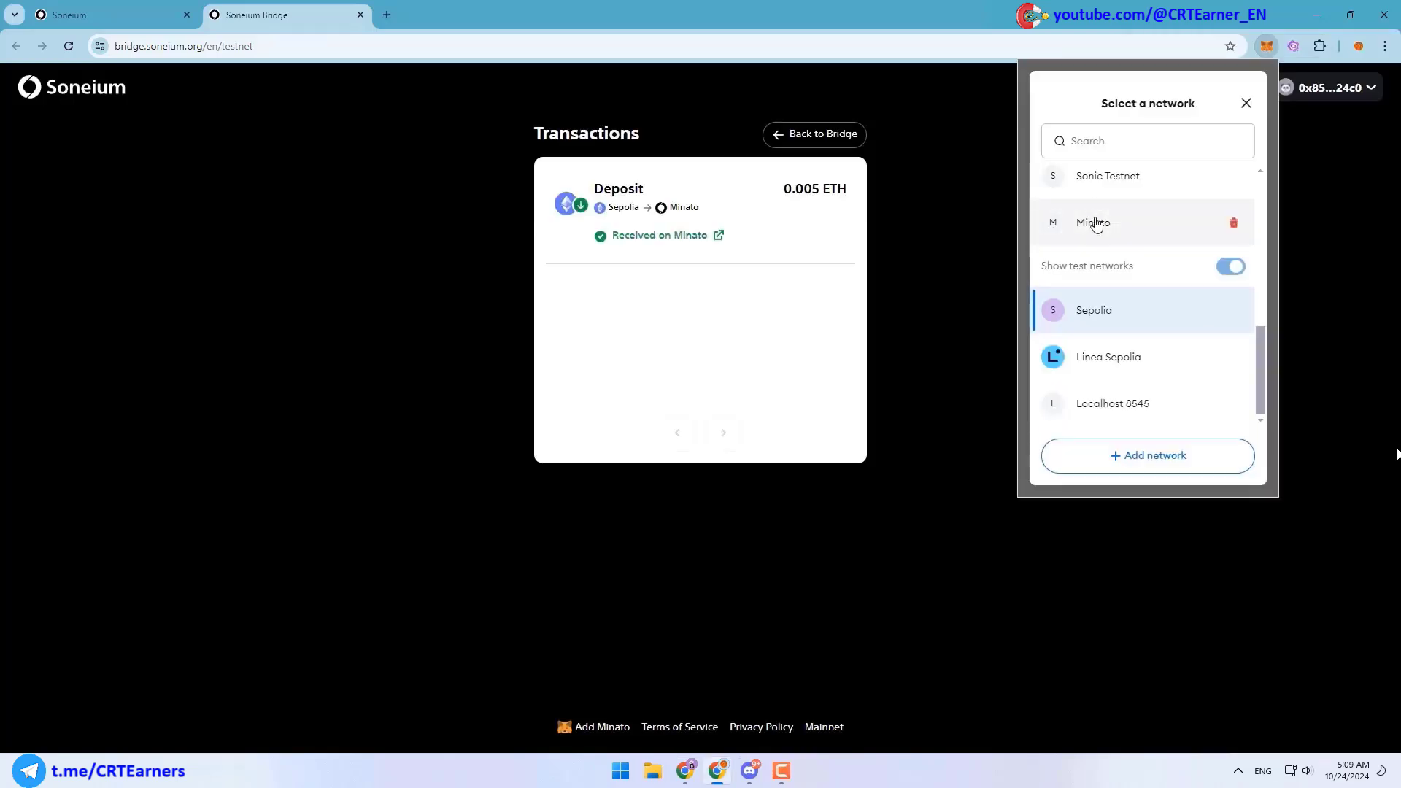
{"action": "left_click", "coordinate": [1091, 222]}
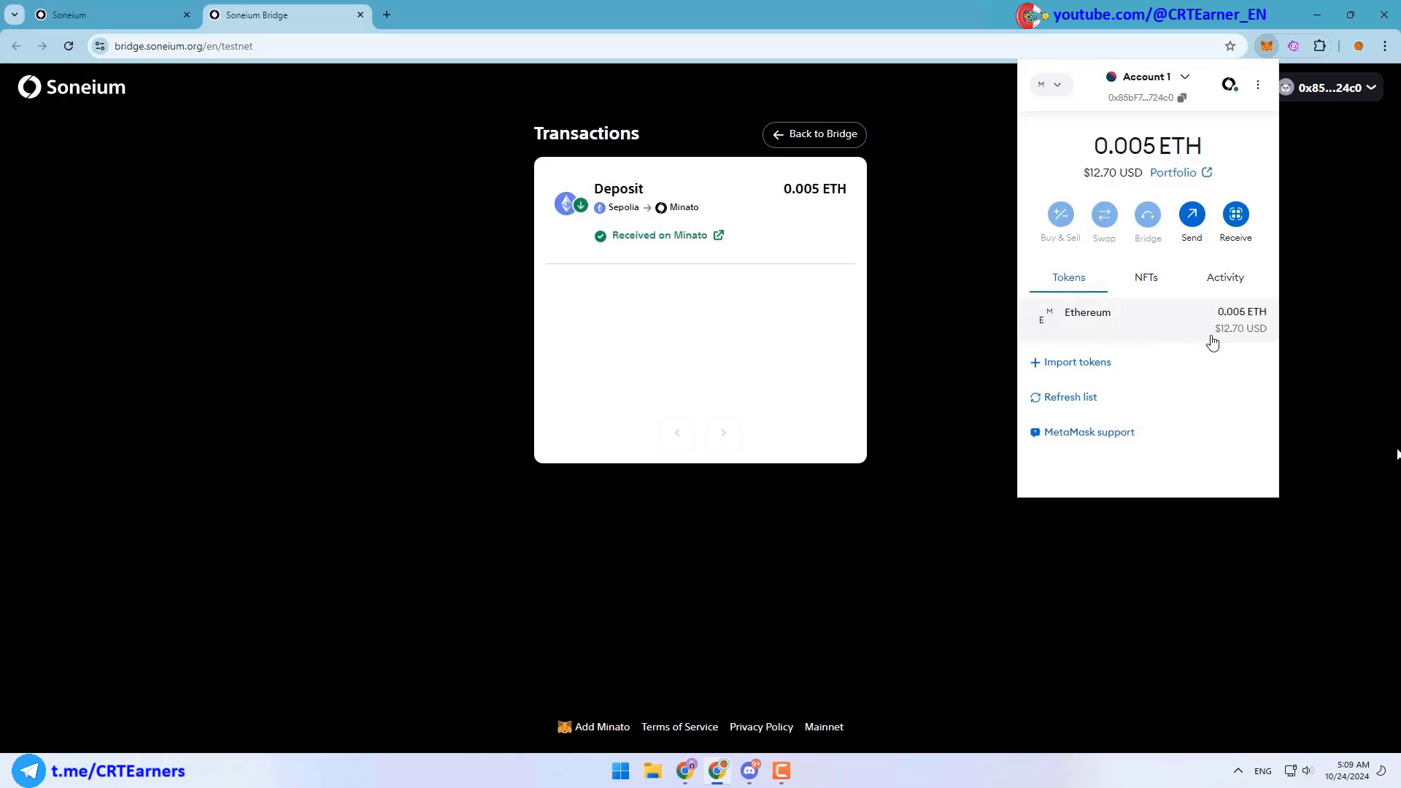
{"action": "left_click", "coordinate": [814, 134]}
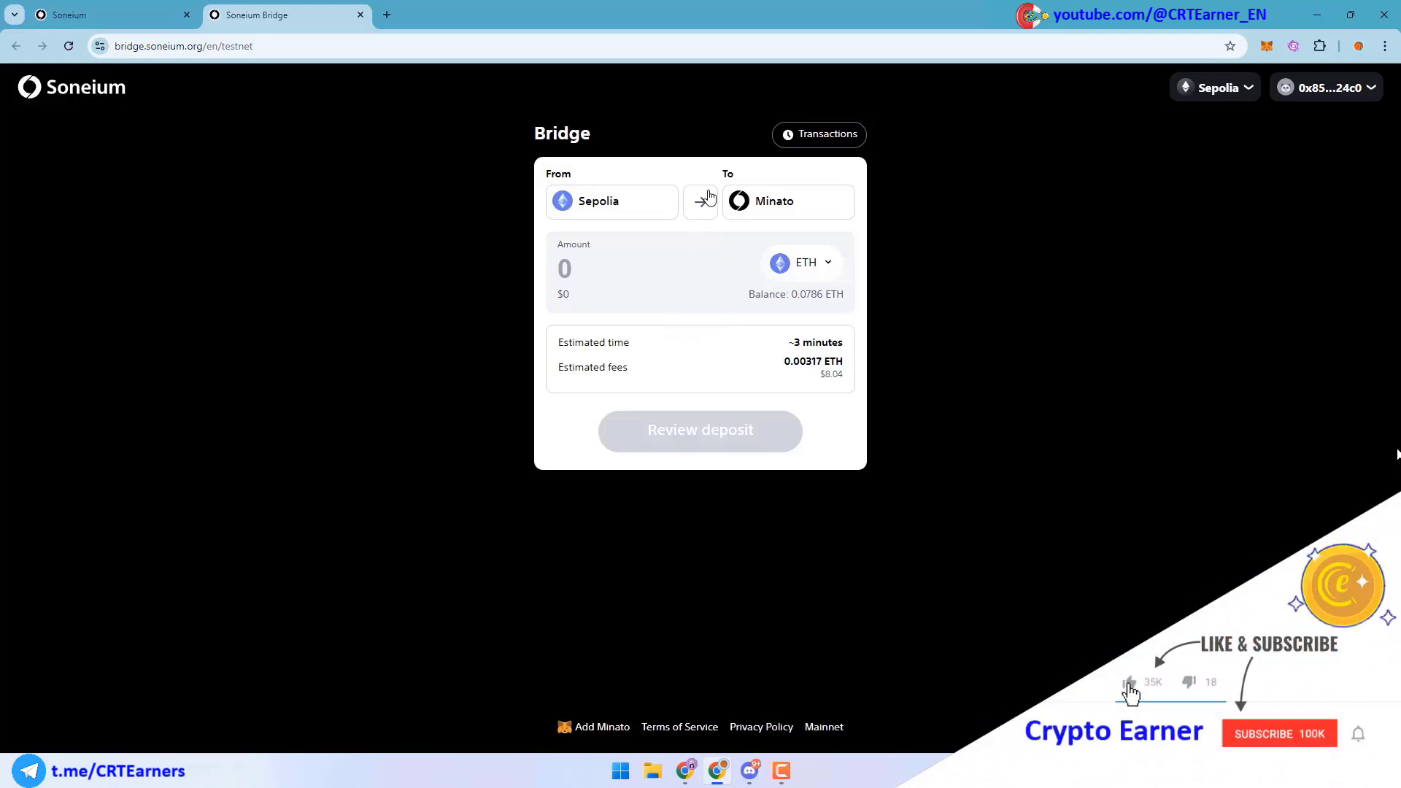
Reverse the bridge to Minato → Sepolia and confirm a 0.005 ETH withdrawal in MetaMask
{"action": "left_click", "coordinate": [700, 200]}
{"action": "type", "text": "0.005"}
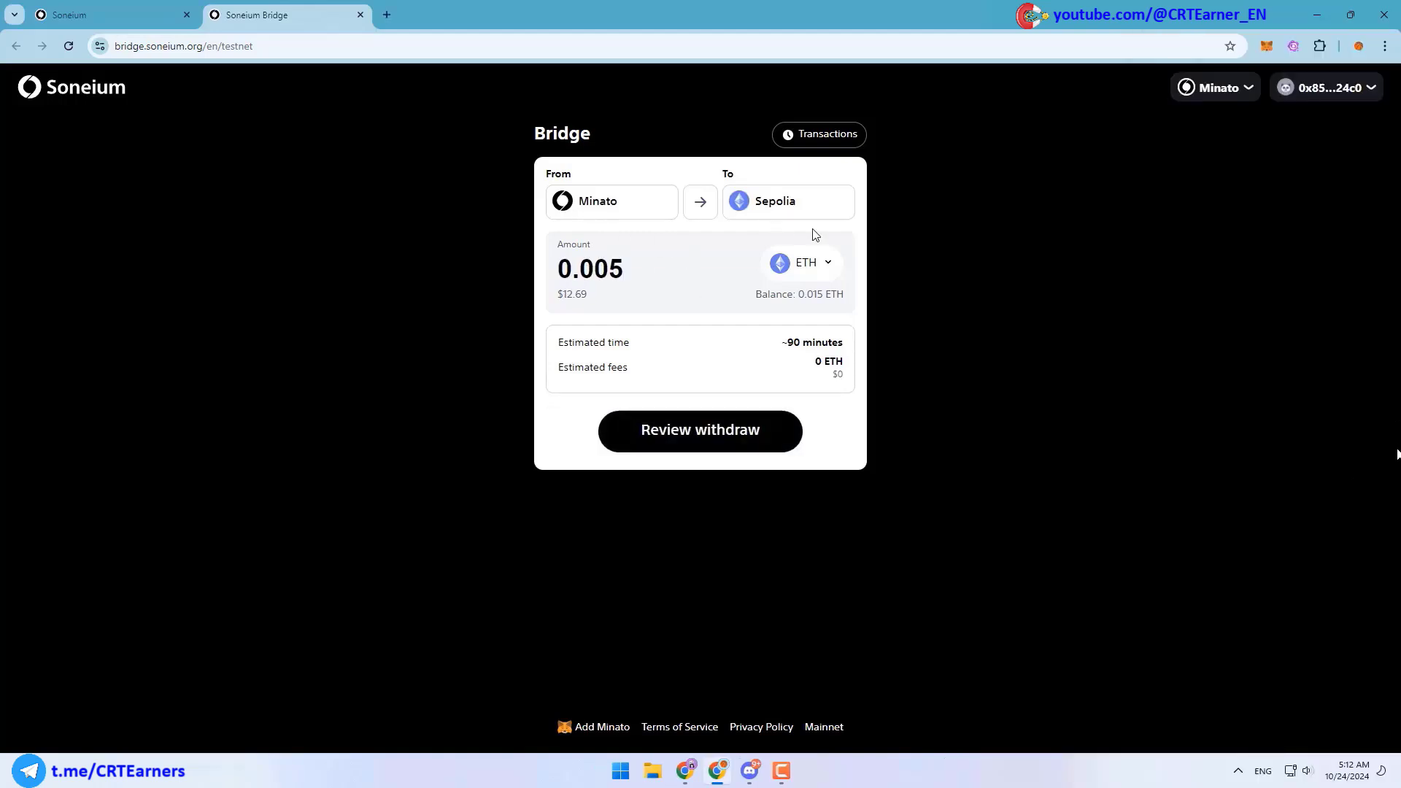
{"action": "left_click", "coordinate": [699, 429]}
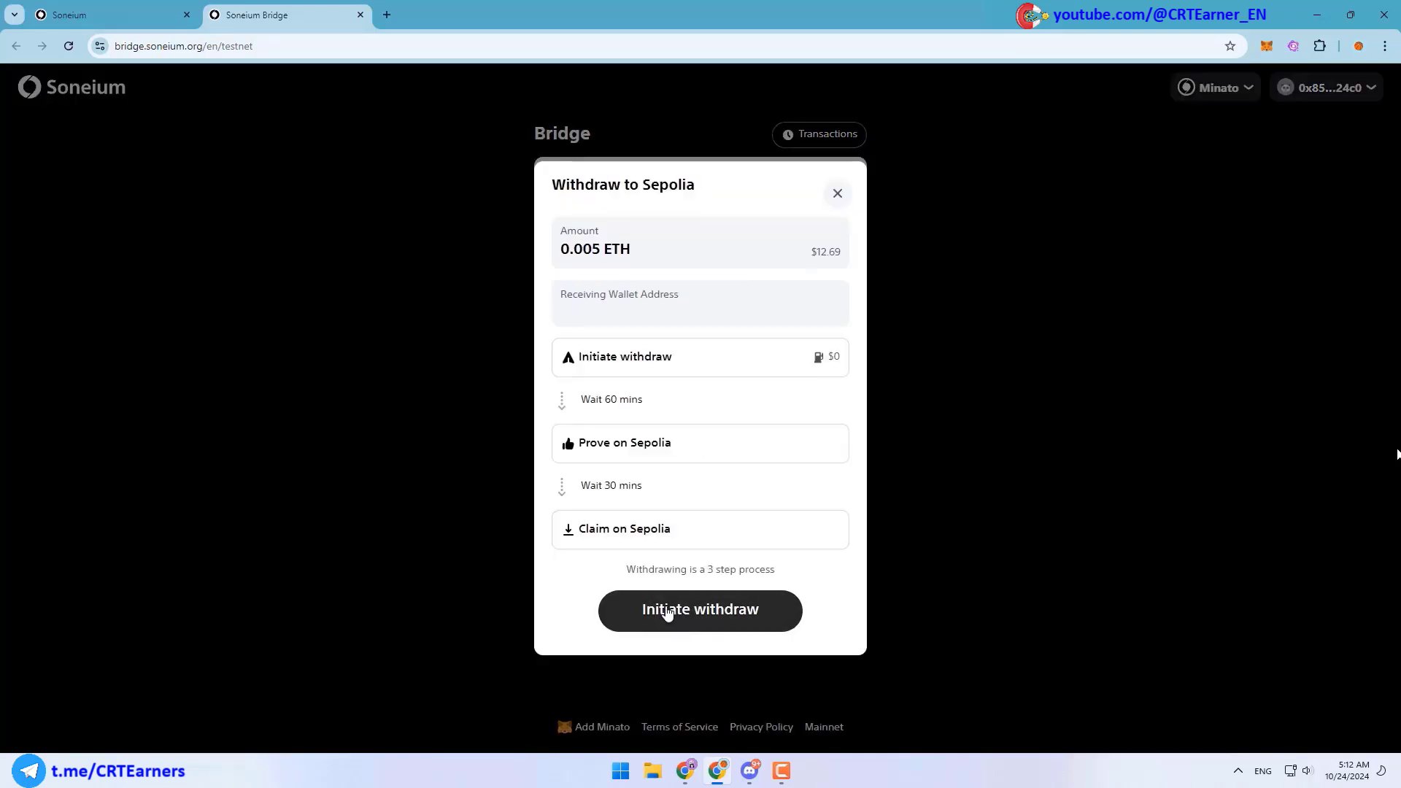
{"action": "left_click", "coordinate": [700, 610]}
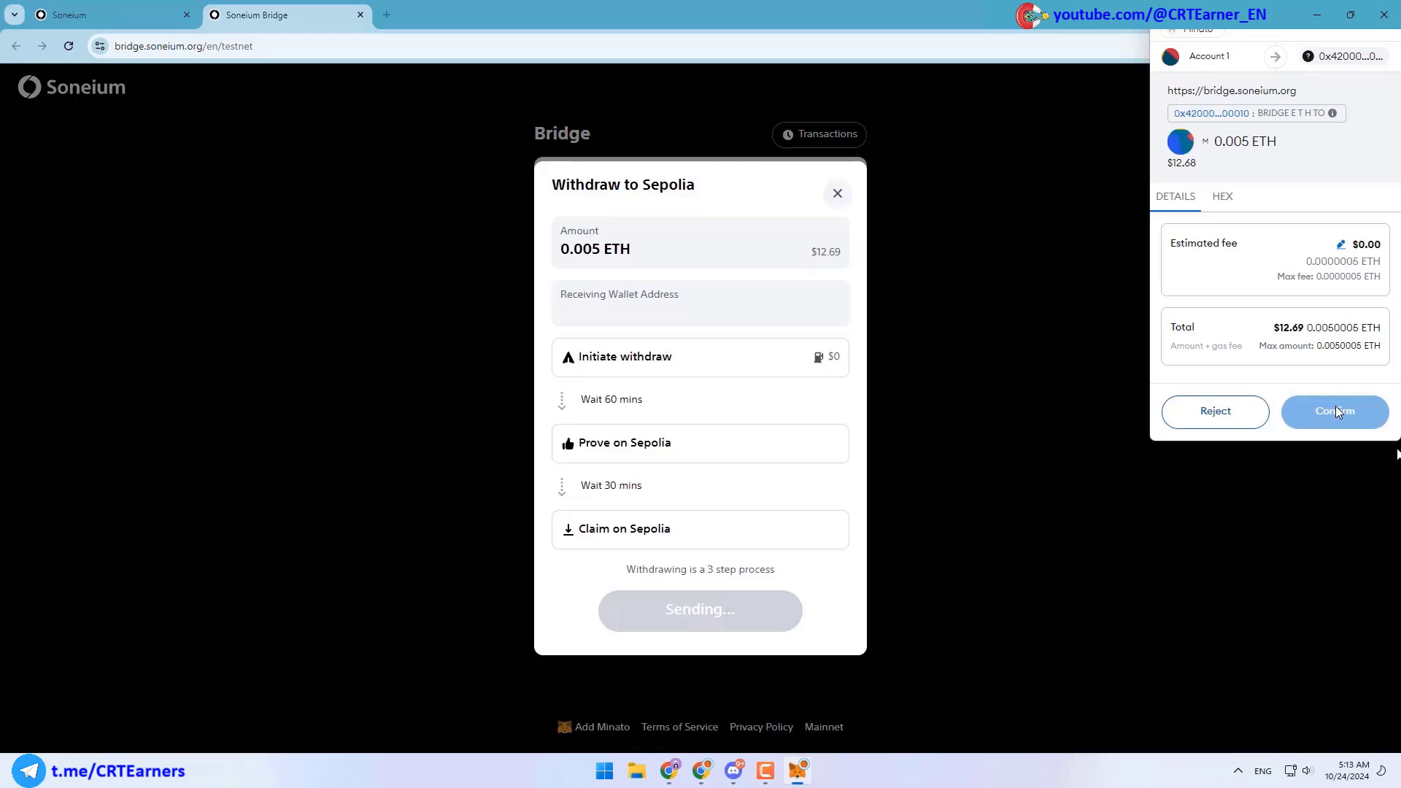
{"action": "left_click", "coordinate": [1334, 411]}
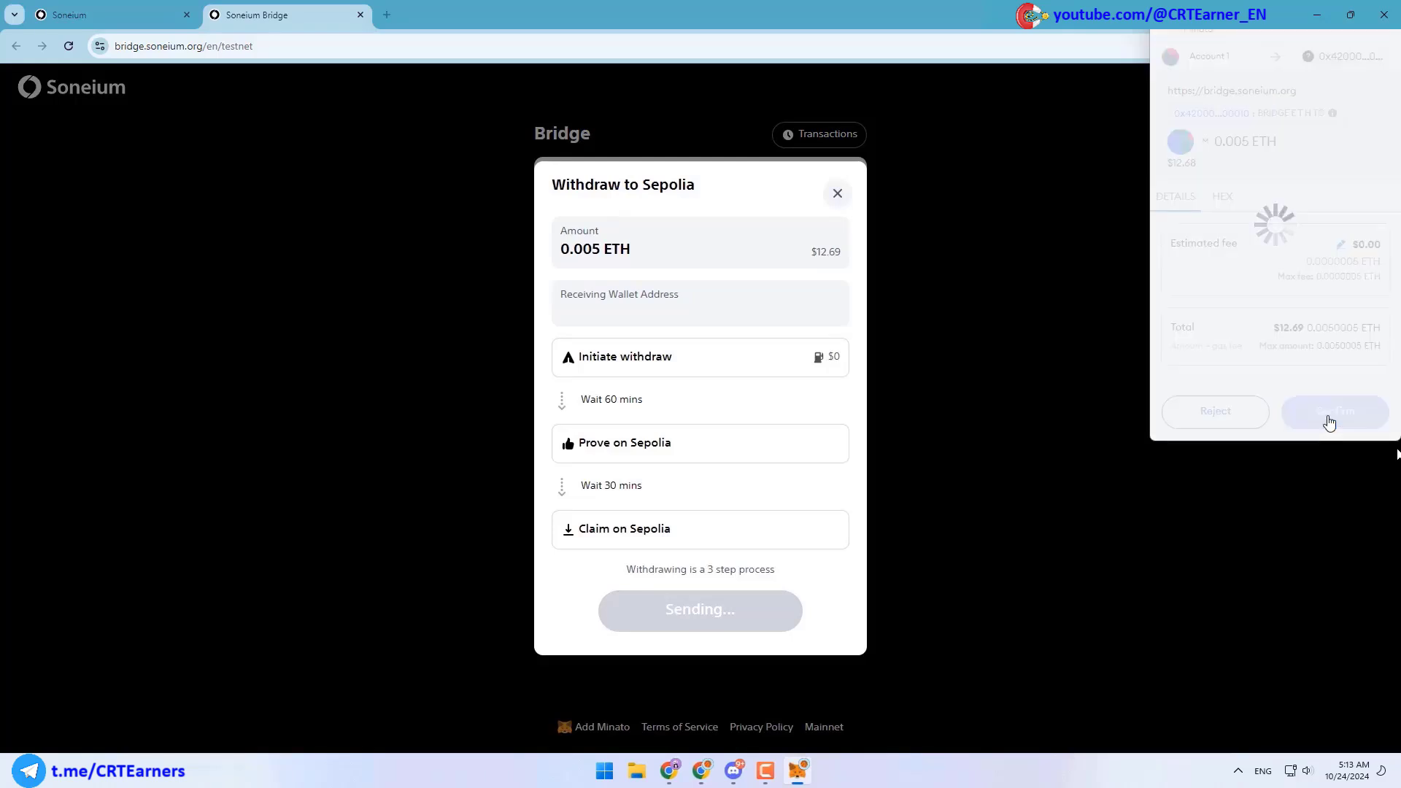
{"action": "left_click", "coordinate": [1333, 412]}
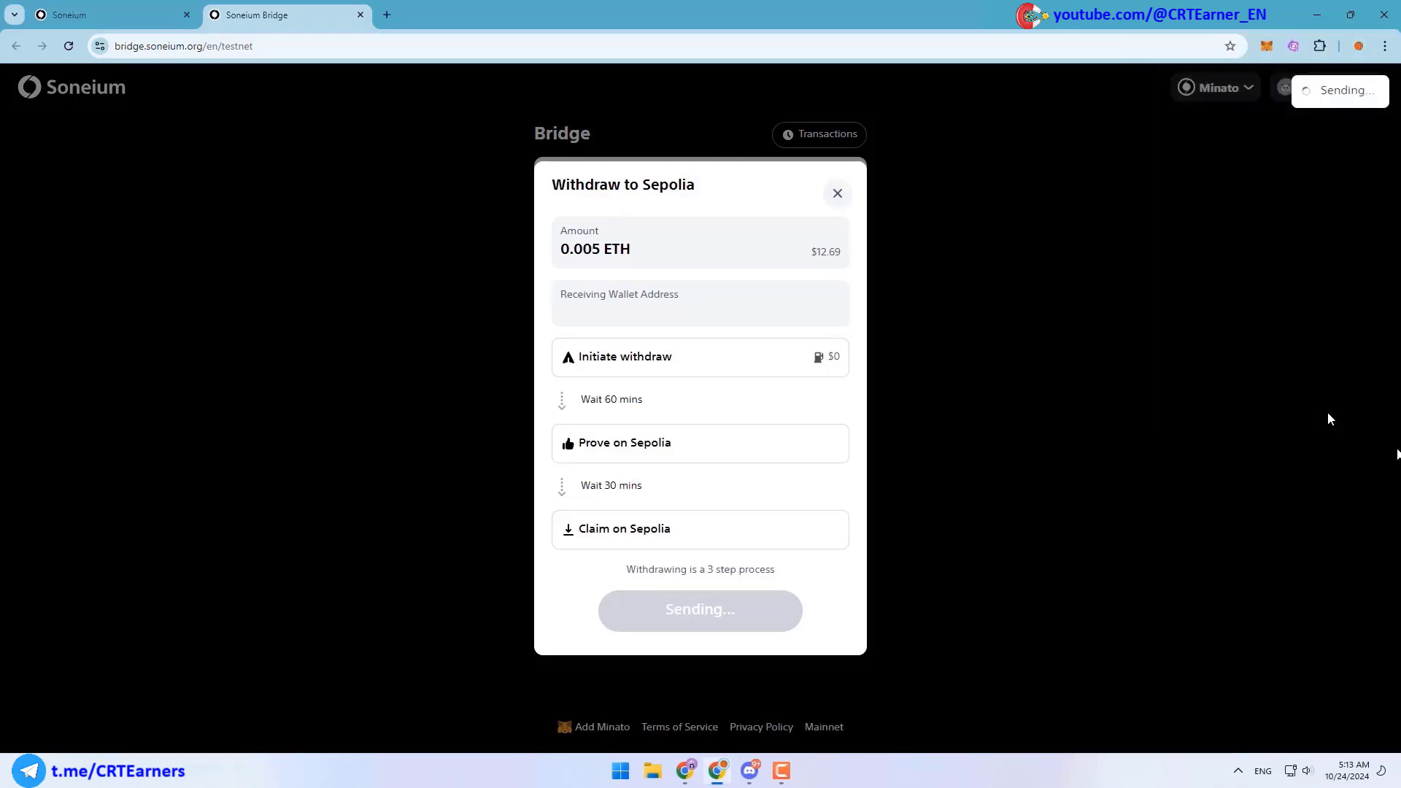
Prove and claim the 0.005 ETH withdrawal on Sepolia, verify it shows Claimed, return to the bridge form
{"action": "left_click", "coordinate": [817, 134]}
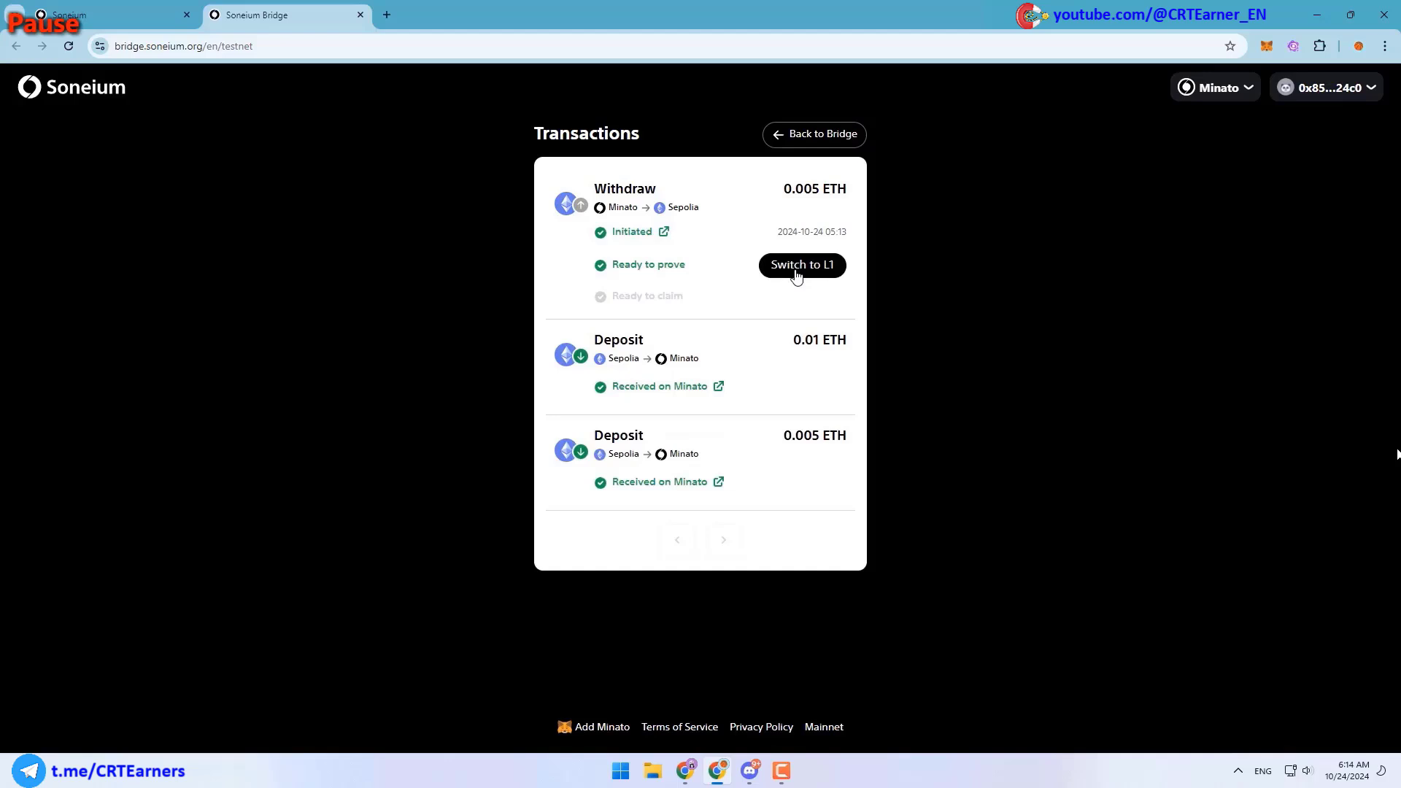
{"action": "left_click", "coordinate": [801, 264]}
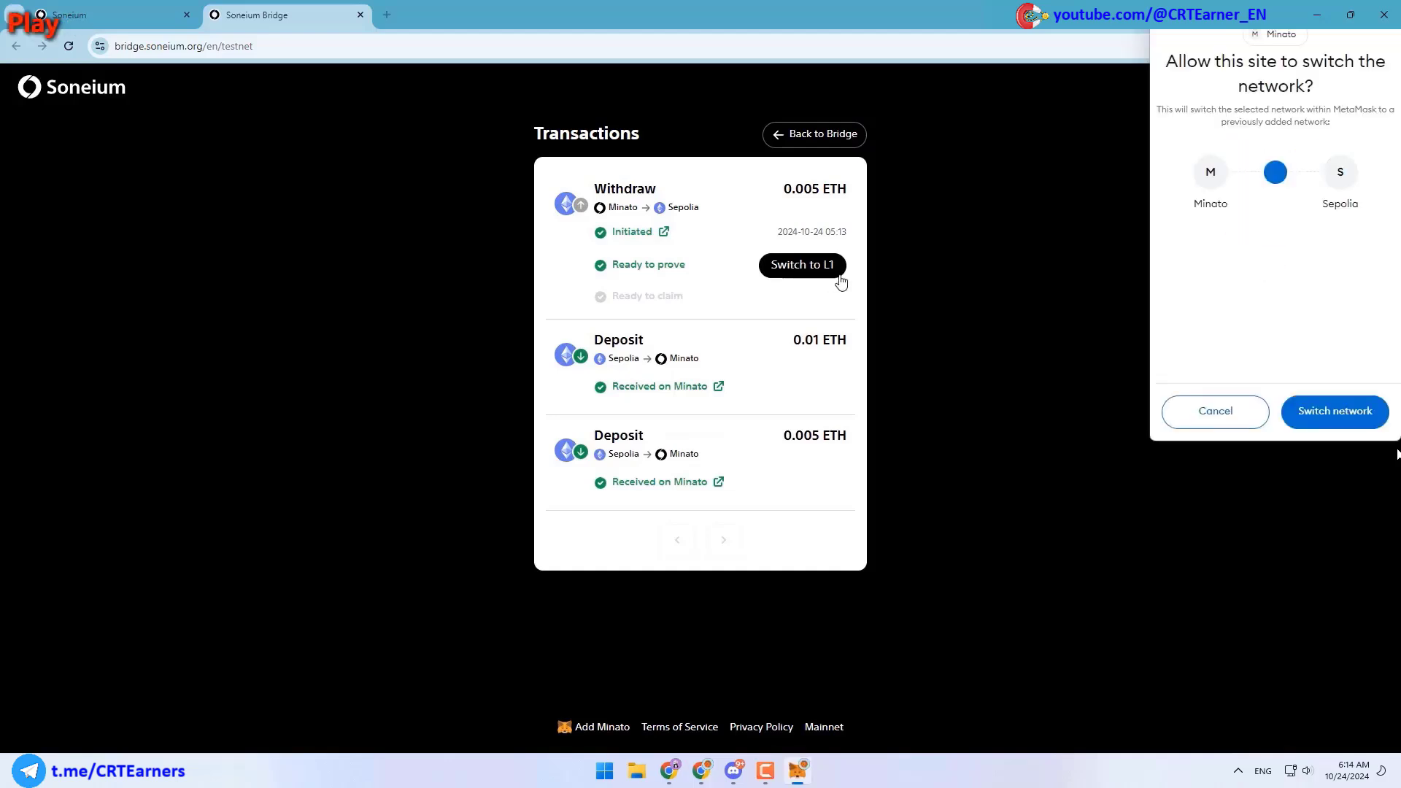
{"action": "left_click", "coordinate": [1335, 412]}
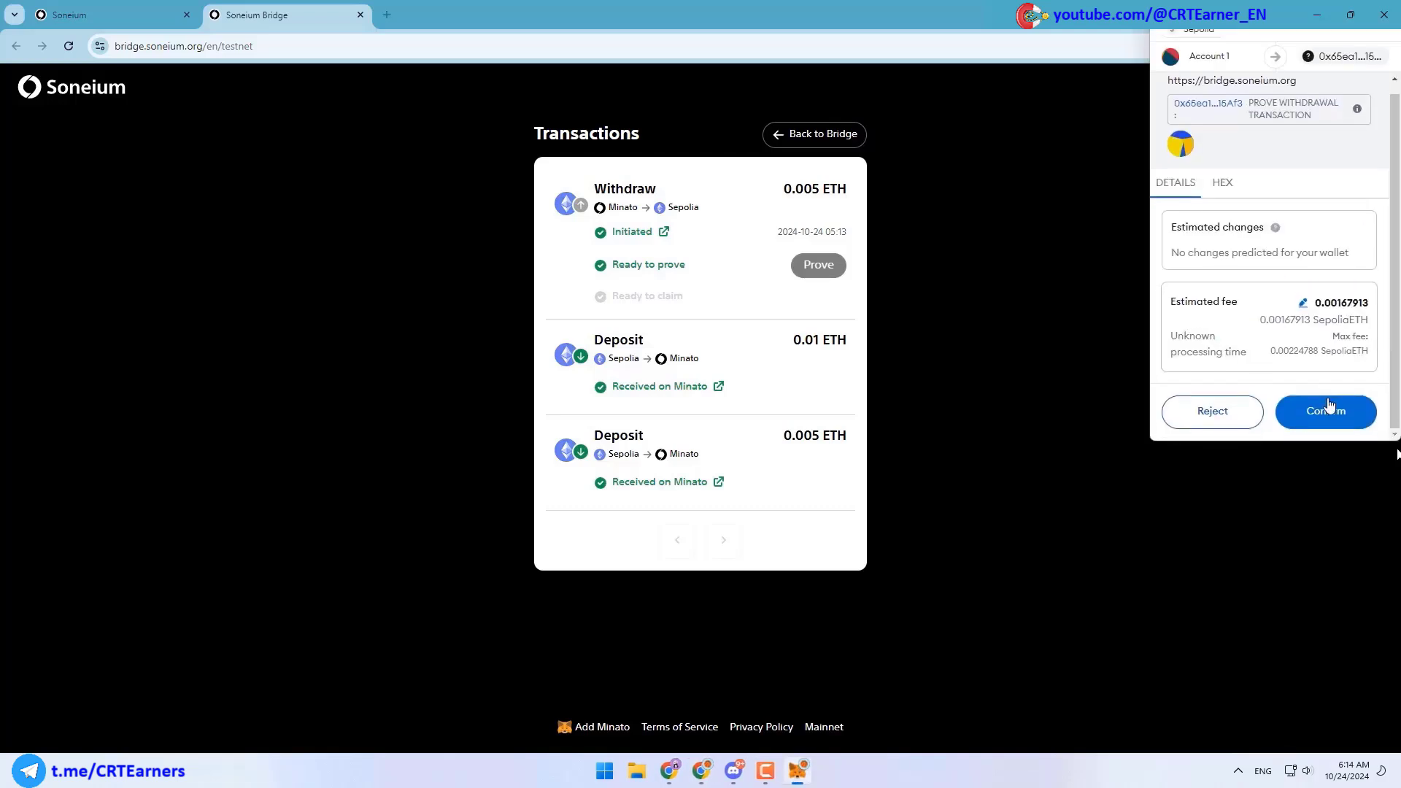
{"action": "left_click", "coordinate": [1326, 412]}
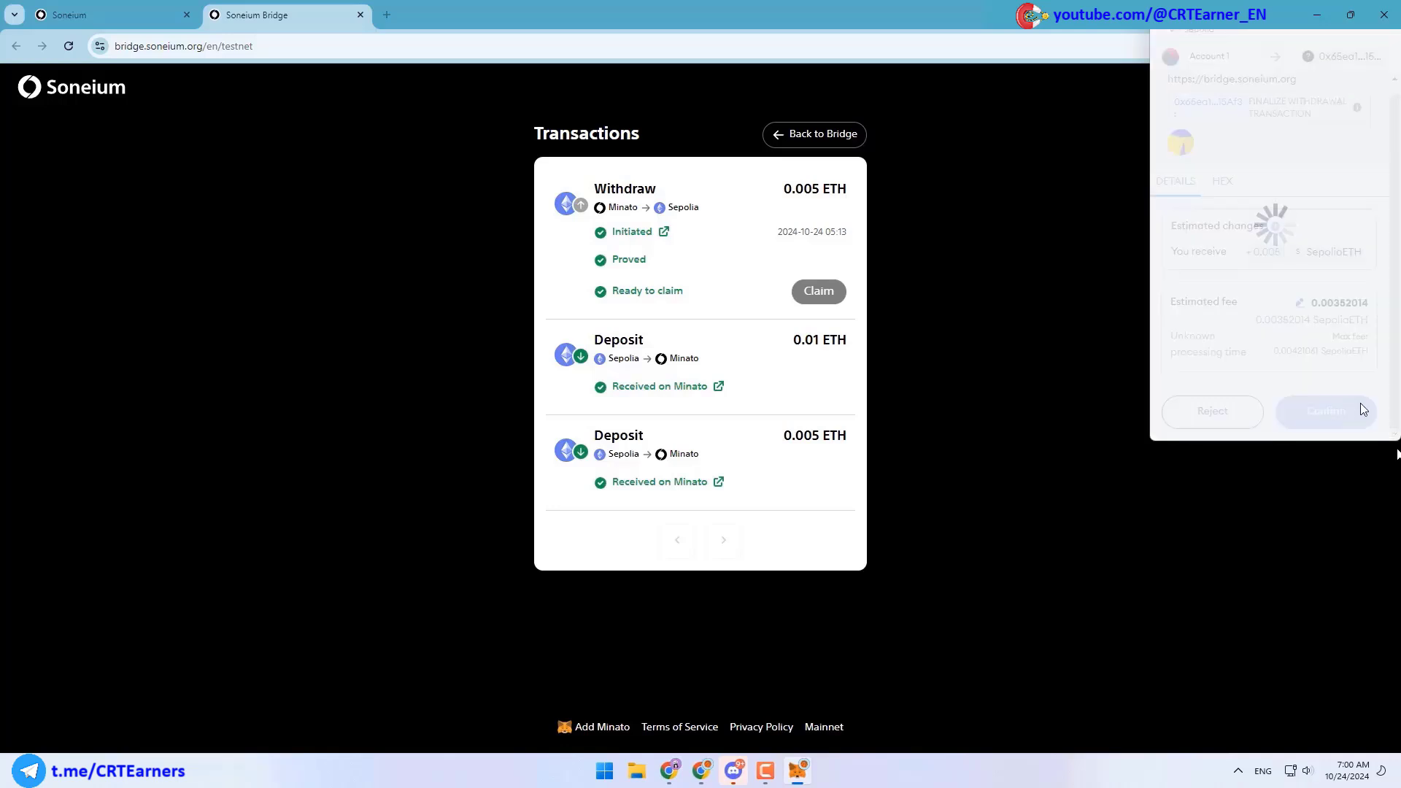
{"action": "left_click", "coordinate": [1326, 411]}
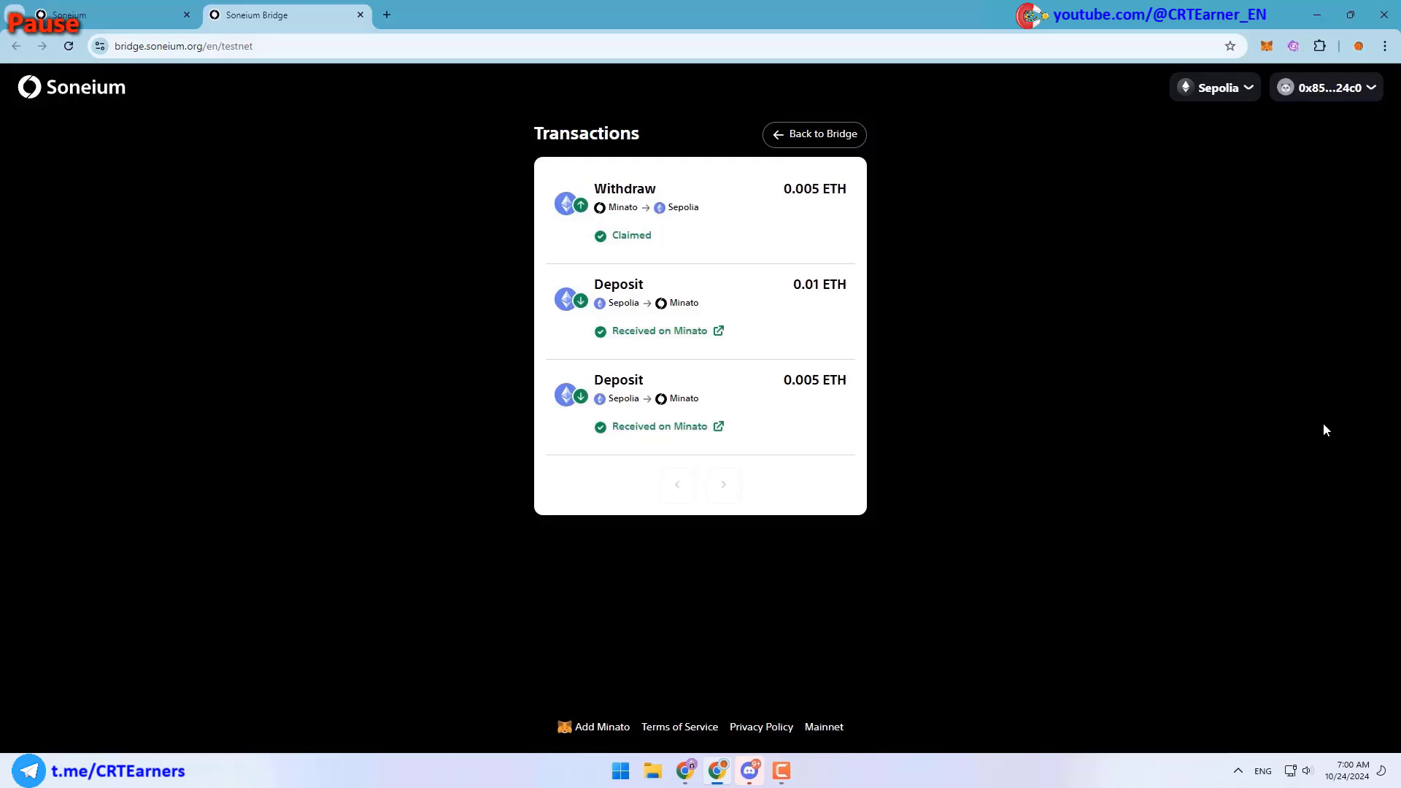
{"action": "left_click", "coordinate": [813, 134]}
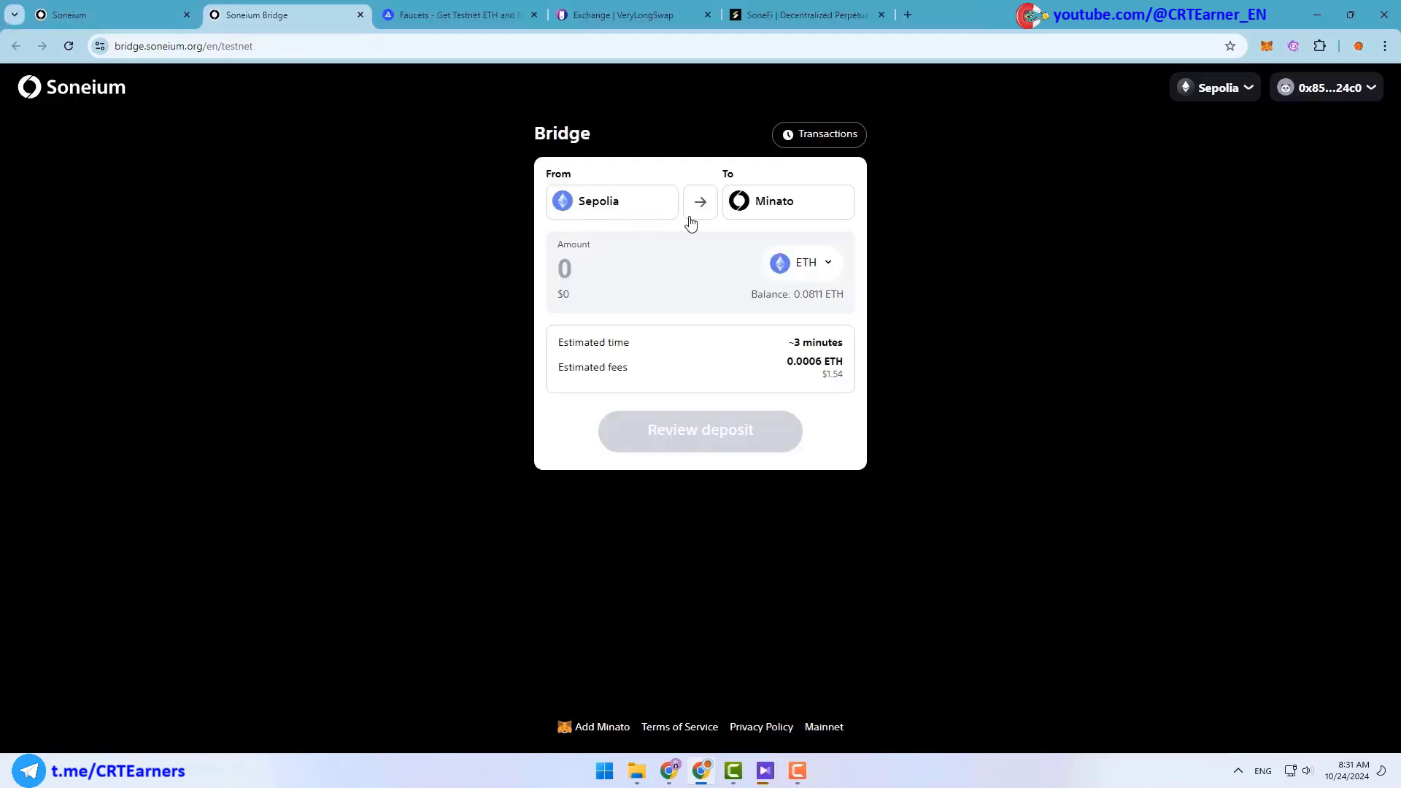
Review the Alchemy Testnet Faucets list (Ethereum Sepolia, Arbitrum Sepolia, Base Sepolia)
{"action": "left_click", "coordinate": [458, 14]}
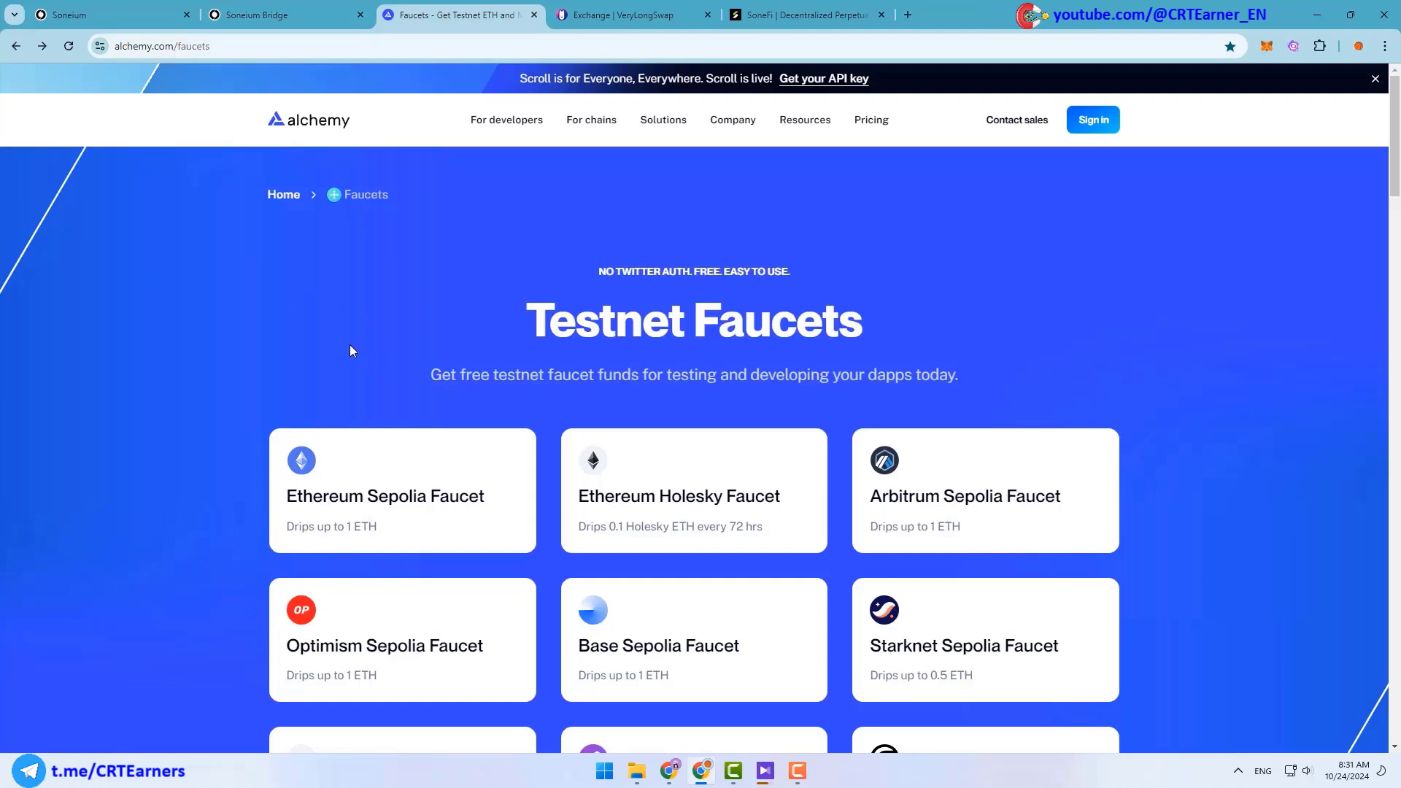
{"action": "mouse_move", "coordinate": [369, 340]}
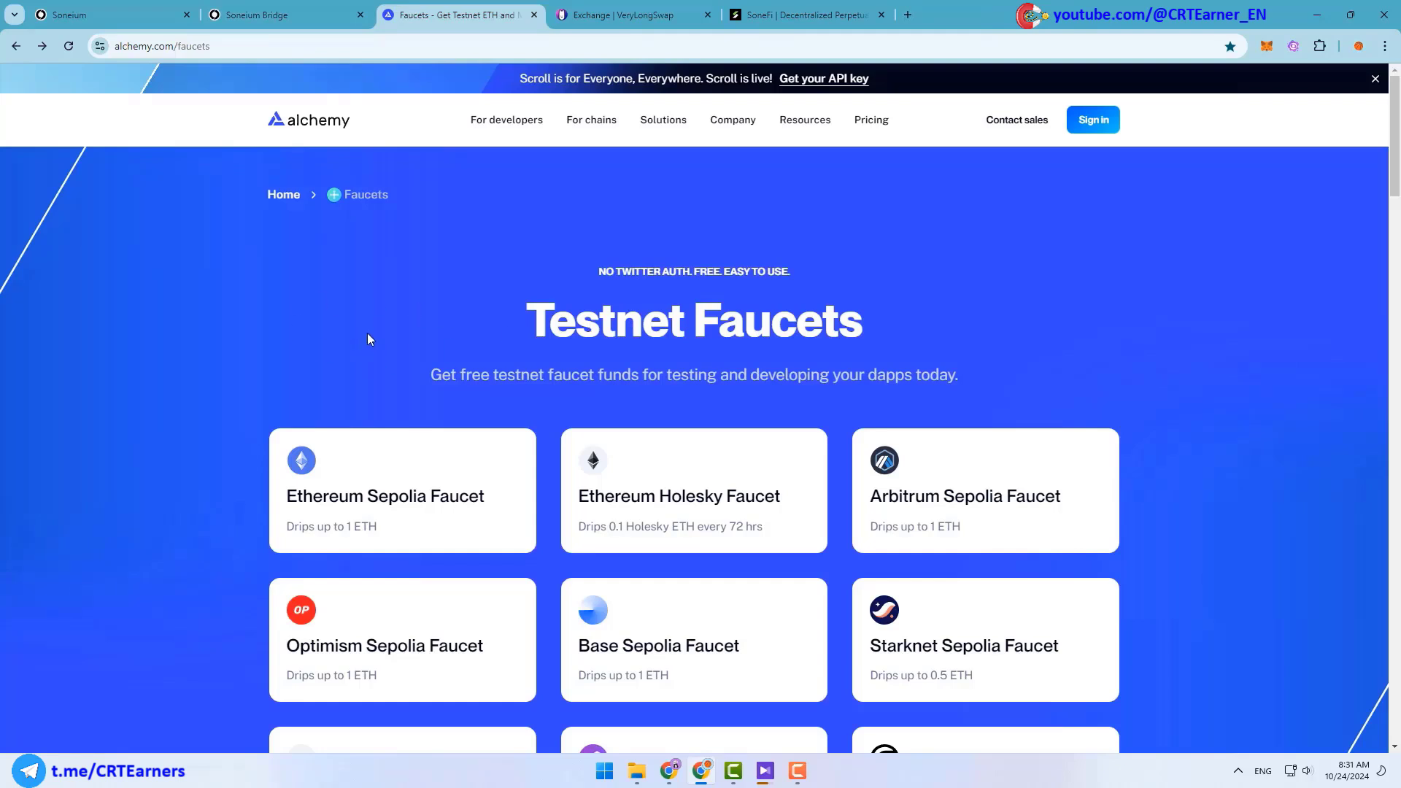
{"action": "left_click", "coordinate": [284, 15]}
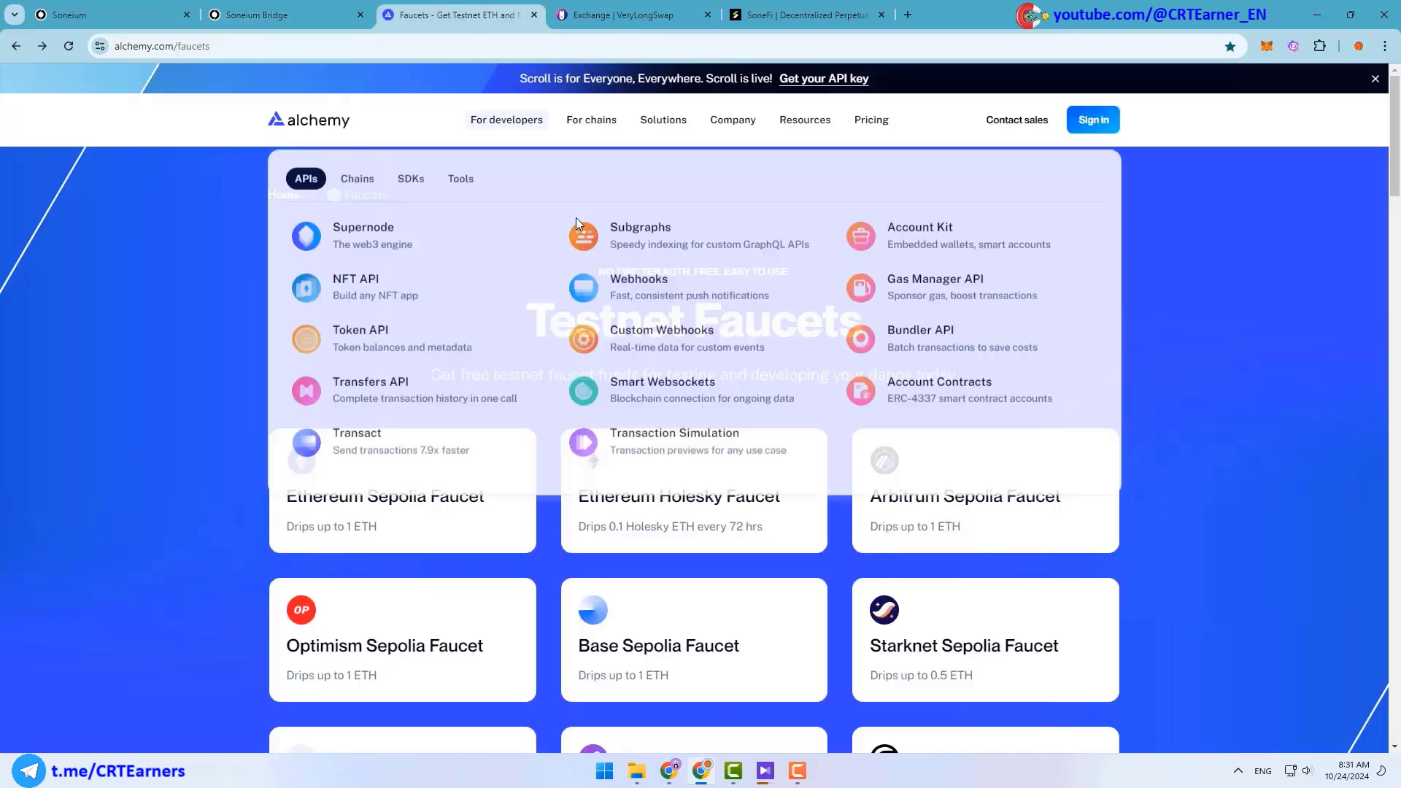
Submit a VeryLongSwap swap of 0.002 ETH for about 1.46463 USDT
{"action": "left_click", "coordinate": [458, 15]}
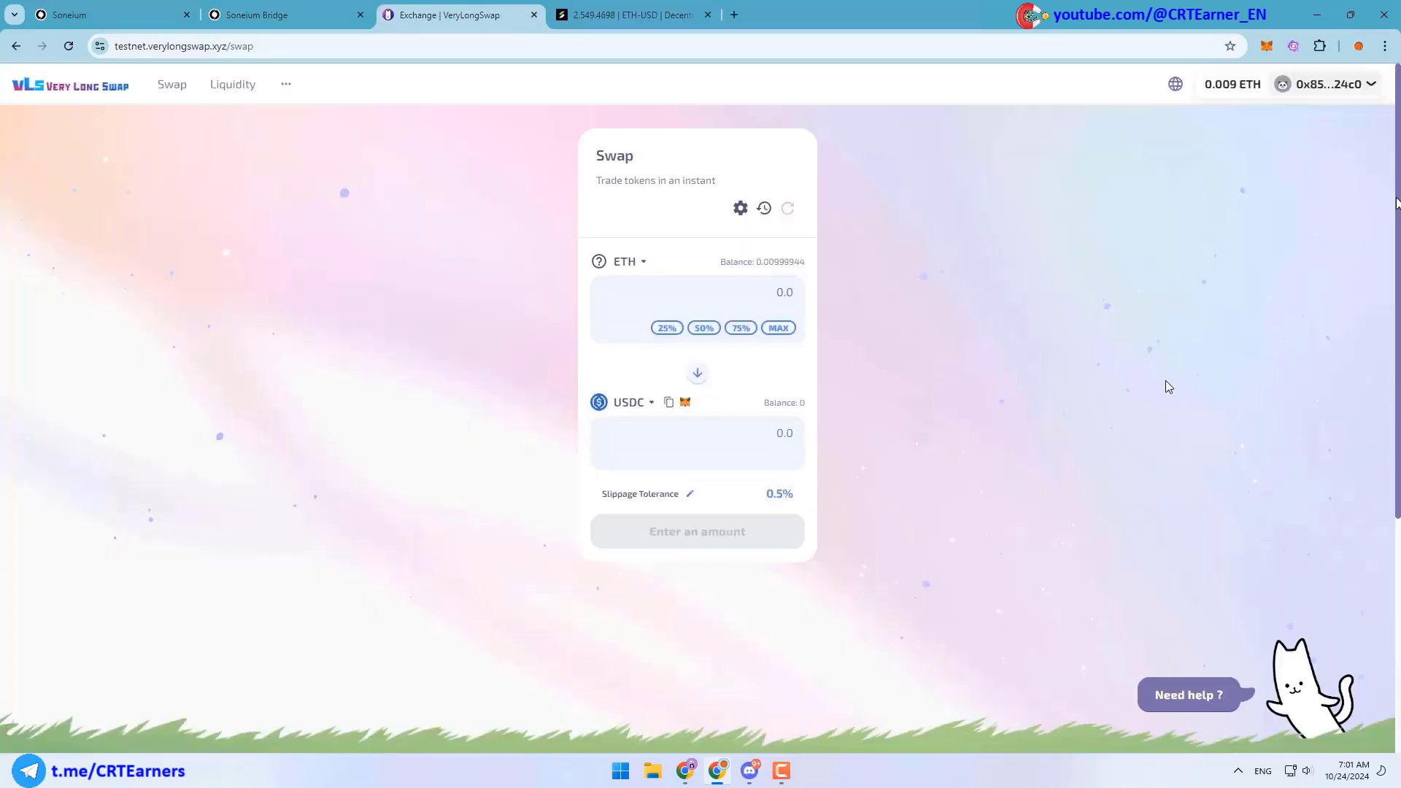
{"action": "mouse_move", "coordinate": [1261, 168]}
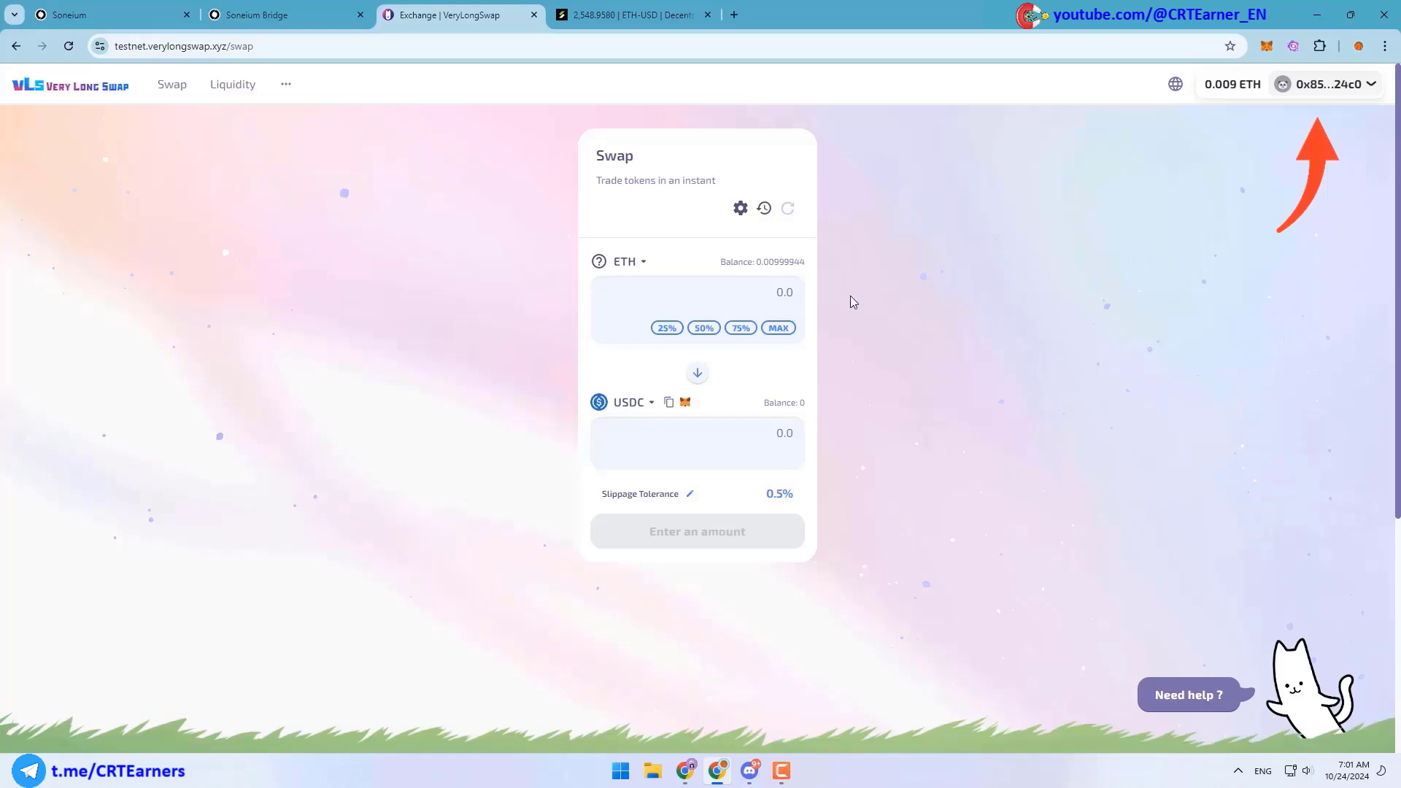
{"action": "left_click", "coordinate": [697, 292]}
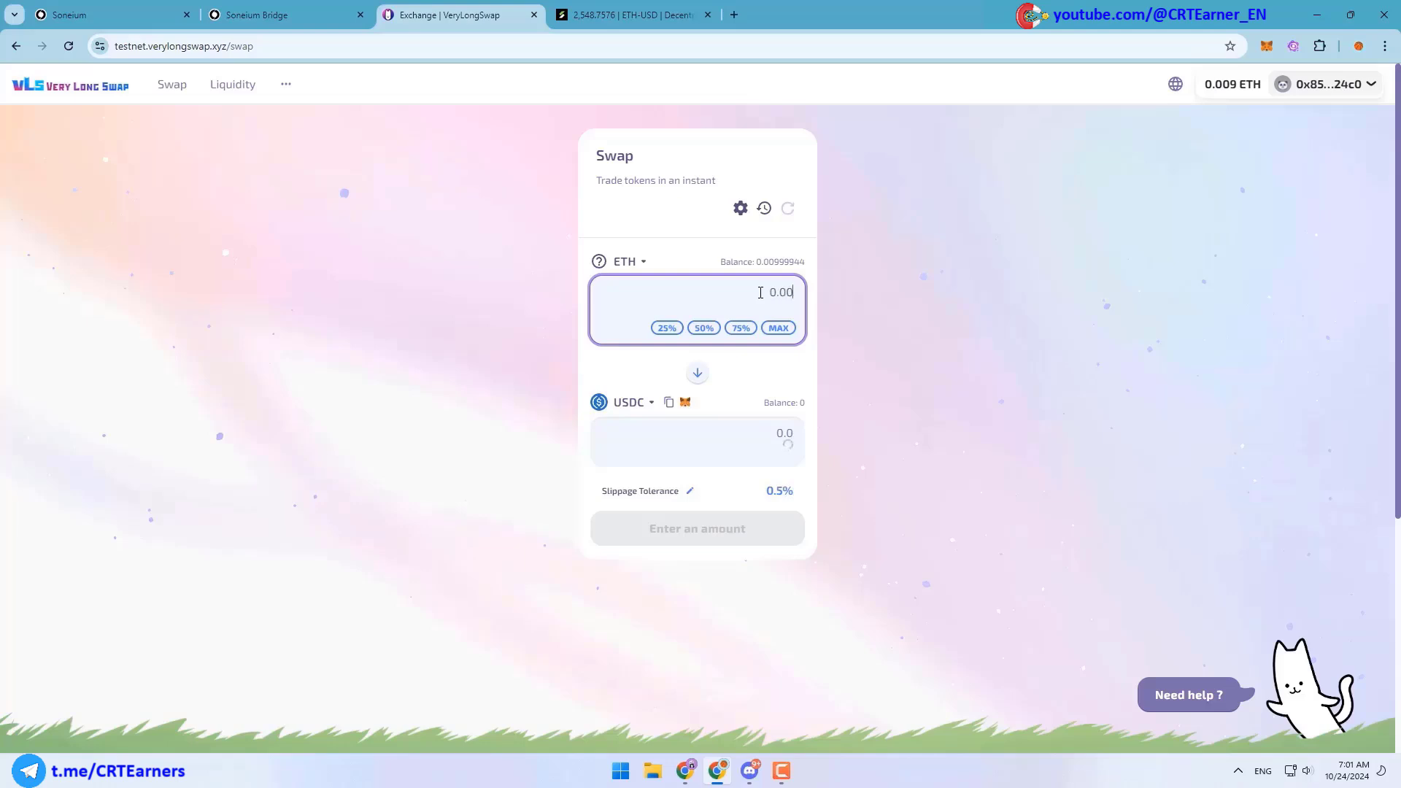
{"action": "type", "text": "0.002"}
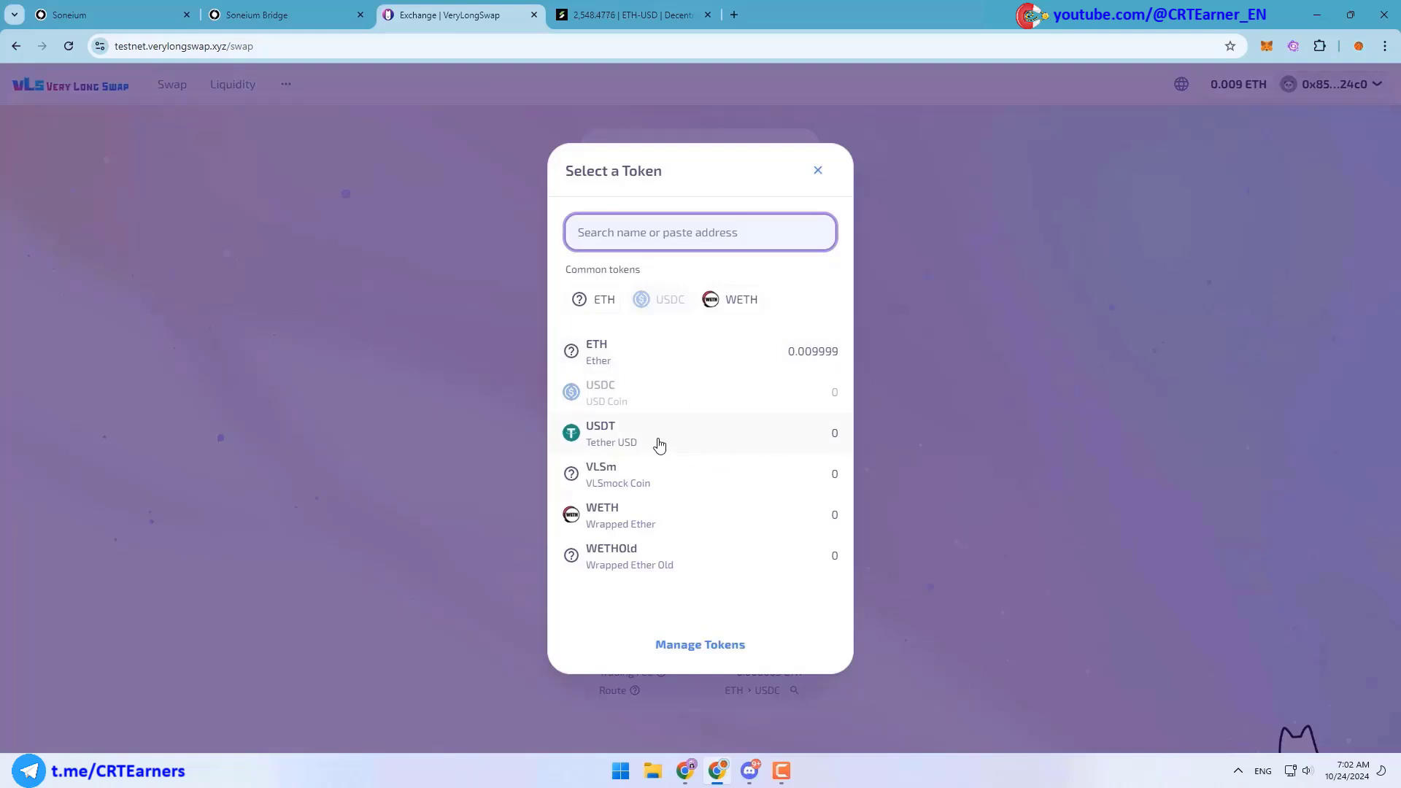
{"action": "left_click", "coordinate": [611, 433]}
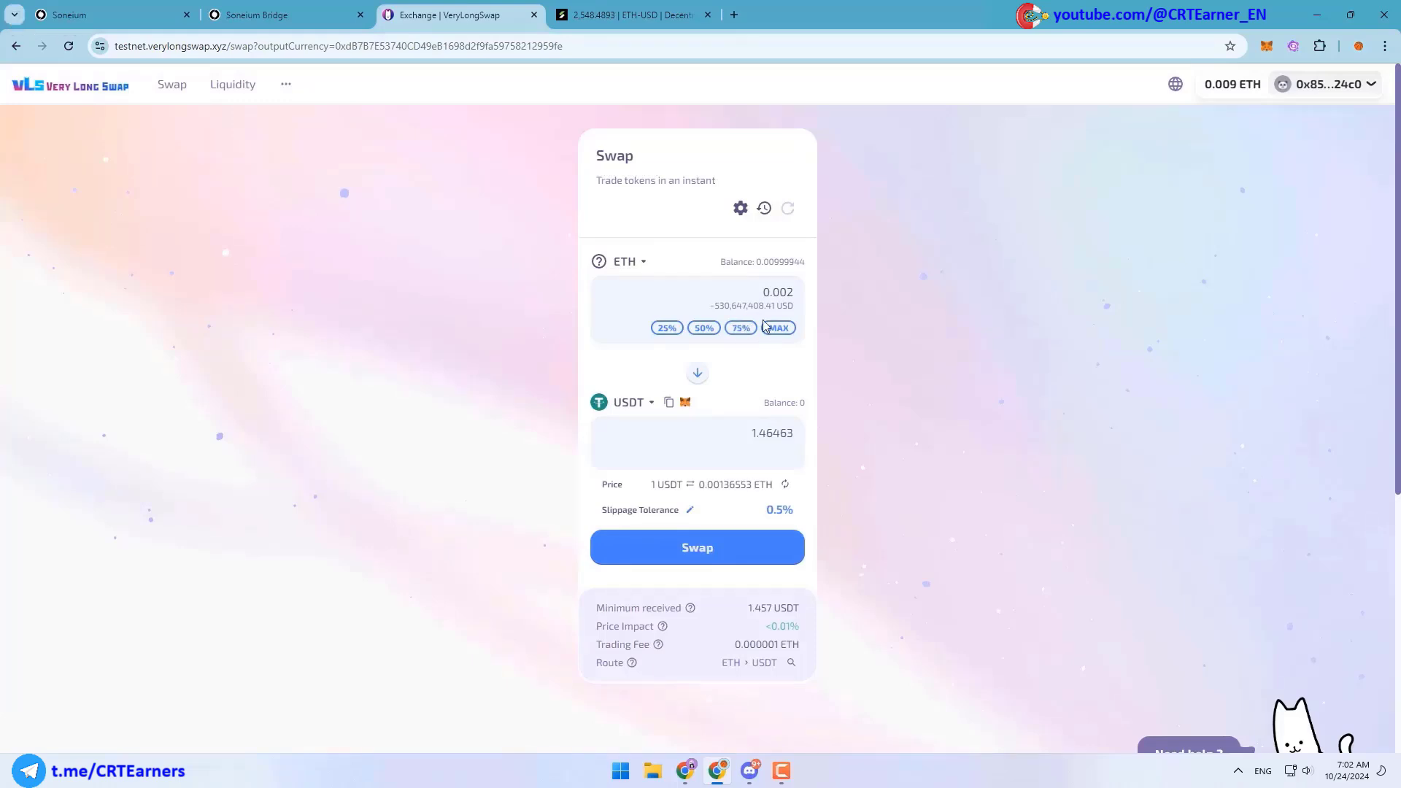
{"action": "left_click", "coordinate": [698, 547]}
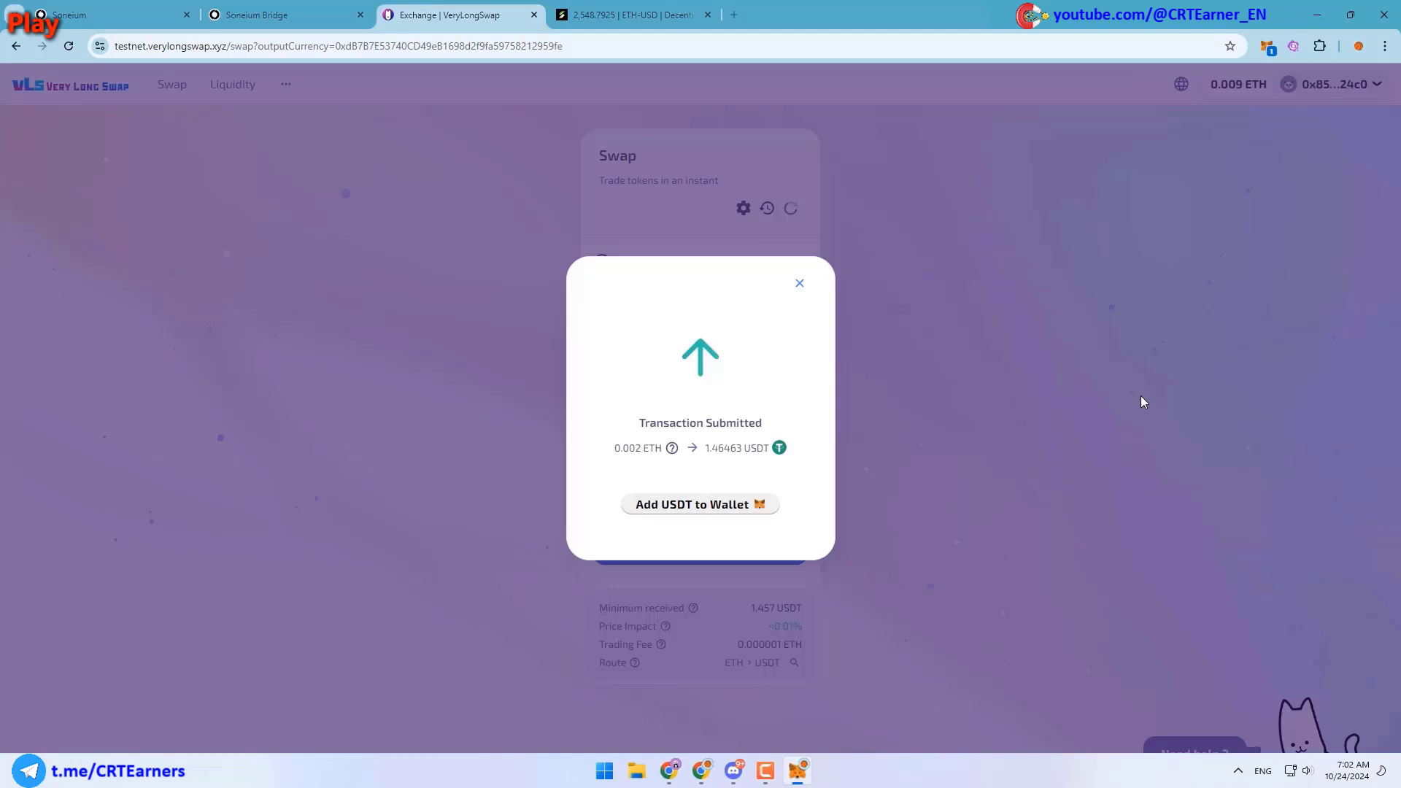
Import the USDT token into the MetaMask wallet
{"action": "left_click", "coordinate": [699, 503]}
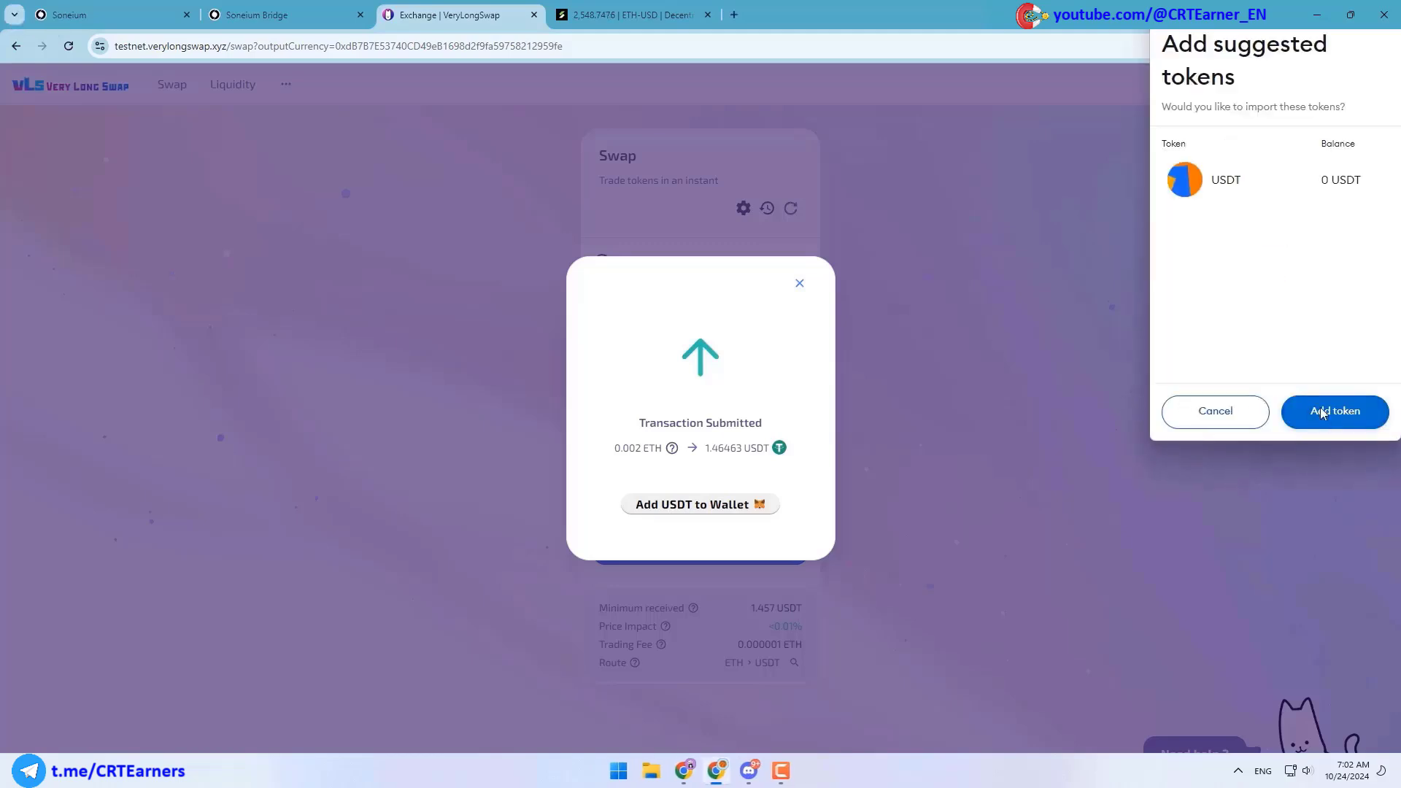
{"action": "left_click", "coordinate": [1334, 412]}
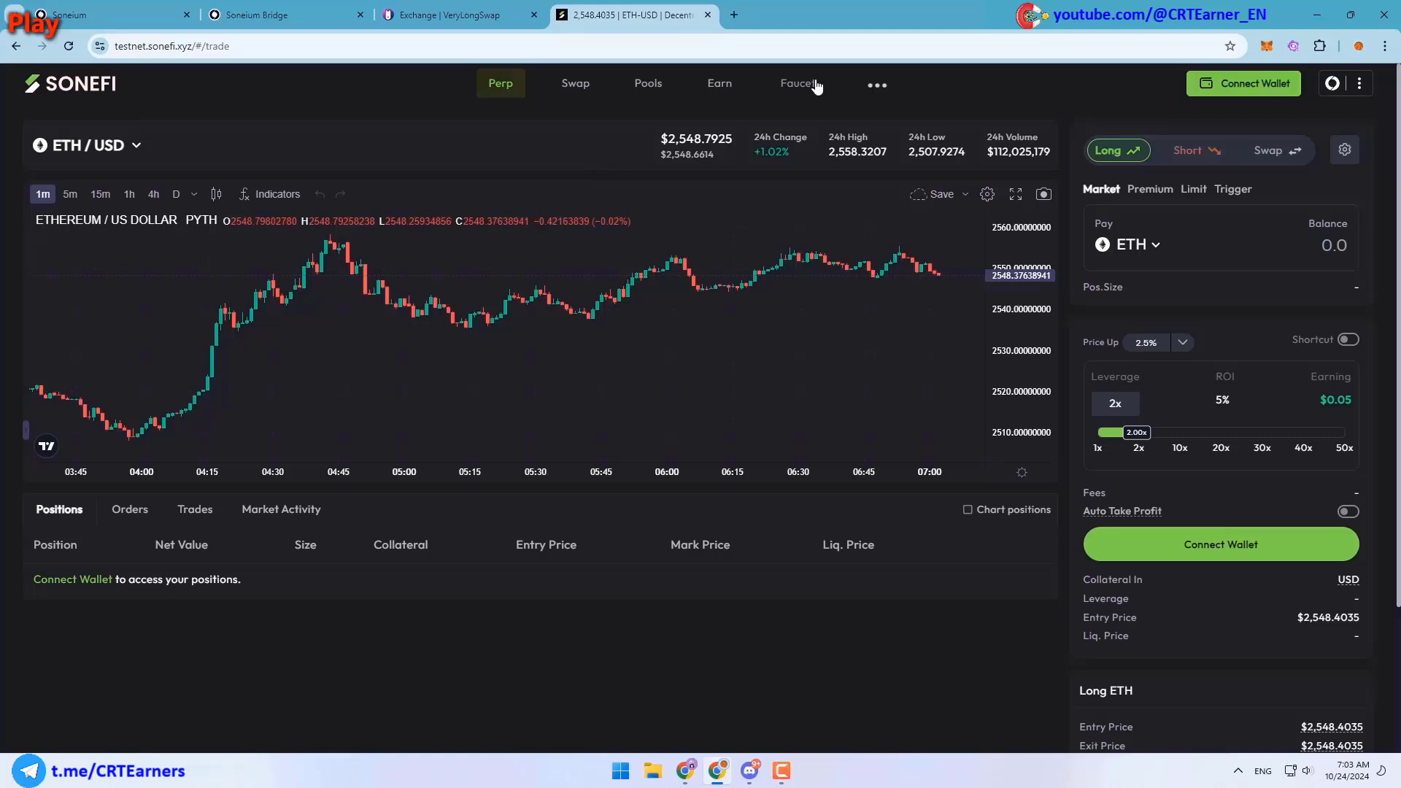
Connect the wallet on the SoneFi faucet and claim USDT.s
{"action": "left_click", "coordinate": [797, 84]}
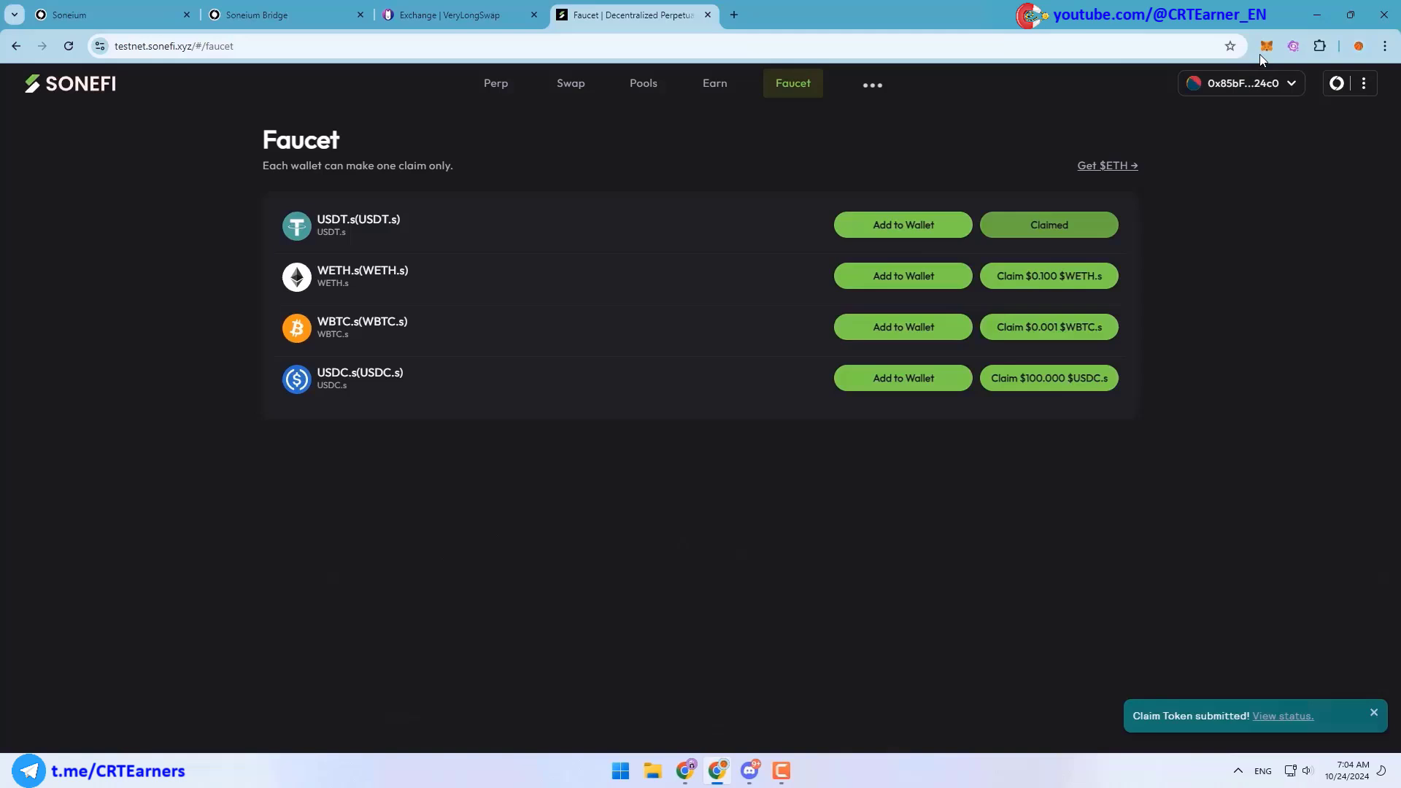
{"action": "left_click", "coordinate": [570, 83]}
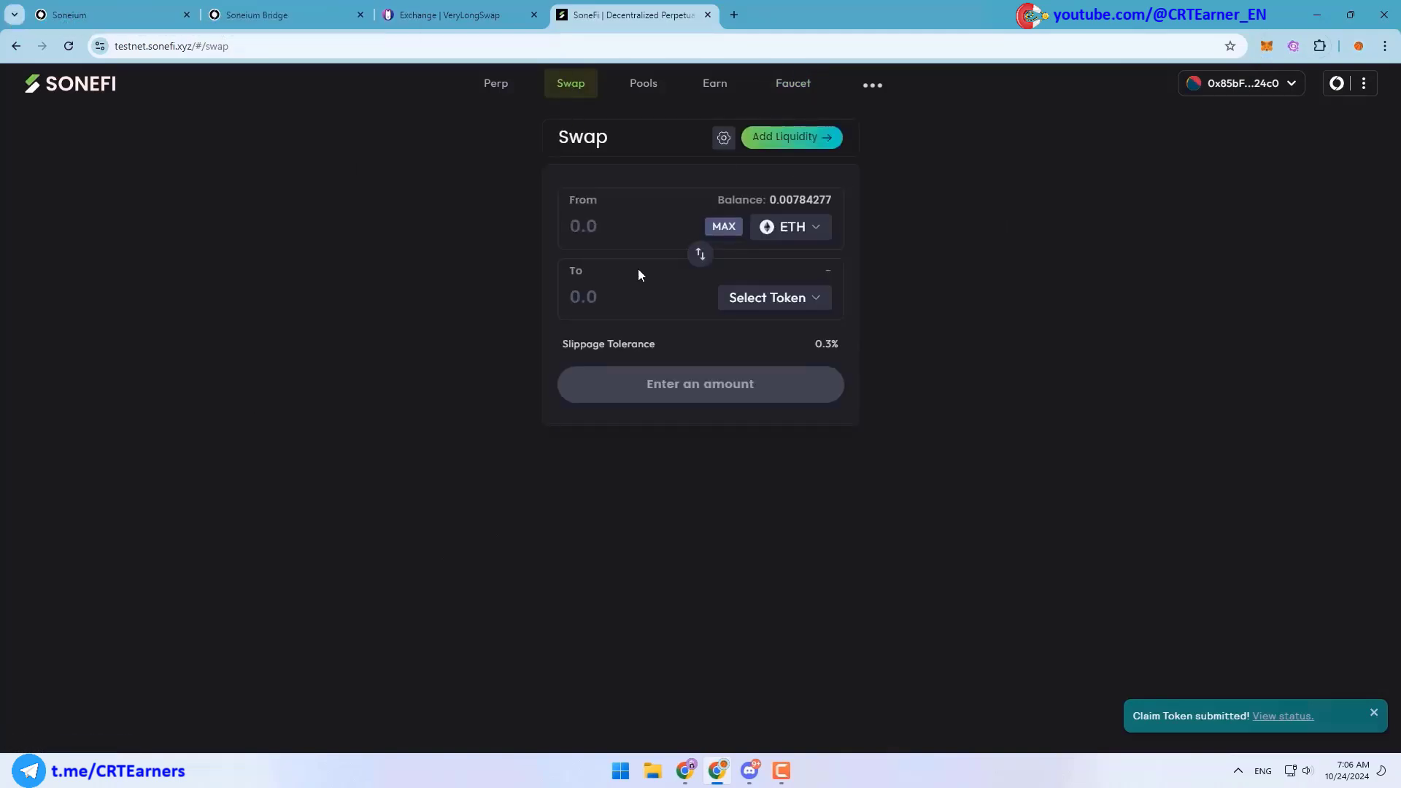
Set the SoneFi swap to pay with USDT.s and receive ETH
{"action": "left_click", "coordinate": [766, 298]}
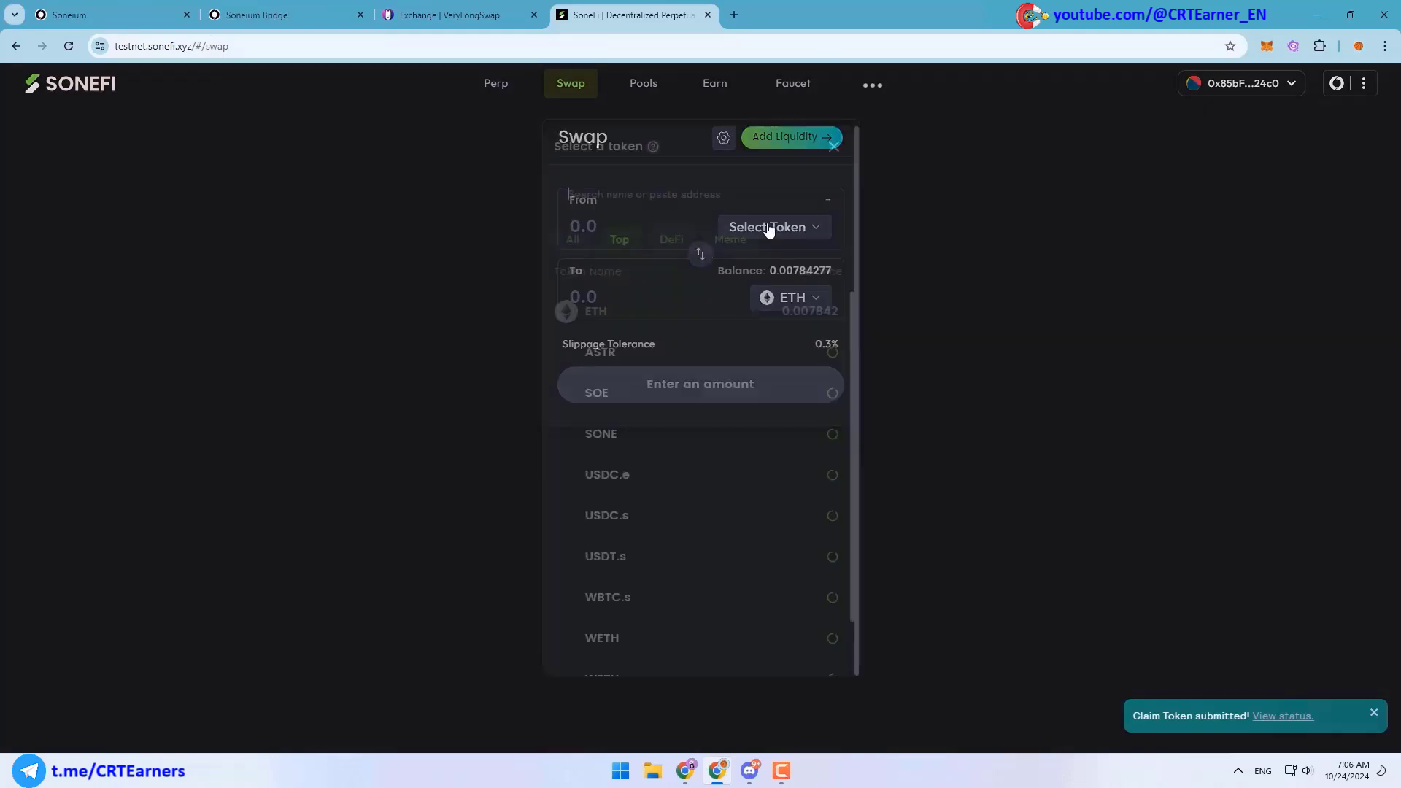
{"action": "left_click", "coordinate": [774, 227]}
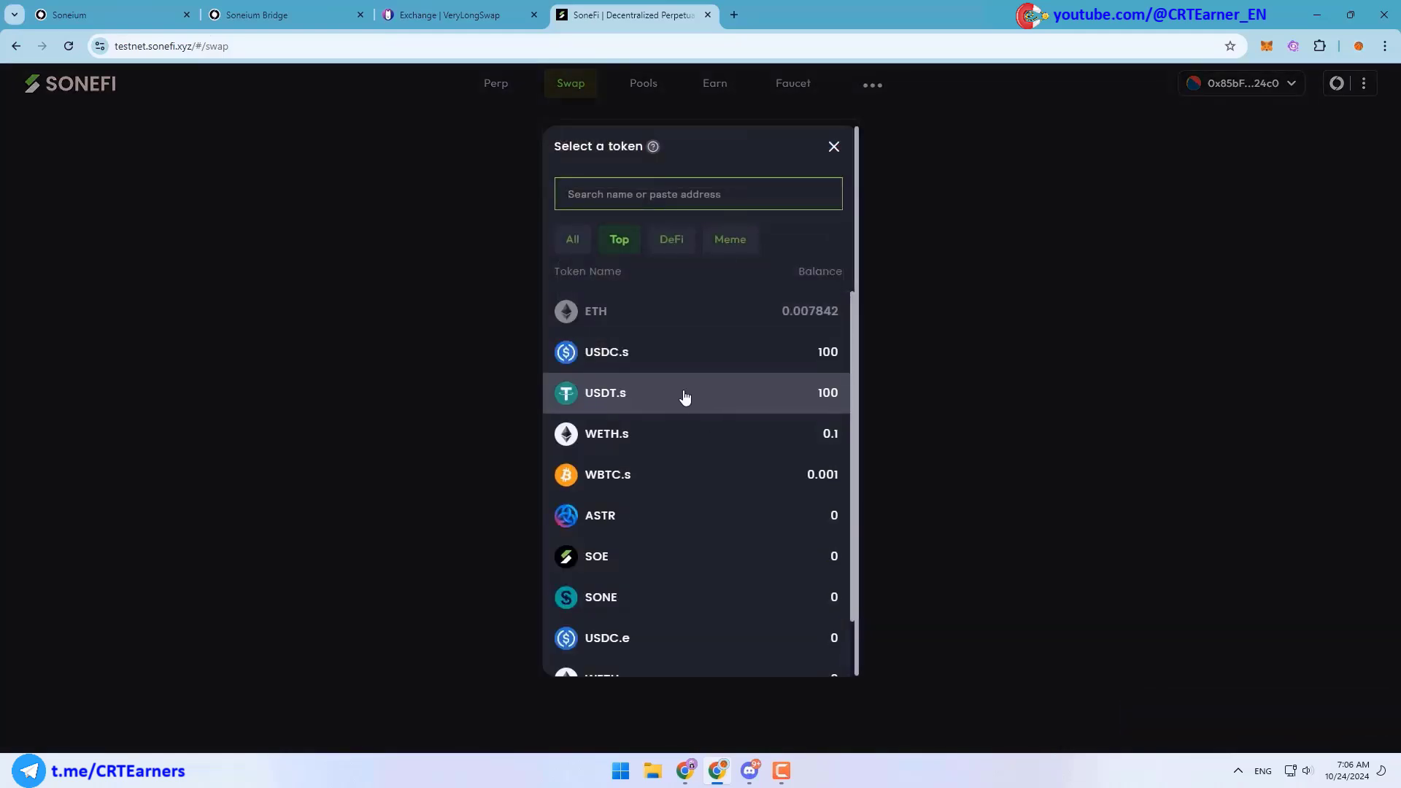
{"action": "left_click", "coordinate": [604, 393]}
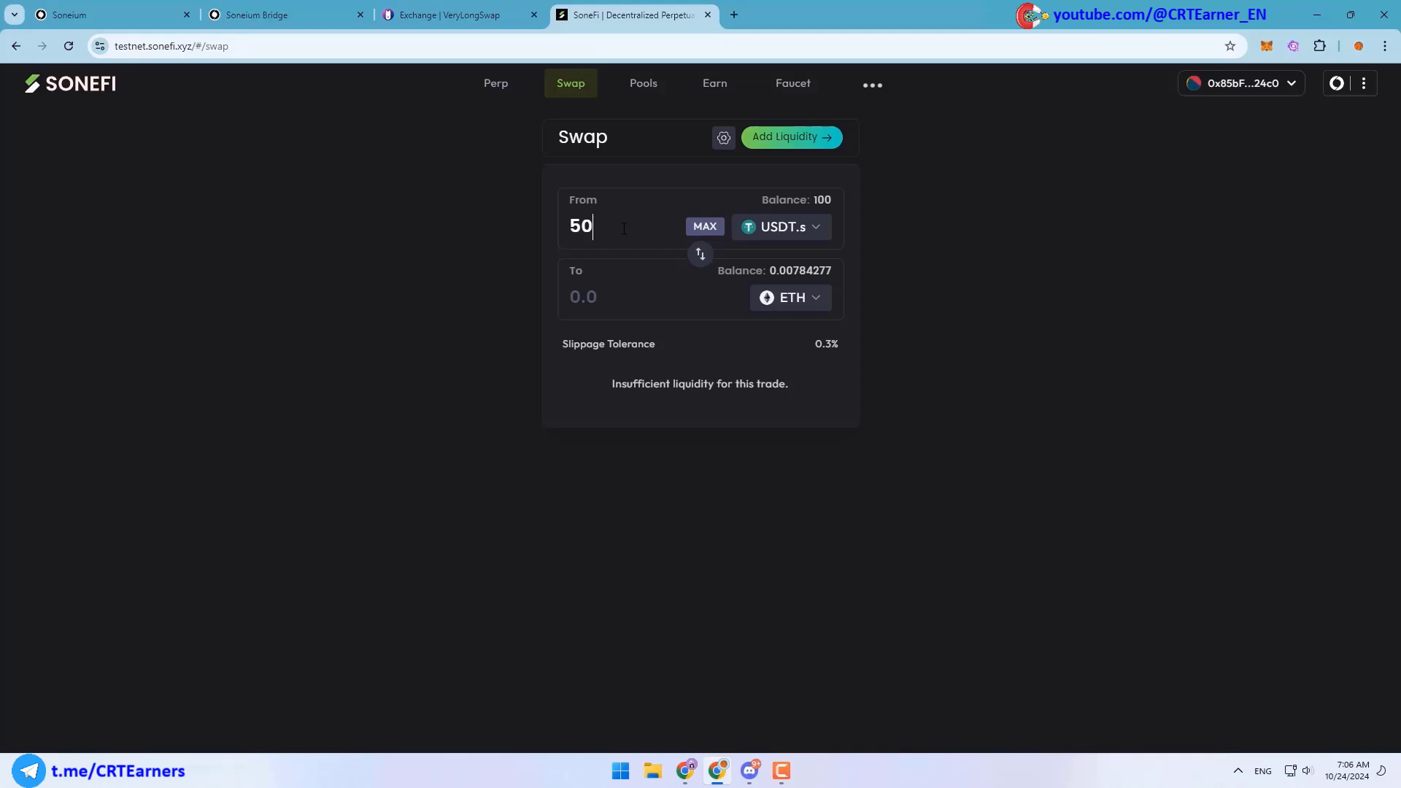
{"action": "mouse_move", "coordinate": [876, 264]}
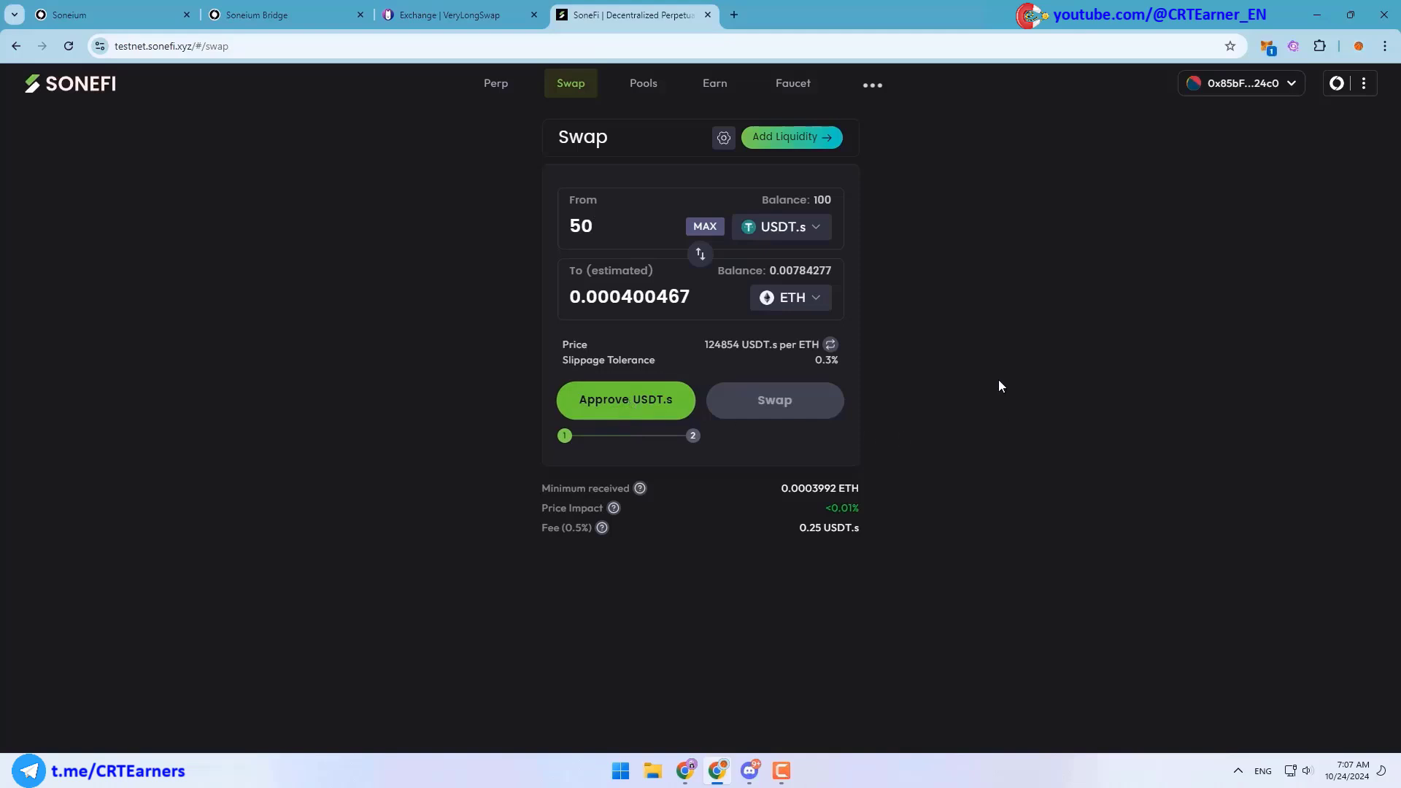
Approve USDT.s and confirm the 50 USDT.s to ~0.000400467 ETH swap in MetaMask
{"action": "left_click", "coordinate": [625, 400]}
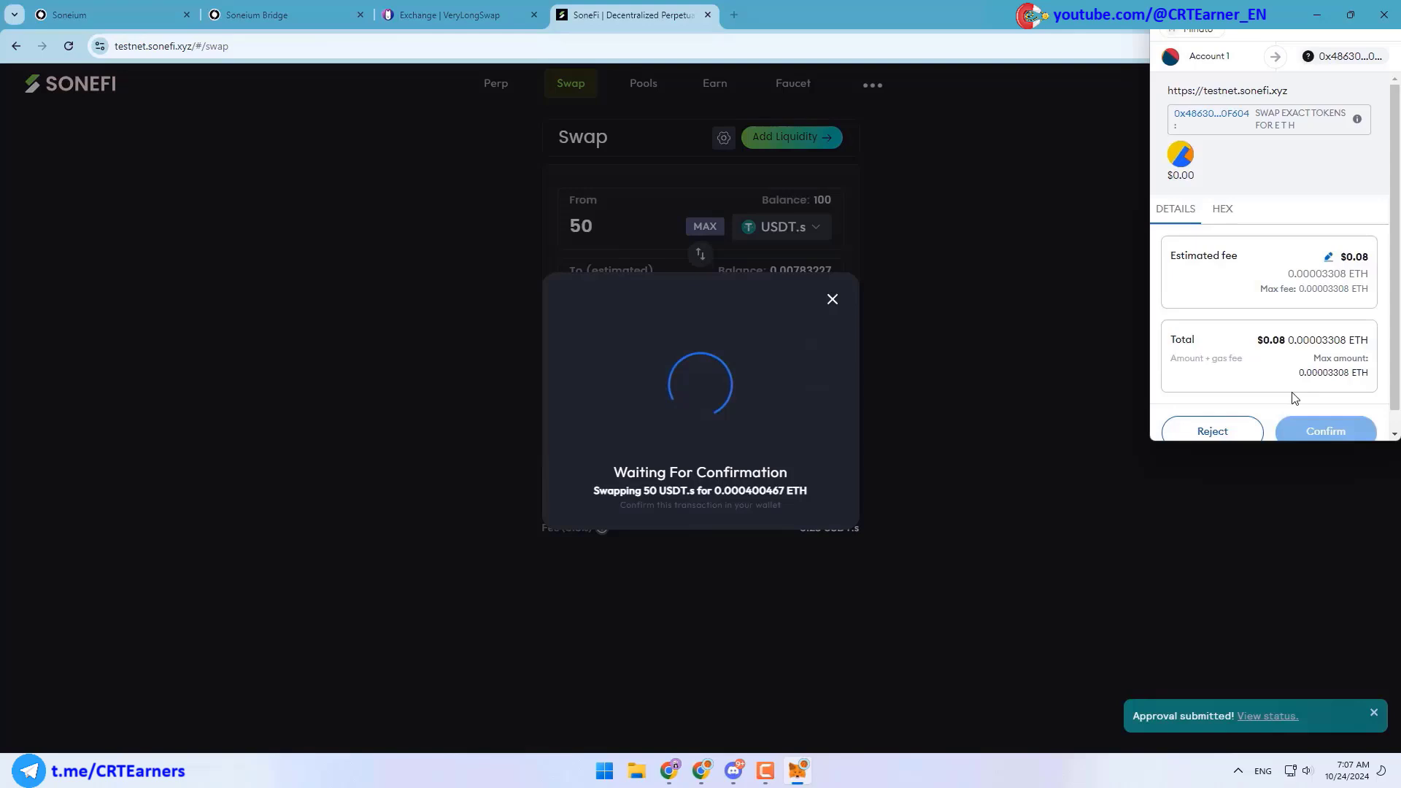
{"action": "left_click", "coordinate": [1325, 430]}
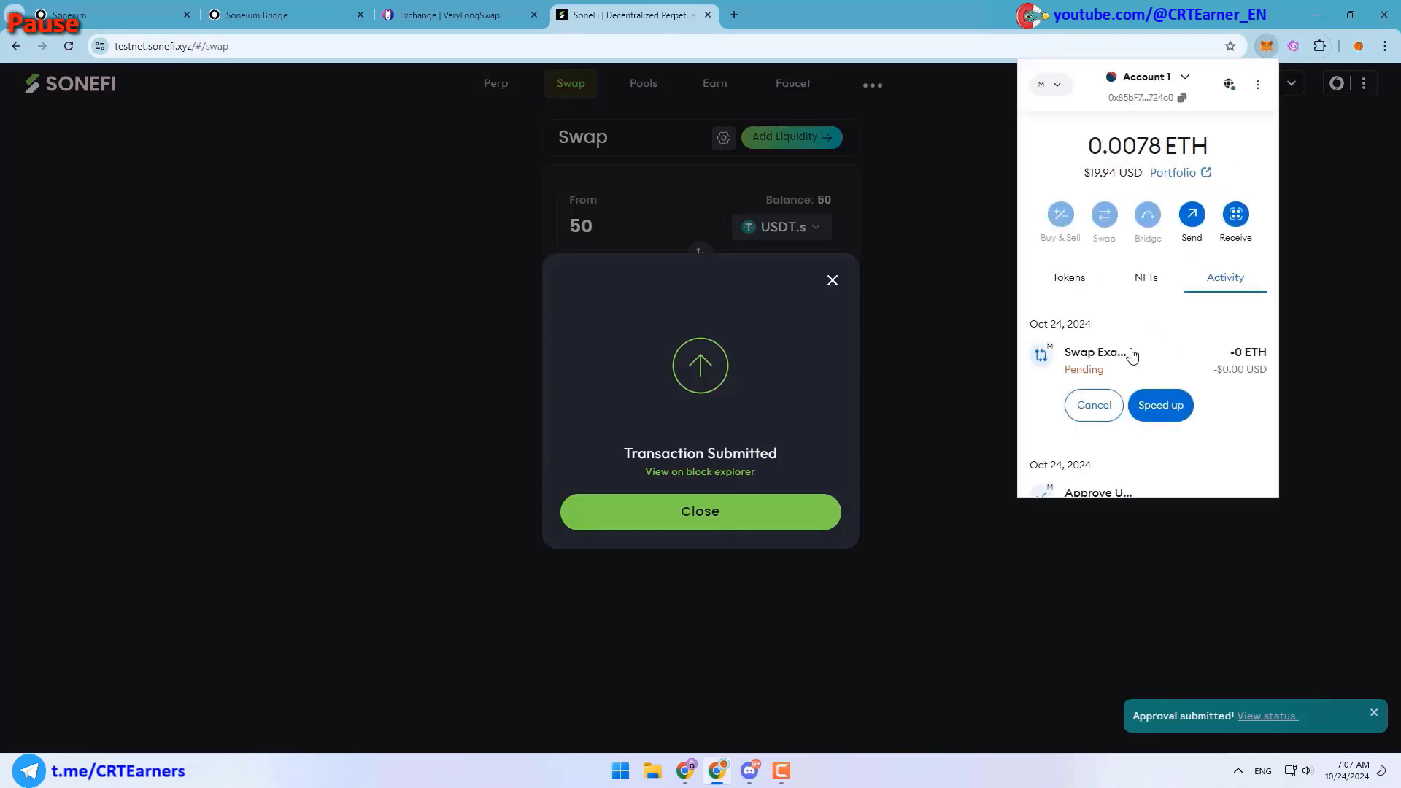
{"action": "left_click", "coordinate": [106, 15]}
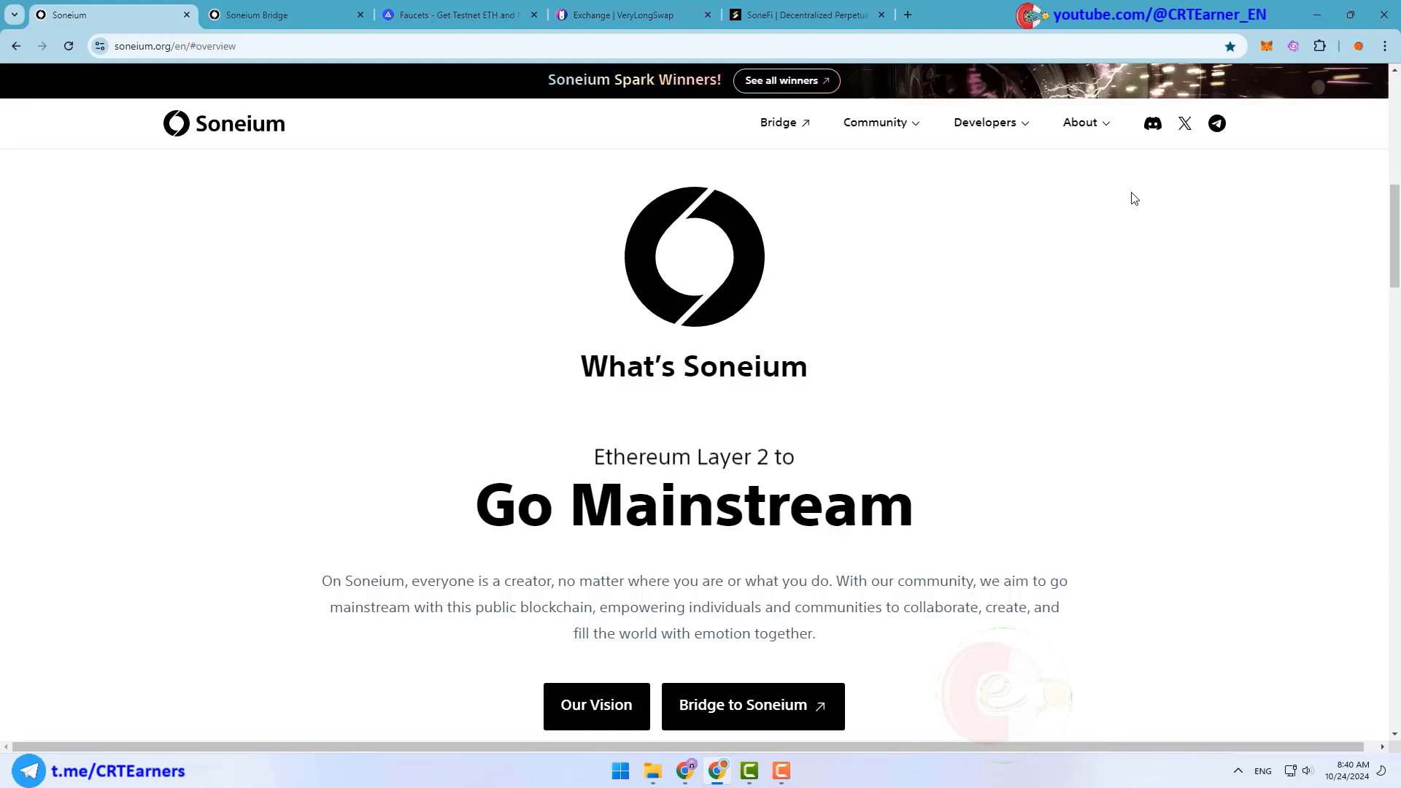